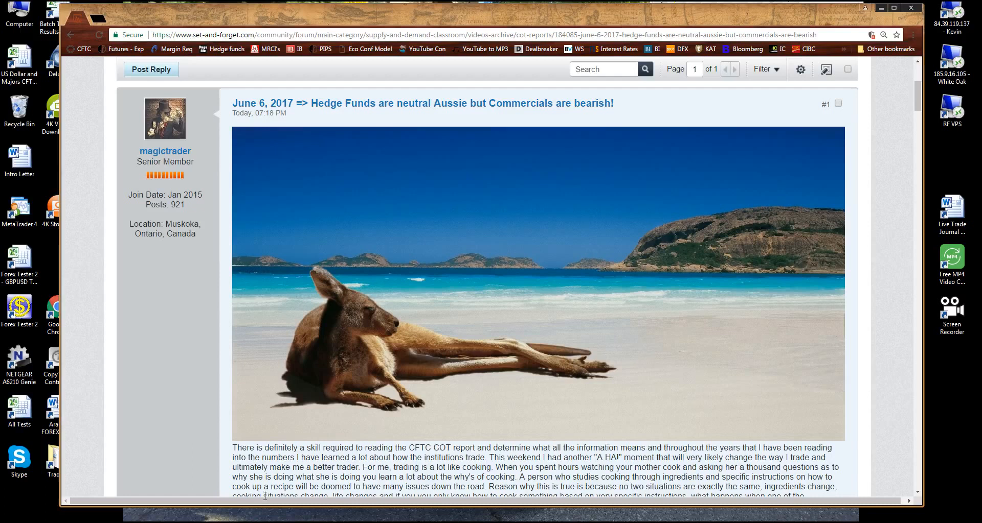
pyautogui.moveTo(518, 239)
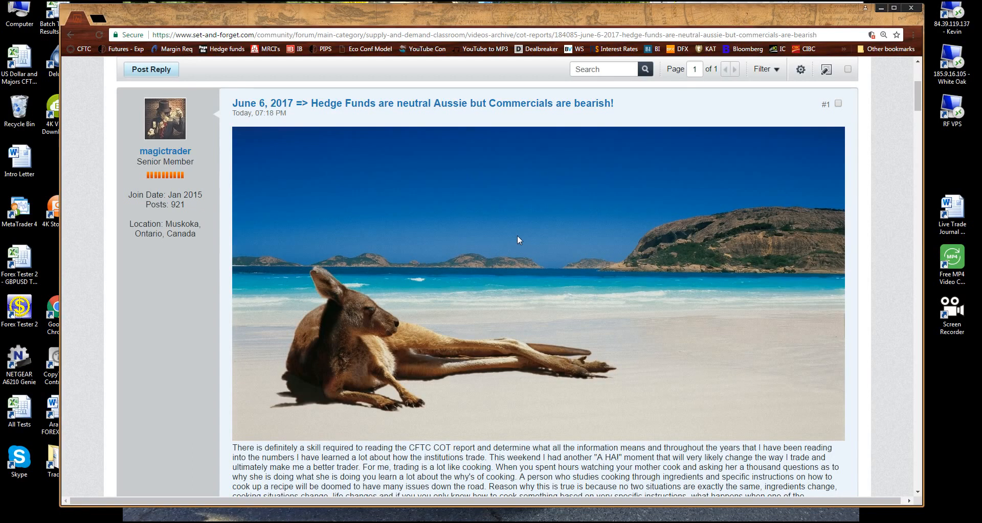
pyautogui.moveTo(253, 122)
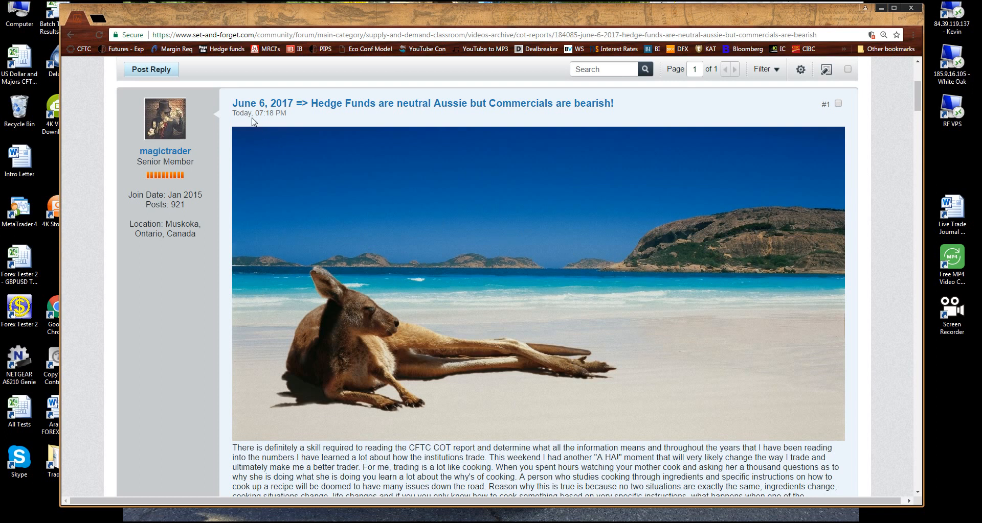
pyautogui.moveTo(331, 177)
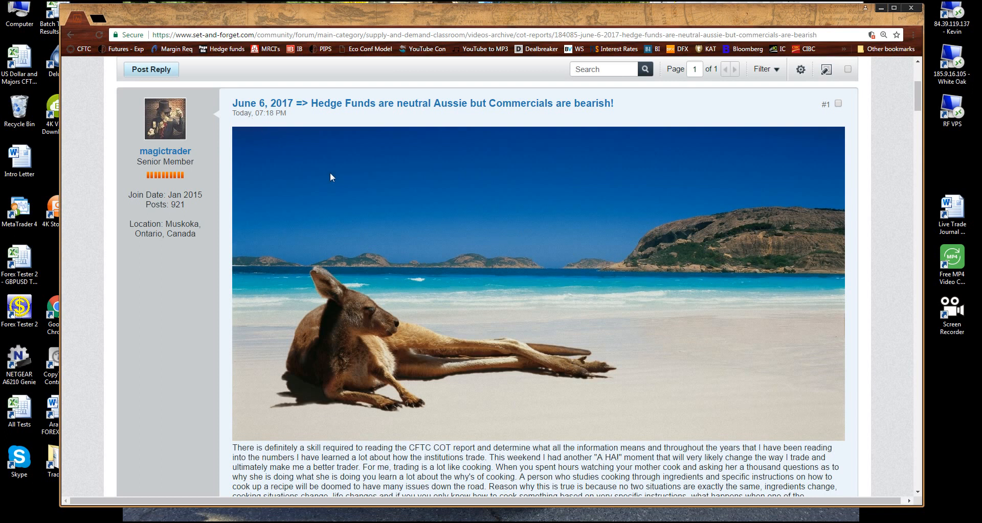
pyautogui.moveTo(321, 156)
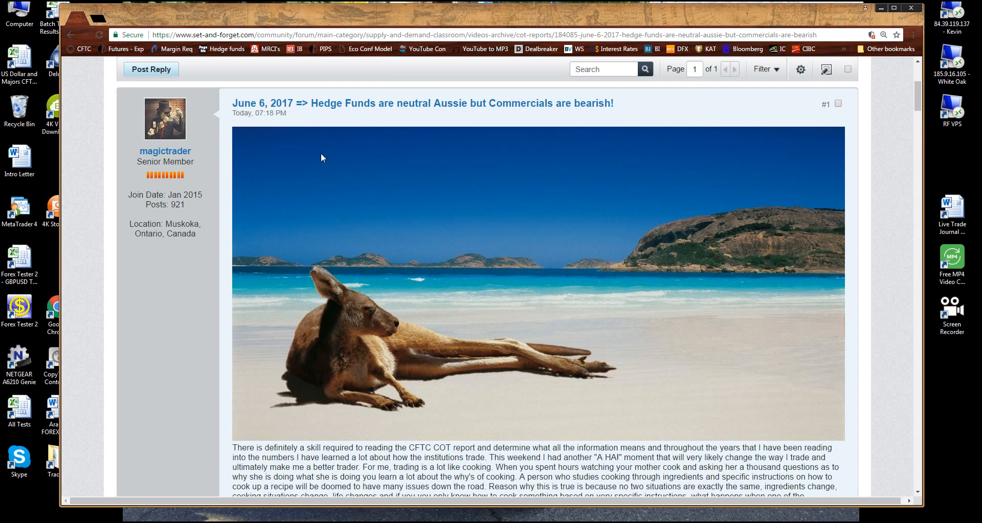
# - Bring up the gold non-commercial COT image with its positioning table and charts
pyautogui.scroll(-3)
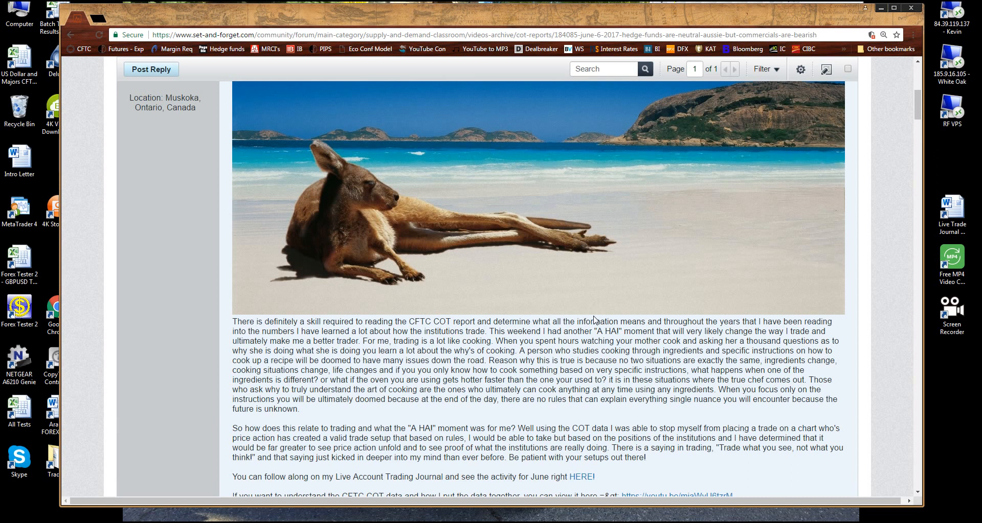
pyautogui.moveTo(244, 320)
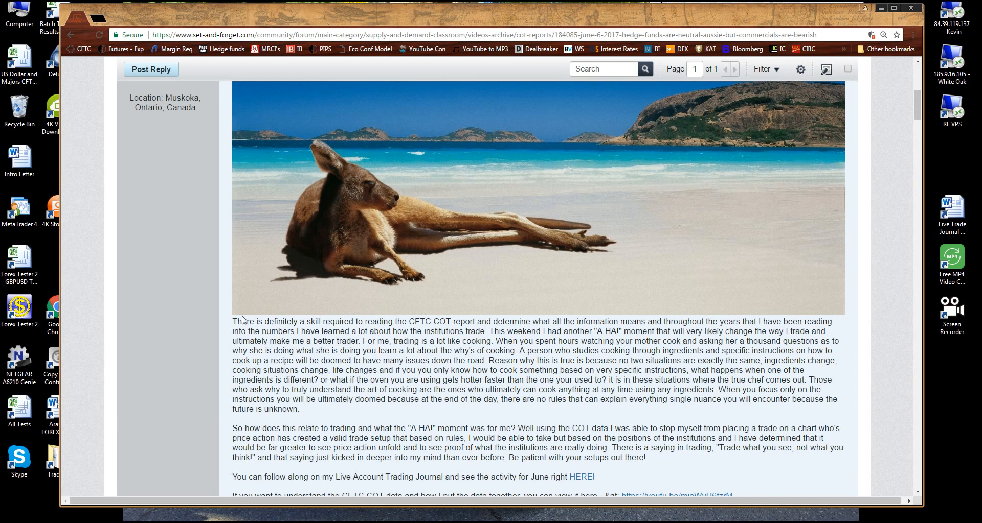
pyautogui.scroll(3)
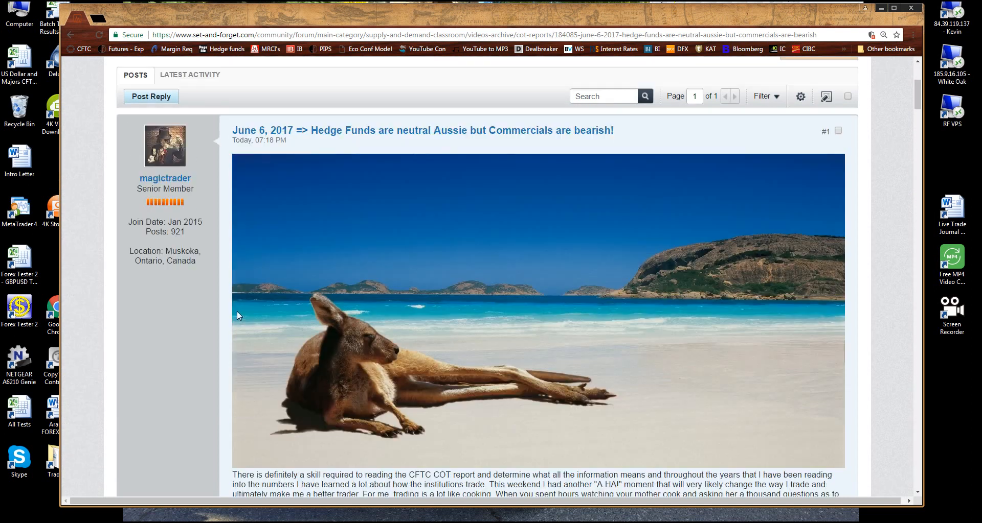
pyautogui.scroll(-3)
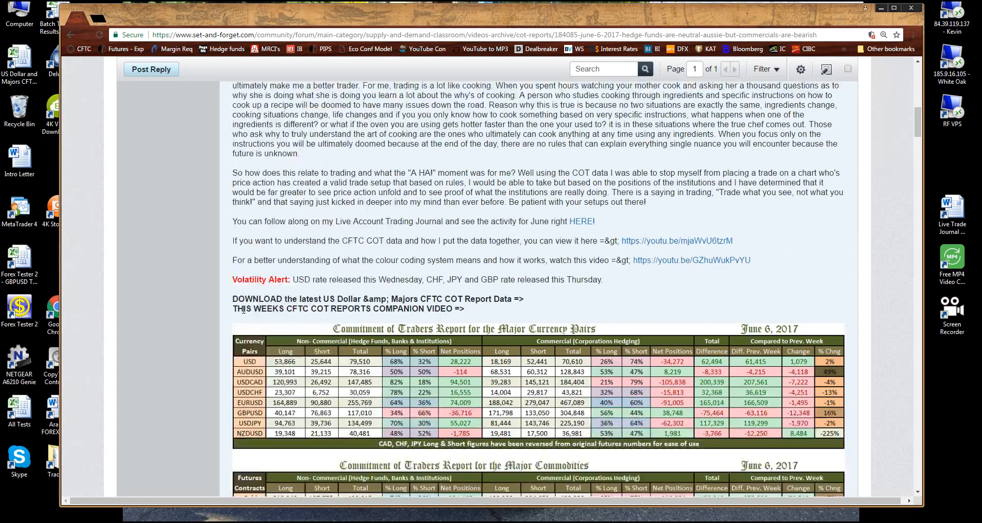
pyautogui.scroll(-3)
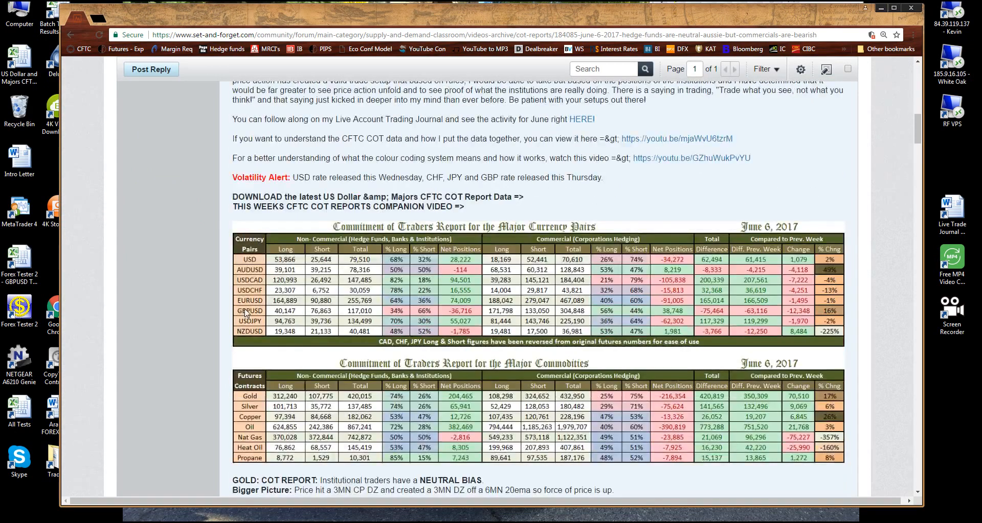
pyautogui.scroll(3)
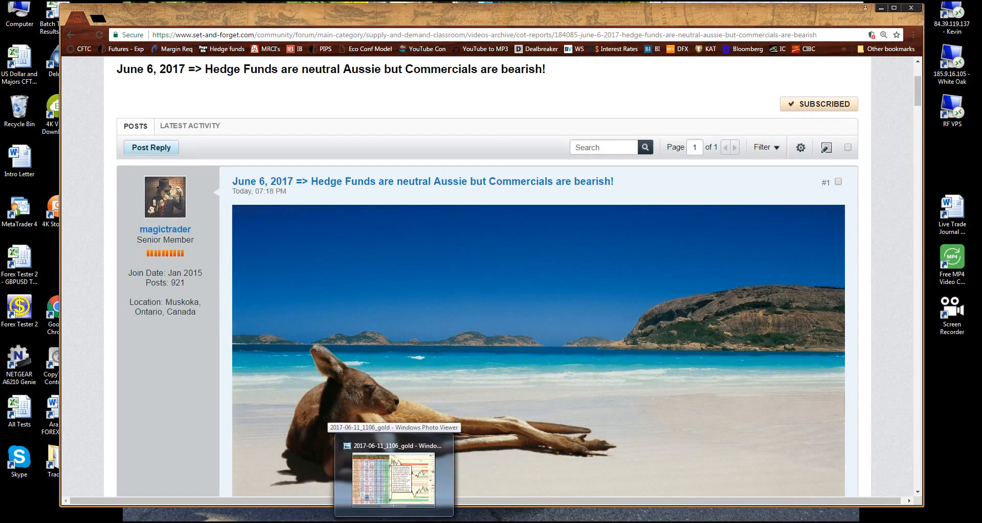
pyautogui.click(393, 472)
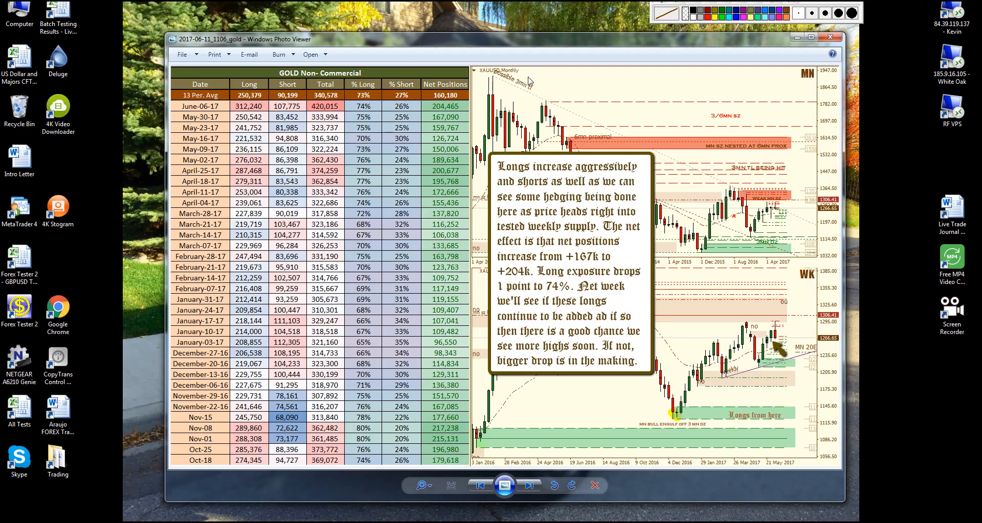
pyautogui.moveTo(518, 44)
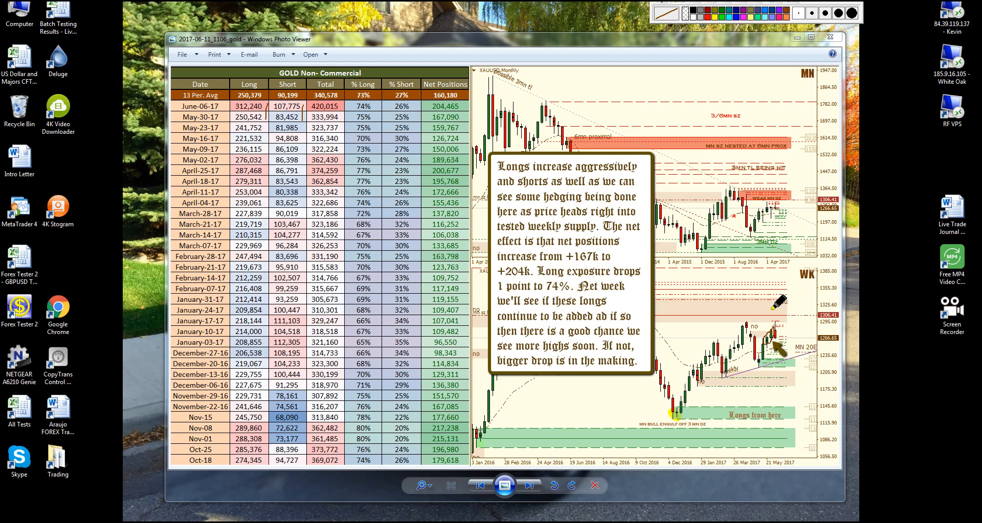
pyautogui.moveTo(579, 248)
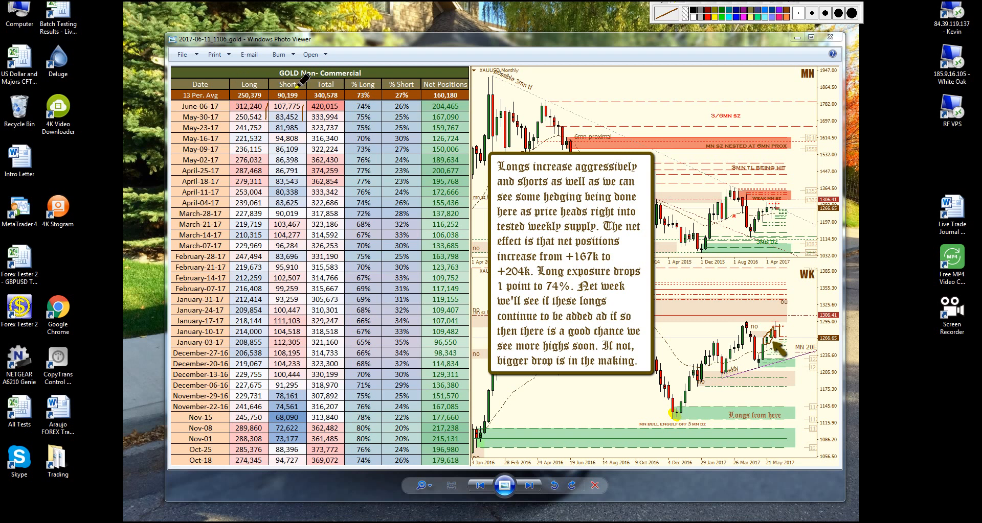
pyautogui.moveTo(783, 332)
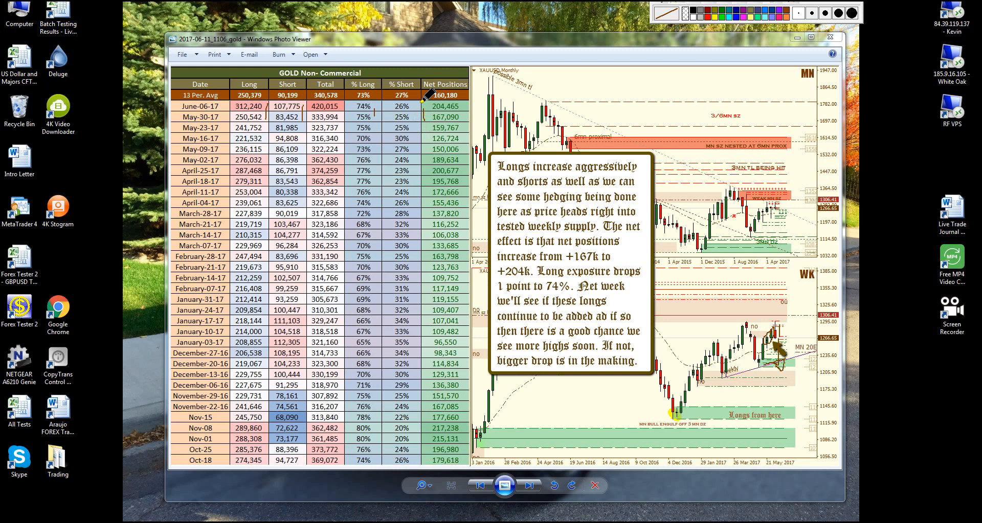
pyautogui.moveTo(739, 181)
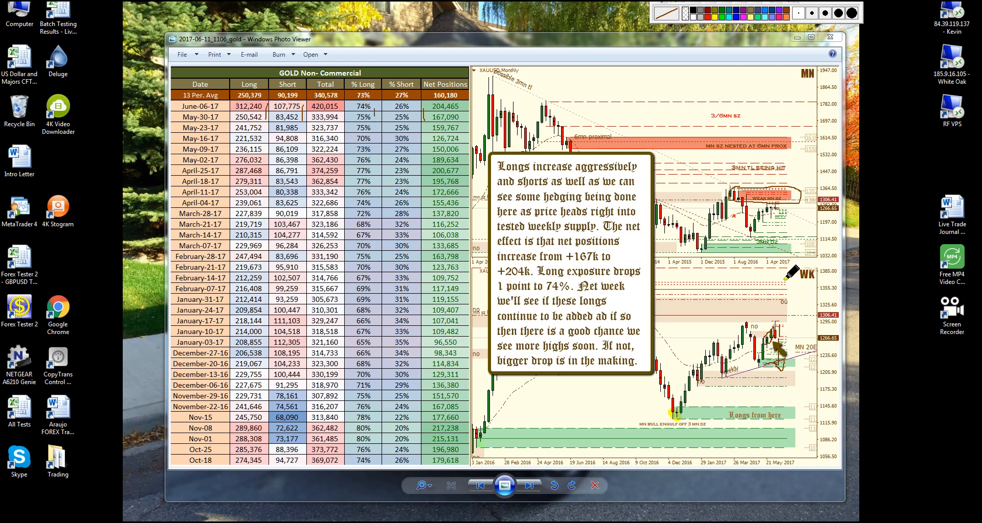
pyautogui.moveTo(790, 187)
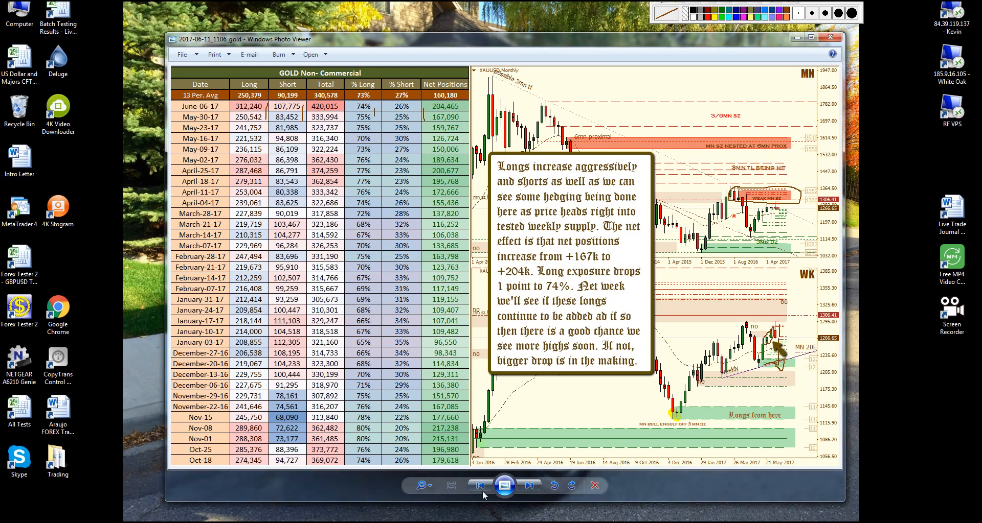
# - Advance to the oil non-commercial COT image with its monthly and weekly charts
pyautogui.click(530, 486)
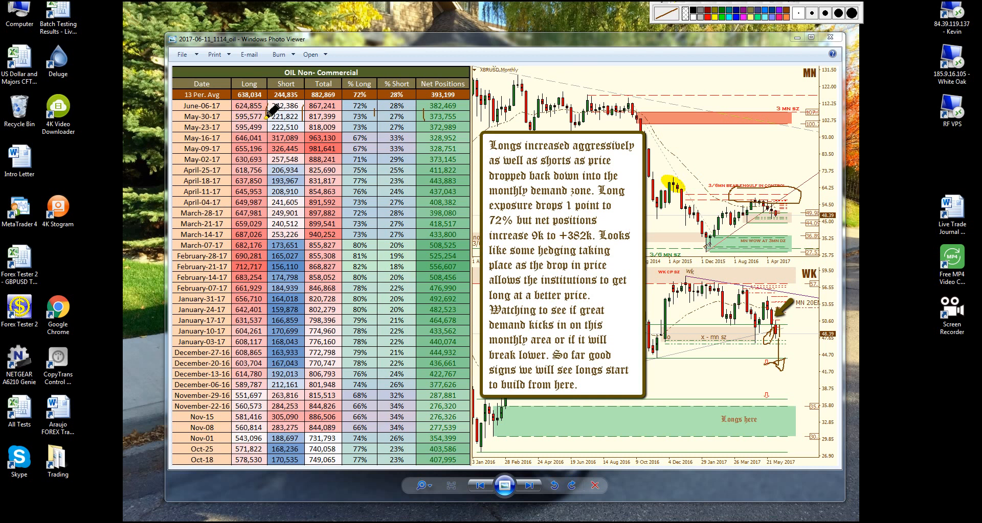
pyautogui.moveTo(228, 105)
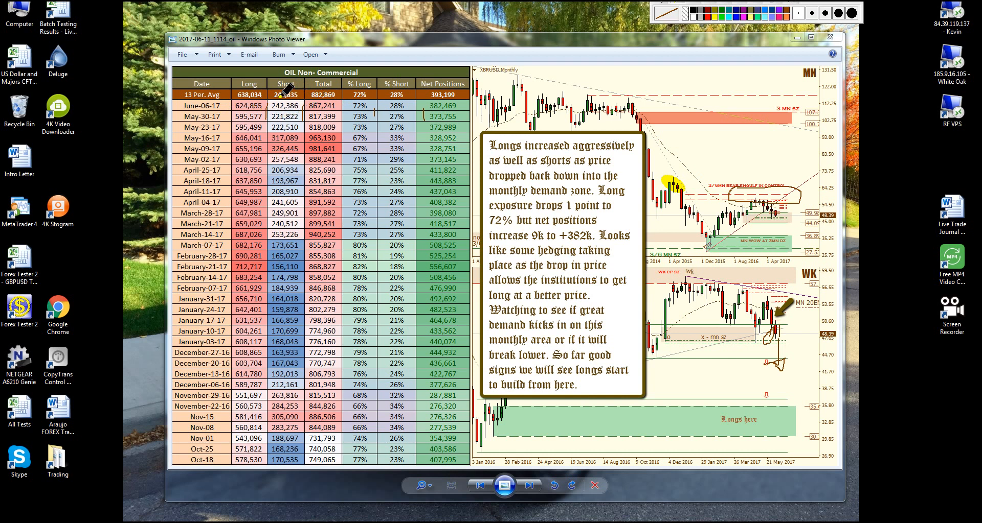
pyautogui.moveTo(294, 106)
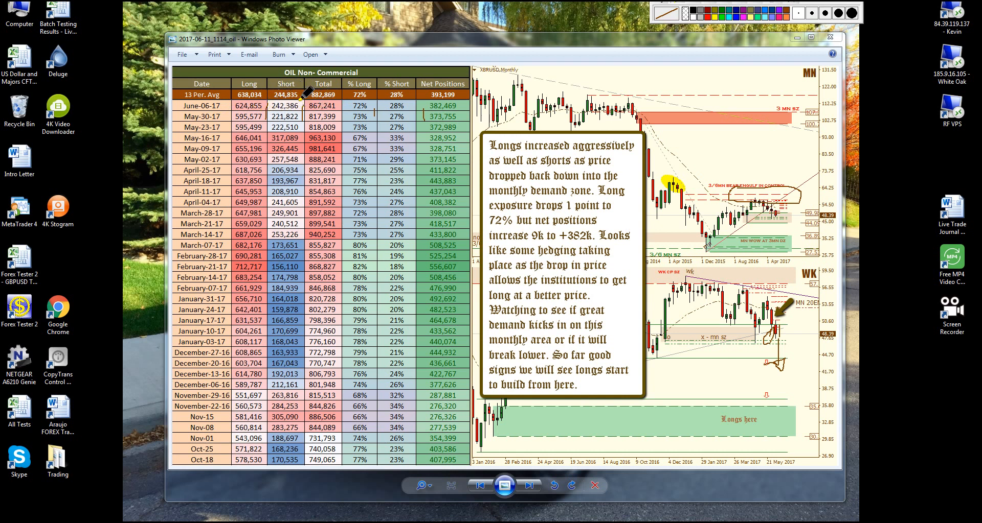
pyautogui.moveTo(607, 66)
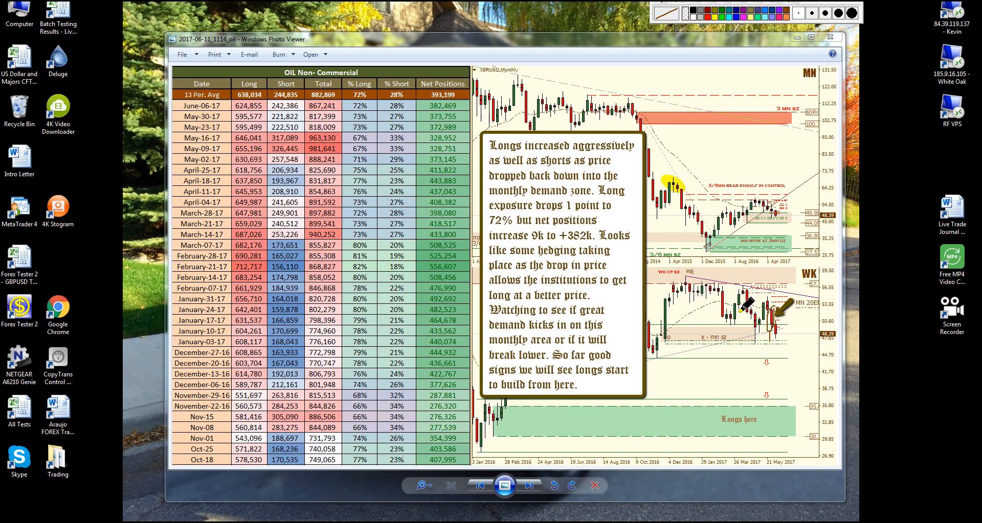
pyautogui.moveTo(740, 317)
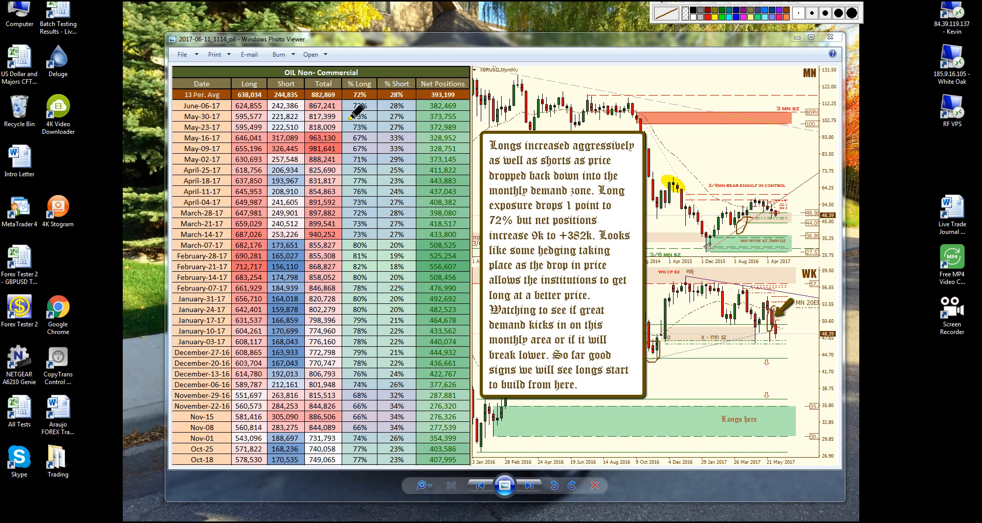
pyautogui.moveTo(372, 166)
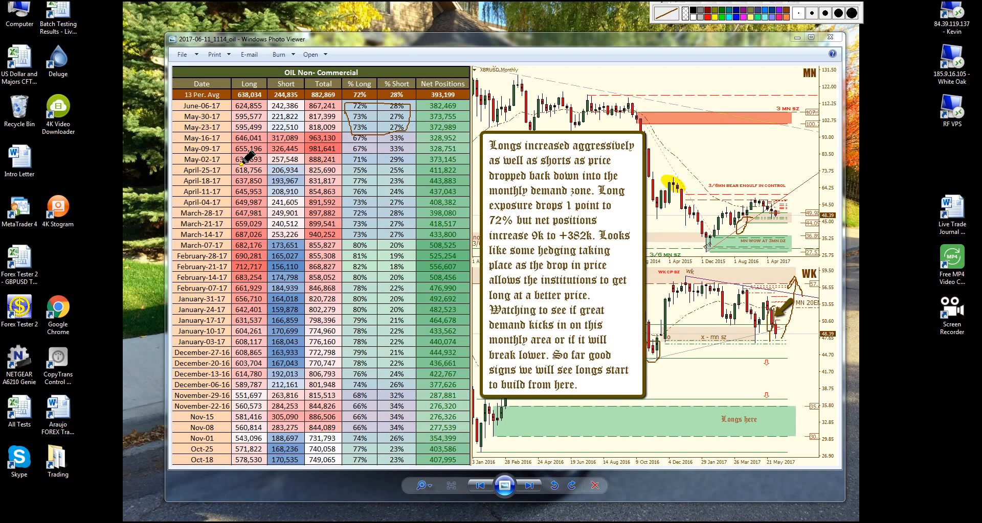
pyautogui.moveTo(265, 143)
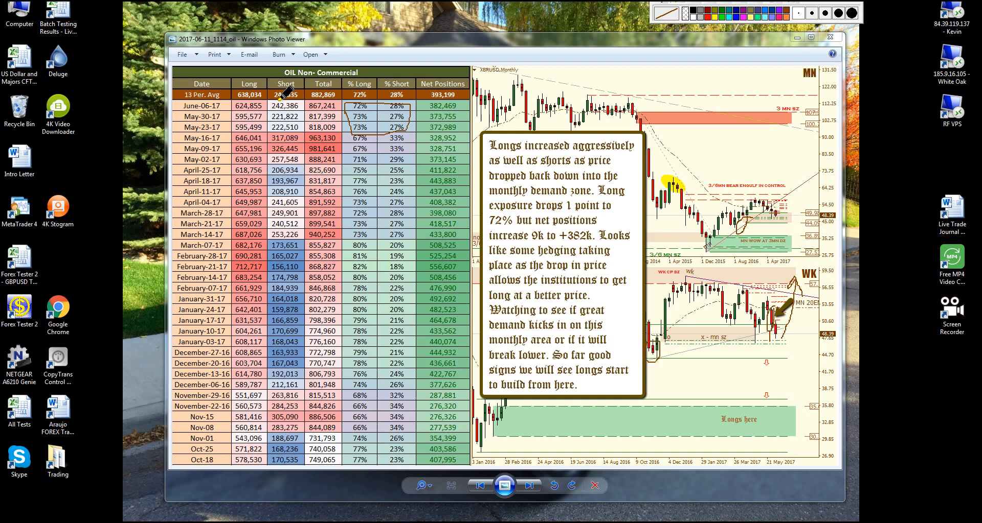
pyautogui.moveTo(686, 136)
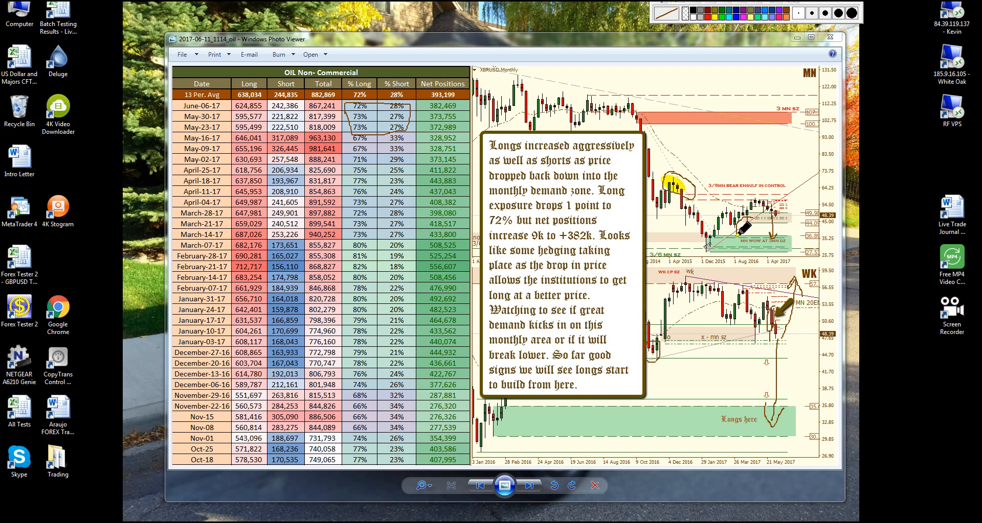
pyautogui.moveTo(273, 113)
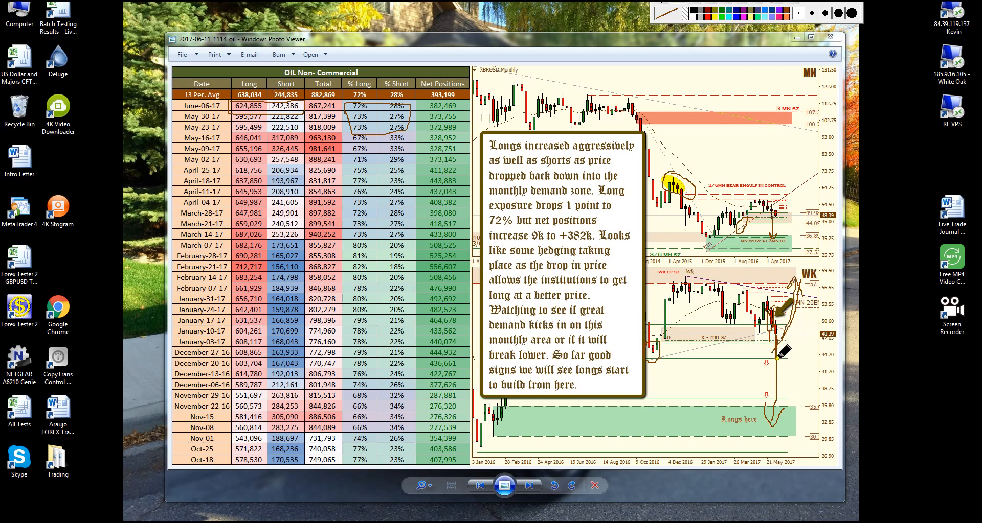
pyautogui.moveTo(632, 241)
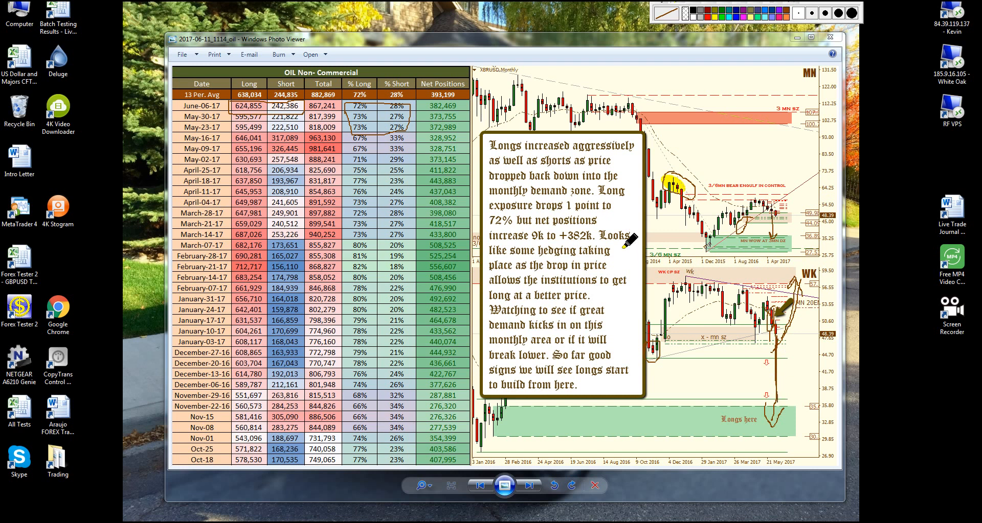
pyautogui.moveTo(655, 223)
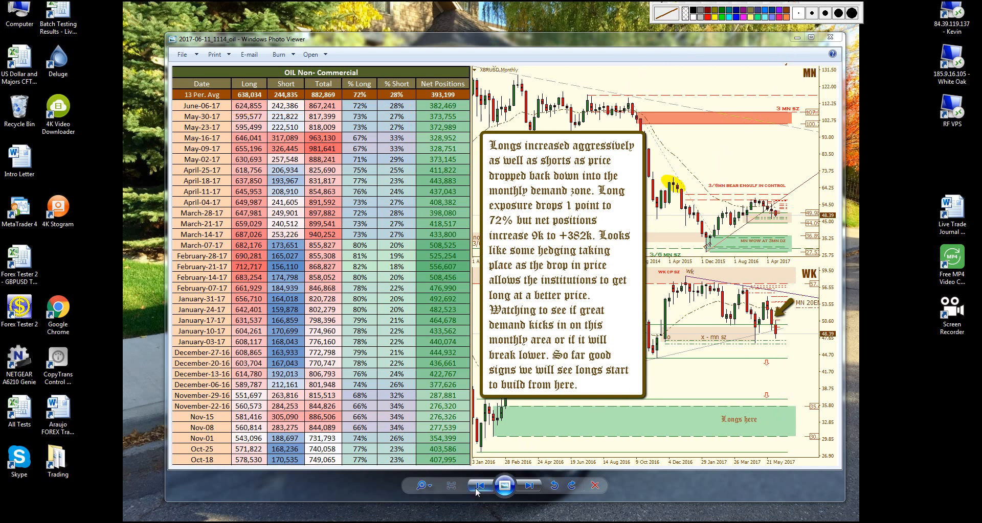
# - Show the US Dollar COT report image, then advance to the AUDUSD report
pyautogui.click(480, 486)
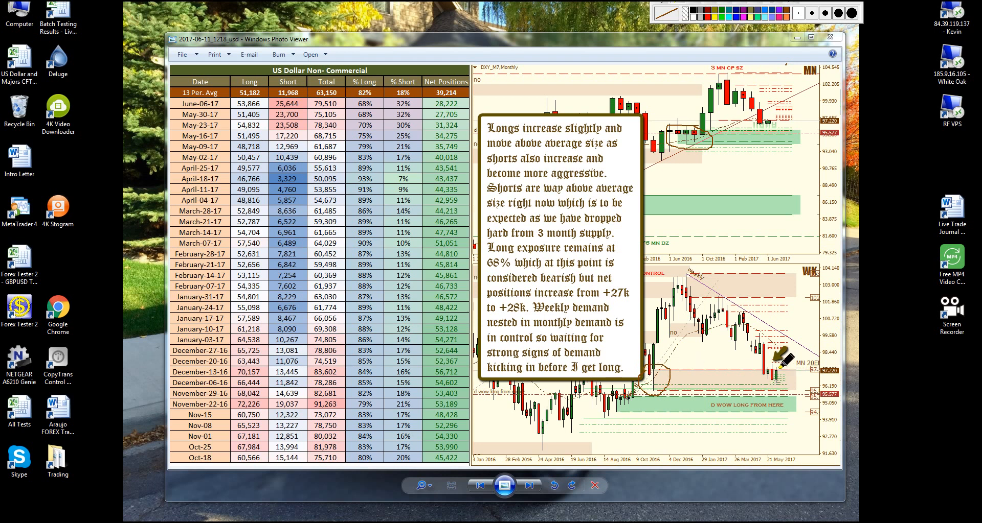
pyautogui.moveTo(650, 66)
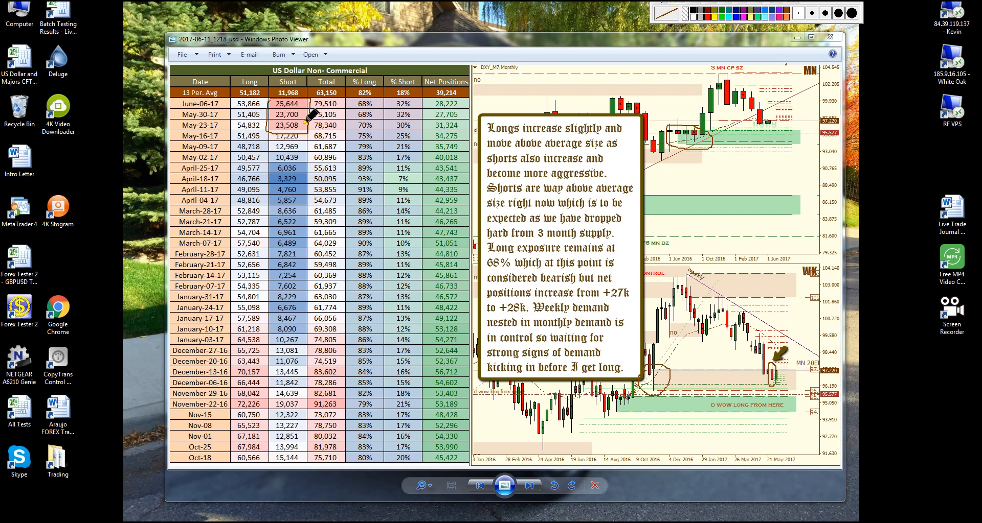
pyautogui.moveTo(287, 82)
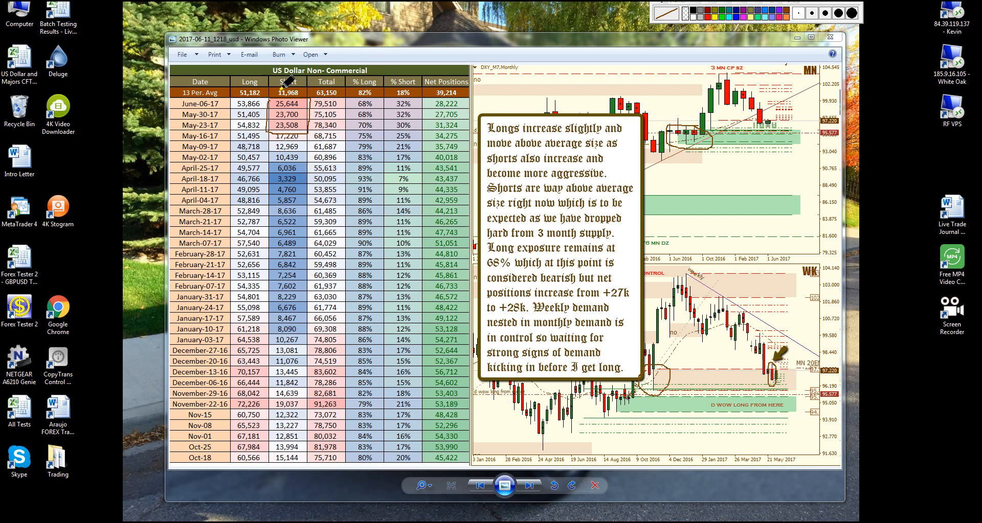
pyautogui.moveTo(294, 67)
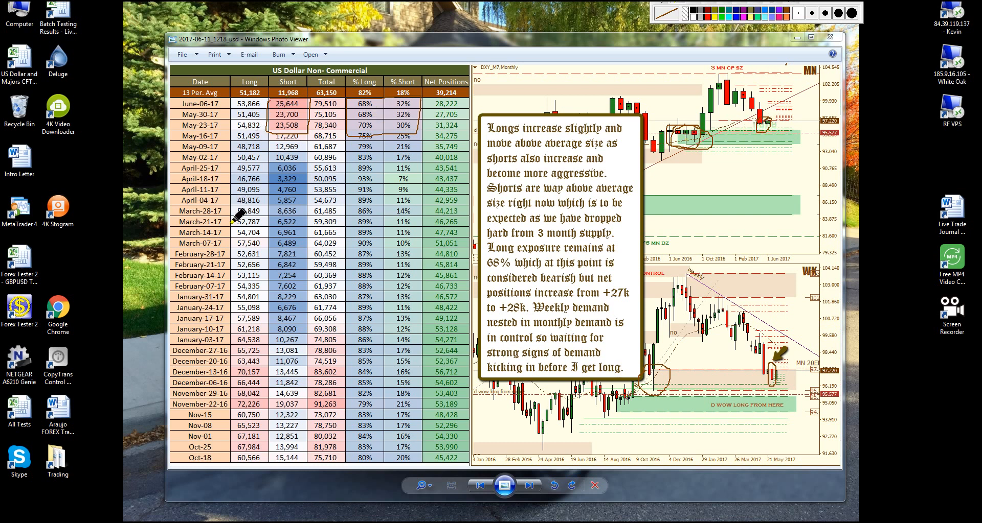
pyautogui.moveTo(256, 103)
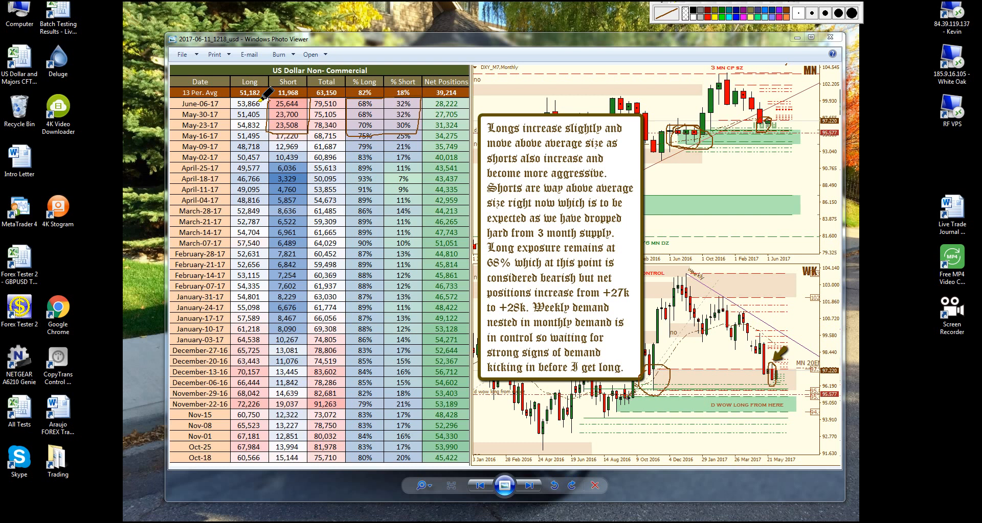
pyautogui.moveTo(432, 112)
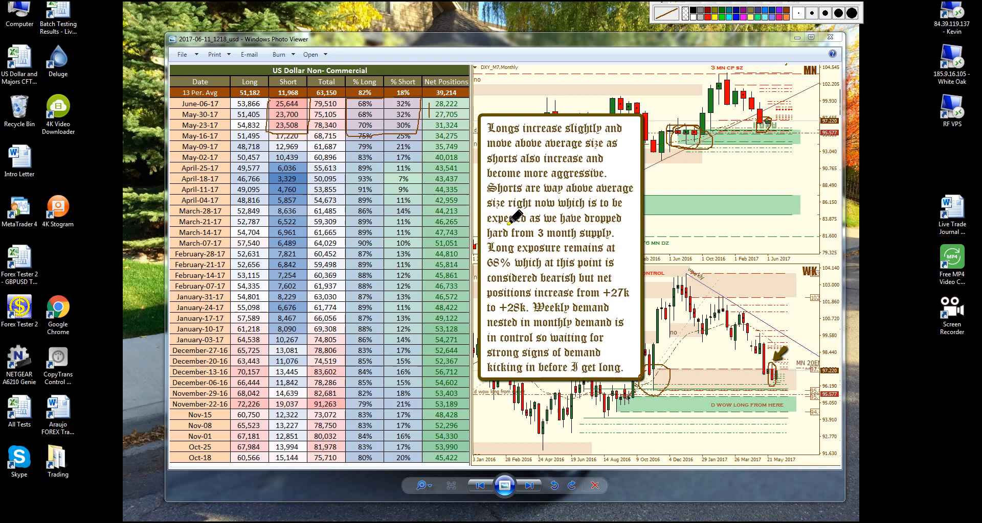
pyautogui.moveTo(439, 116)
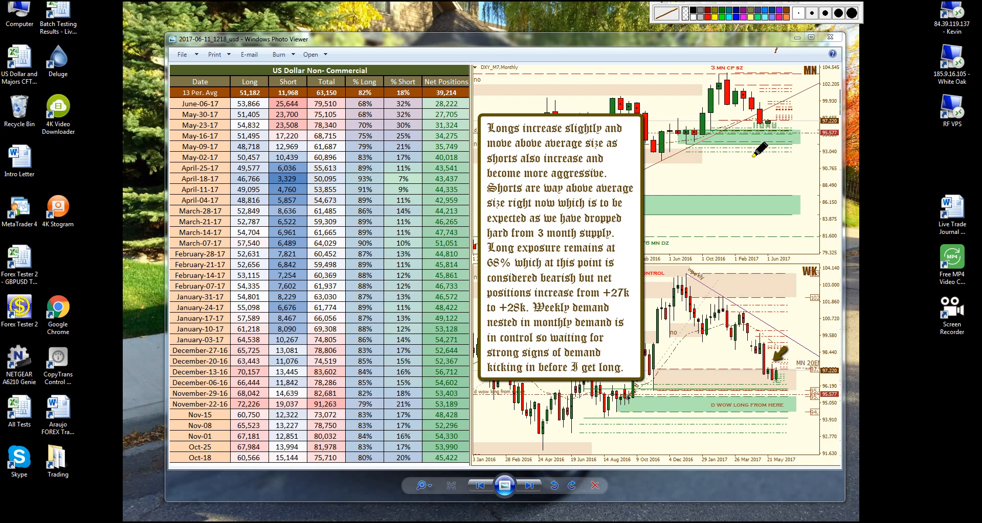
pyautogui.moveTo(563, 420)
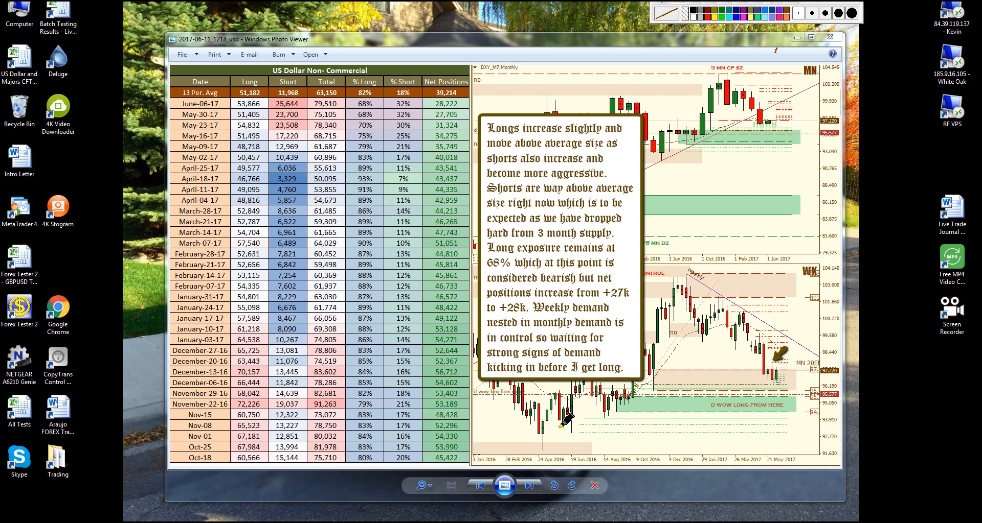
pyautogui.click(529, 485)
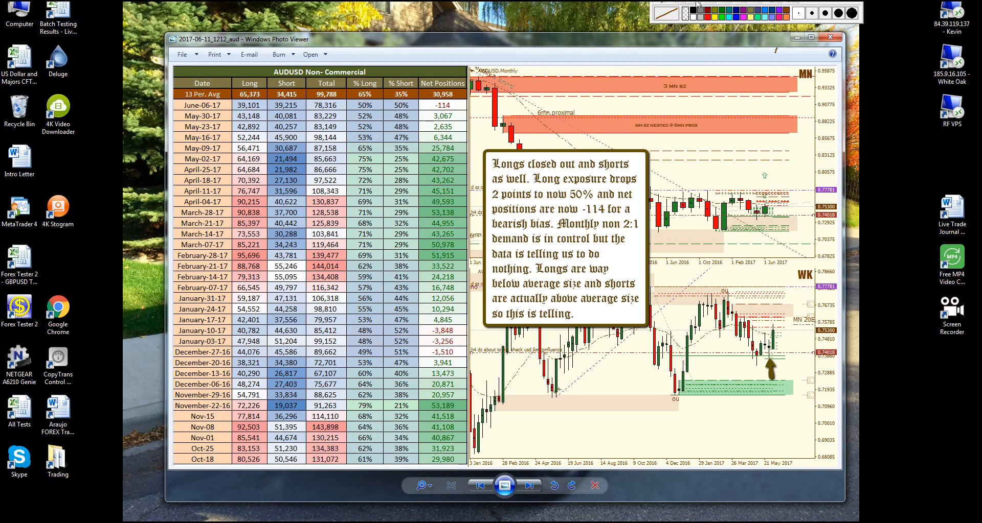
pyautogui.moveTo(671, 13)
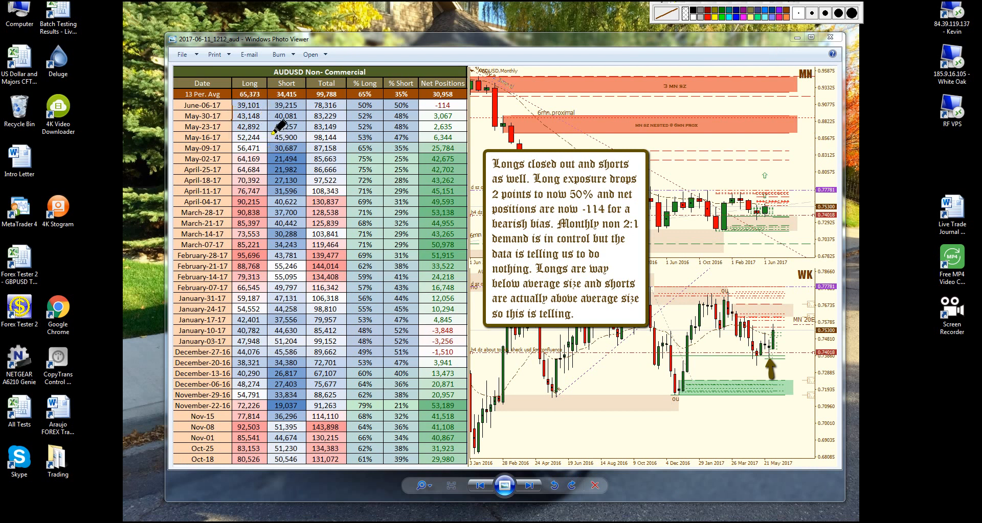
pyautogui.moveTo(288, 119)
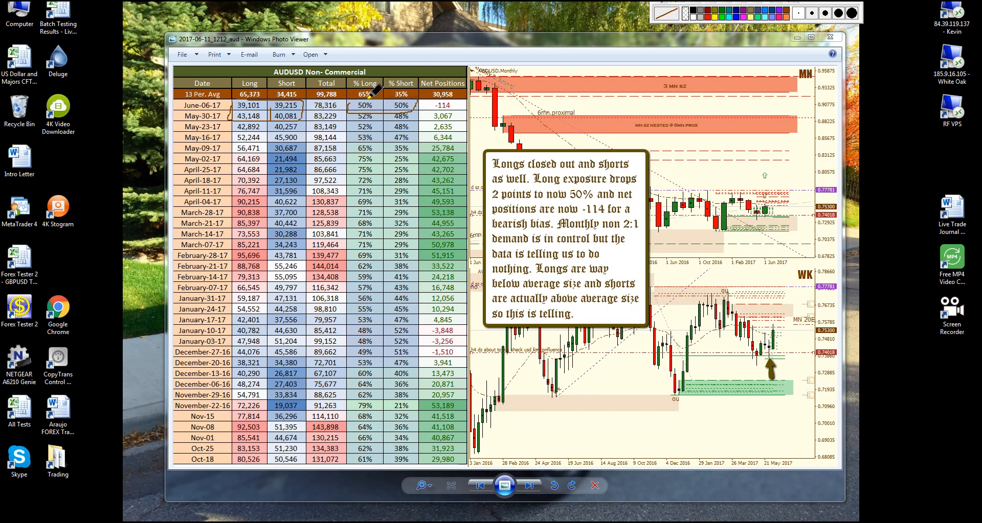
pyautogui.moveTo(427, 84)
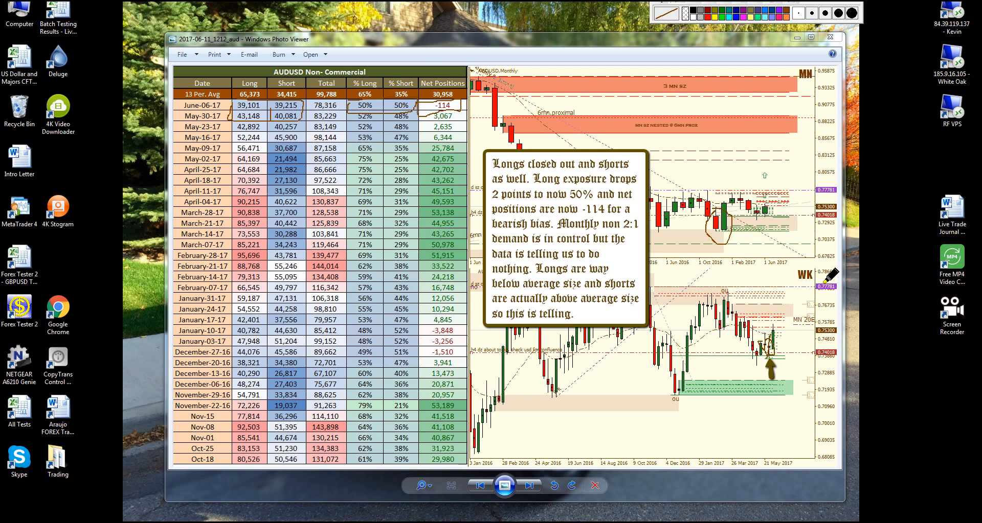
pyautogui.moveTo(784, 233)
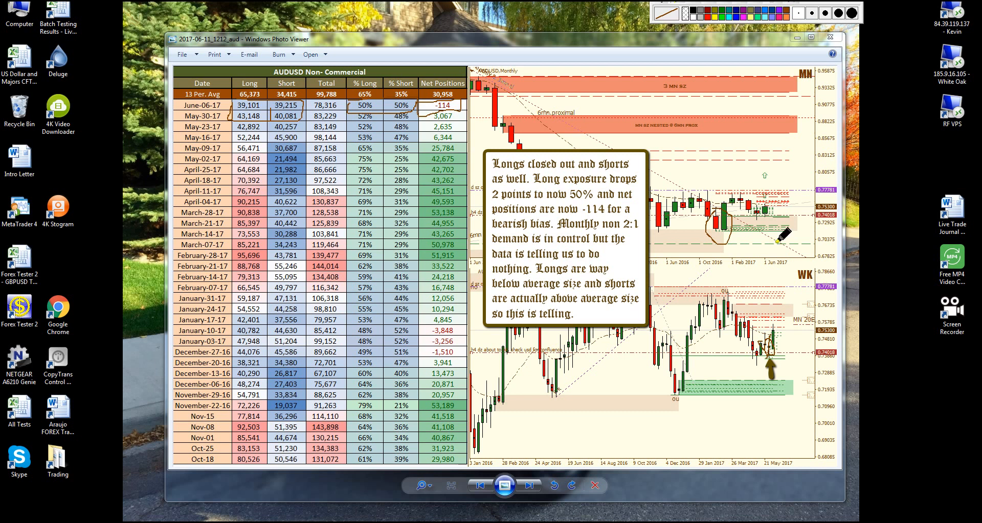
pyautogui.moveTo(388, 110)
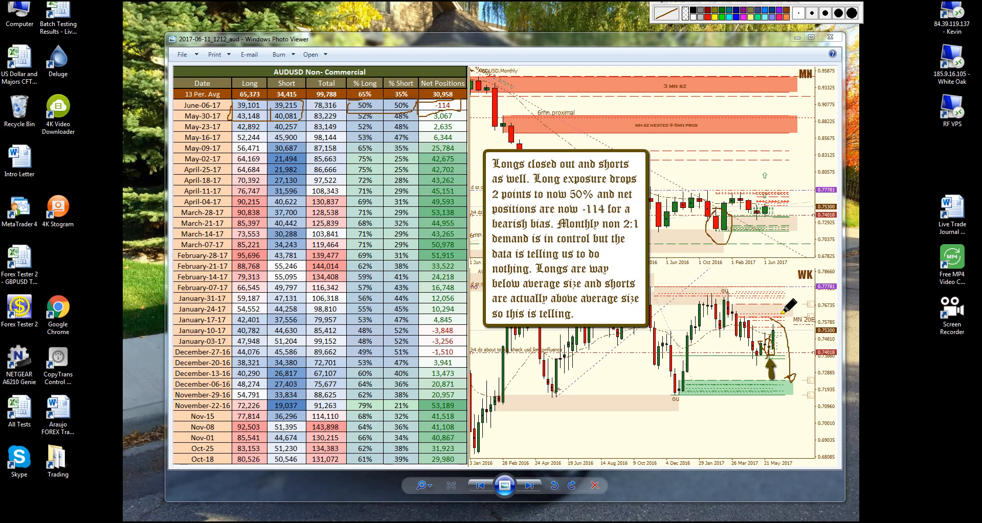
pyautogui.moveTo(801, 401)
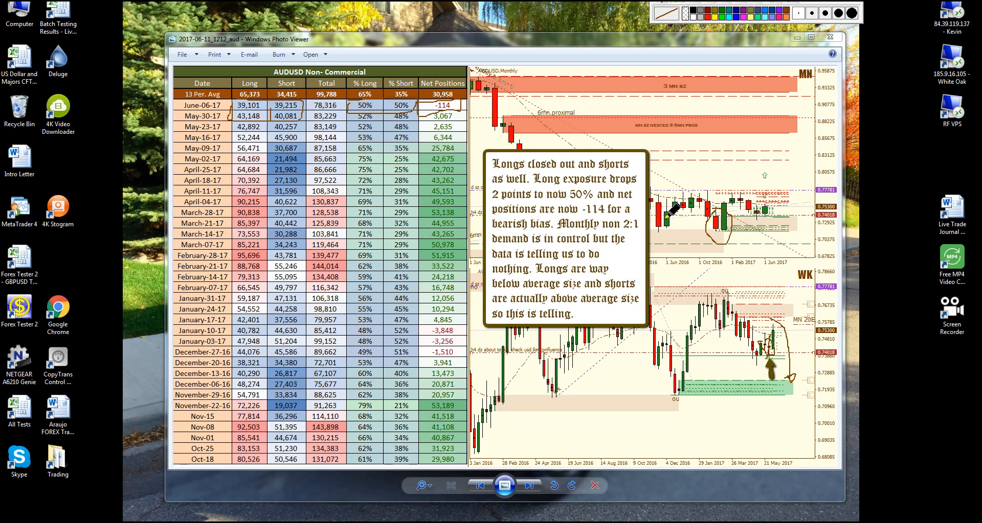
pyautogui.moveTo(741, 8)
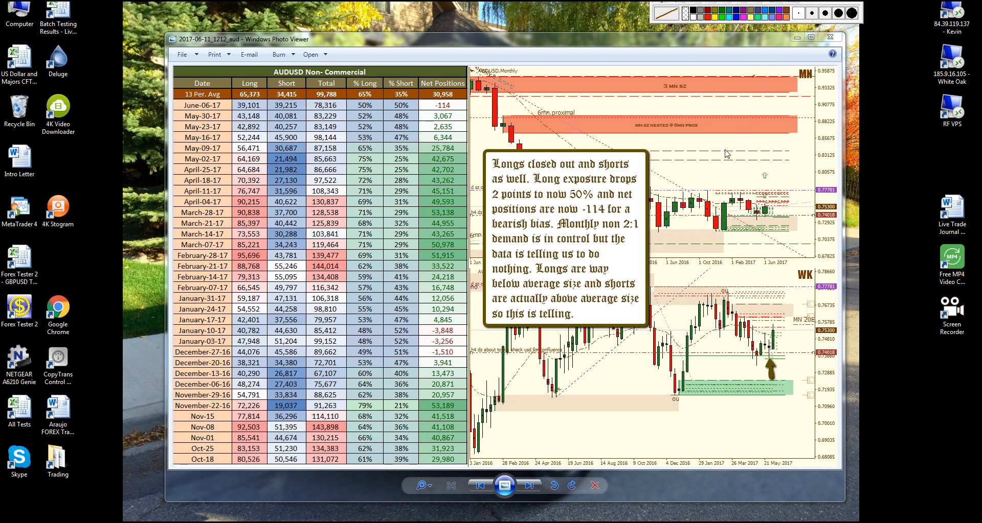
# - Advance from the AUDUSD report to the USDCAD non-commercial COT image
pyautogui.click(529, 485)
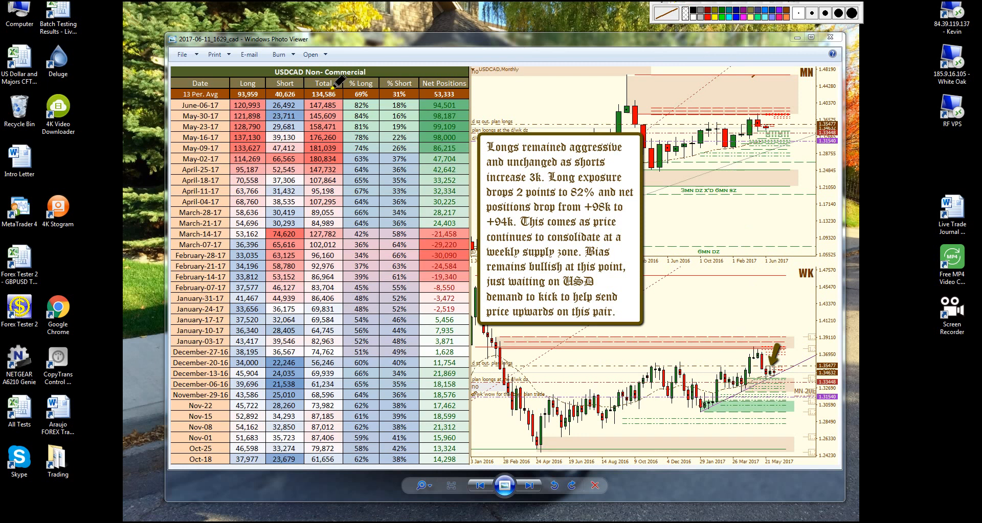
pyautogui.moveTo(235, 94)
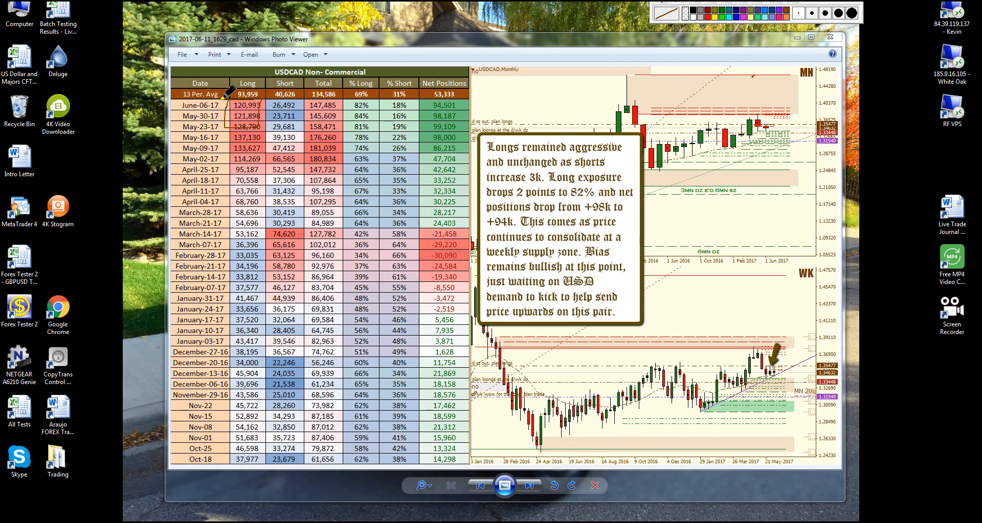
pyautogui.moveTo(270, 92)
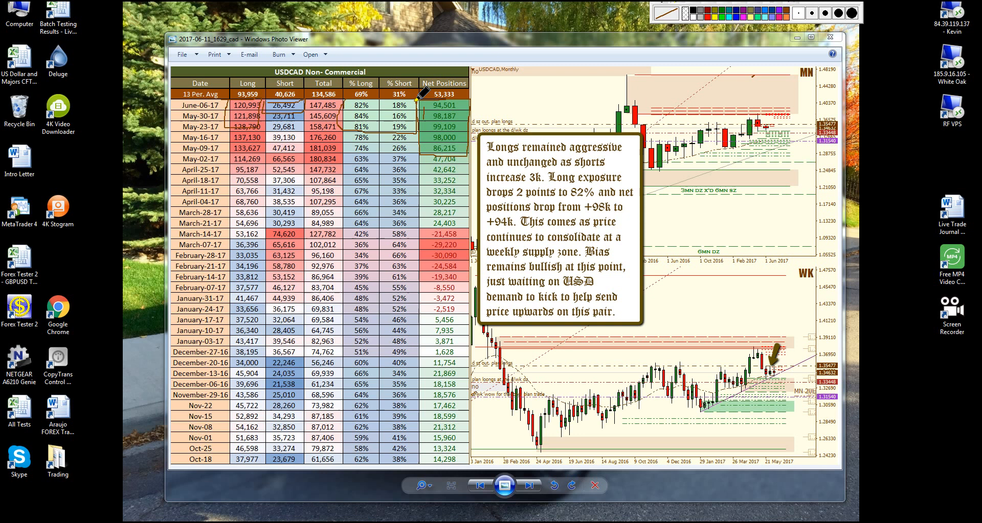
pyautogui.moveTo(605, 244)
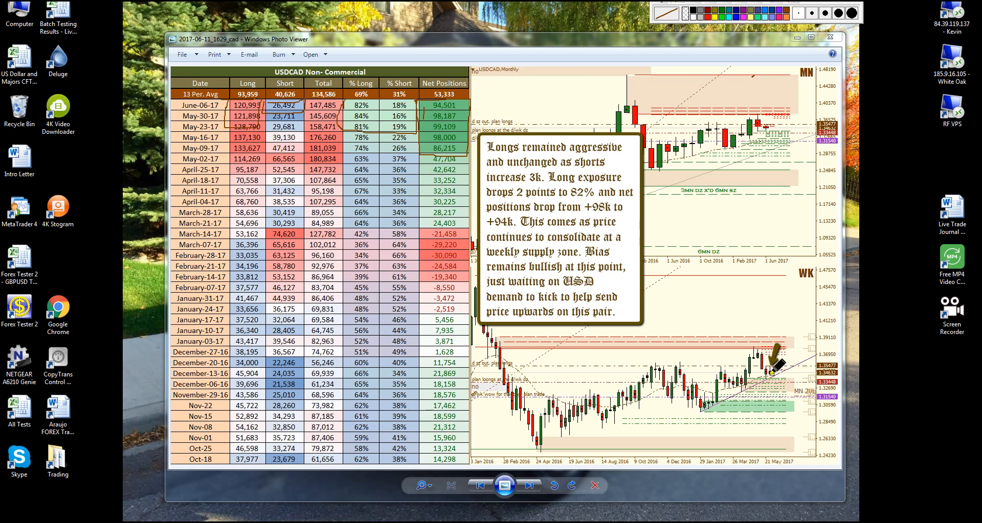
pyautogui.moveTo(779, 351)
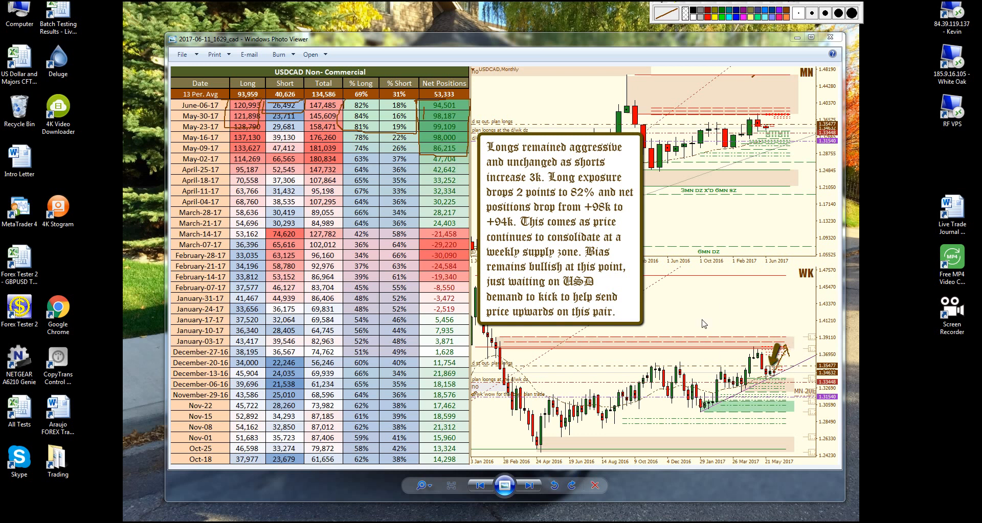
pyautogui.moveTo(700, 203)
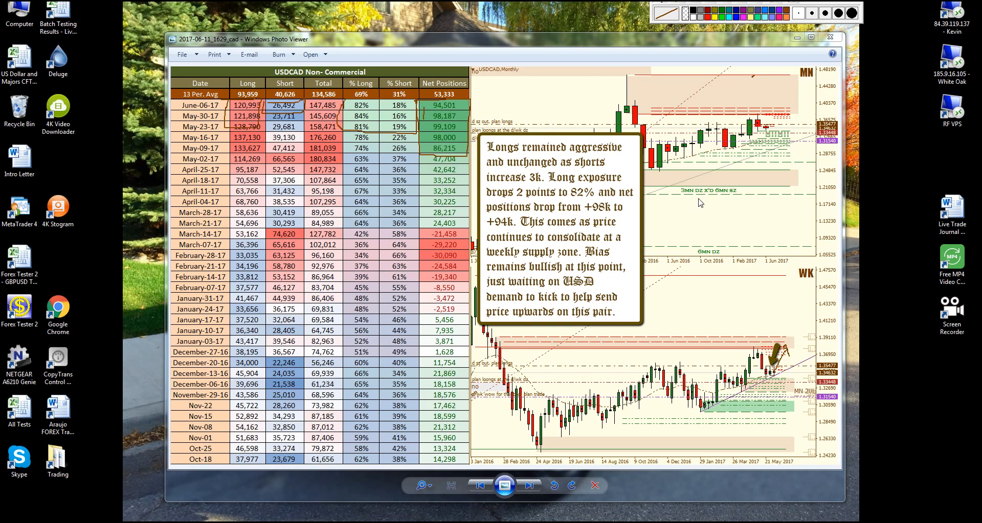
pyautogui.moveTo(731, 405)
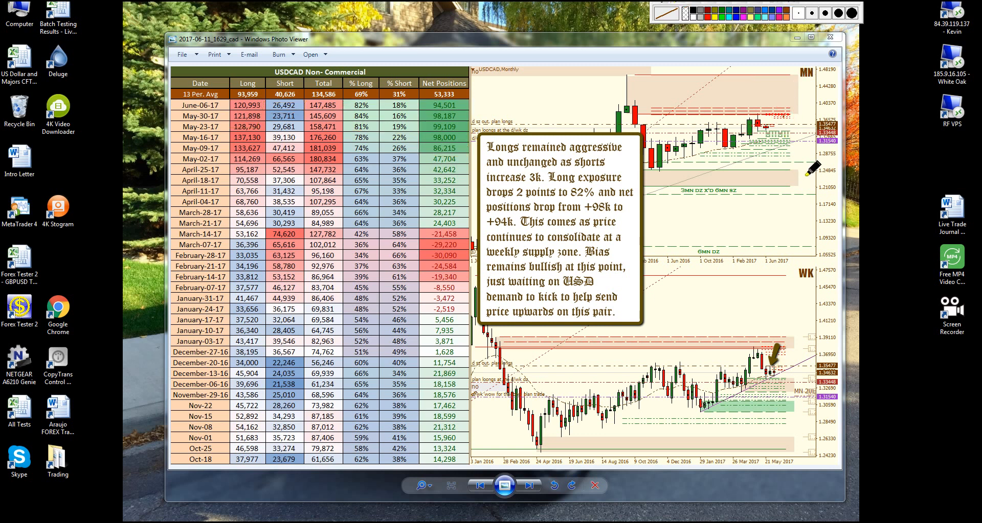
pyautogui.moveTo(794, 351)
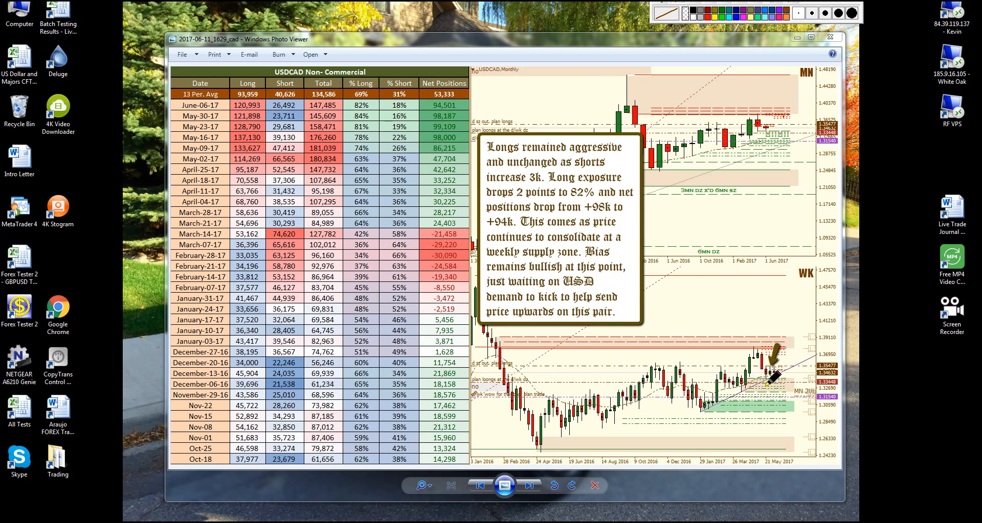
pyautogui.moveTo(795, 376)
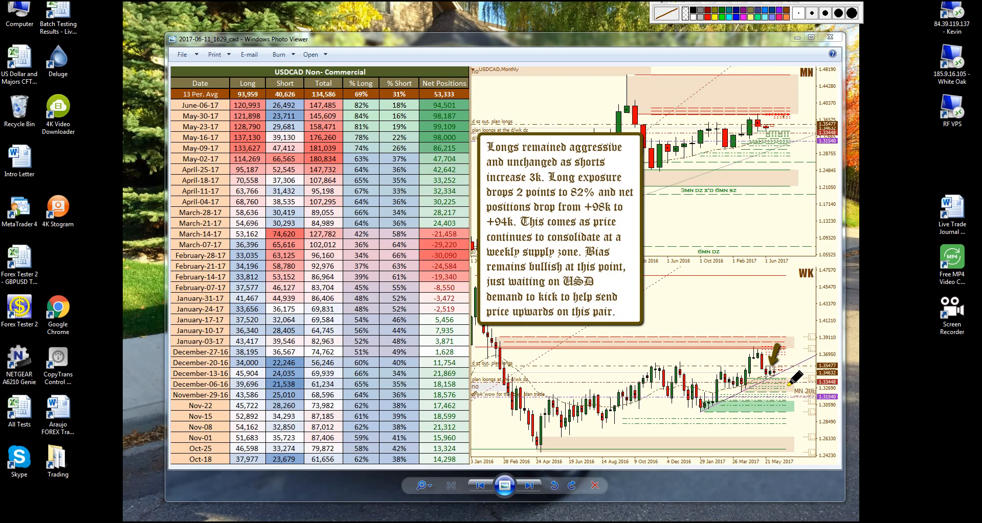
pyautogui.moveTo(766, 383)
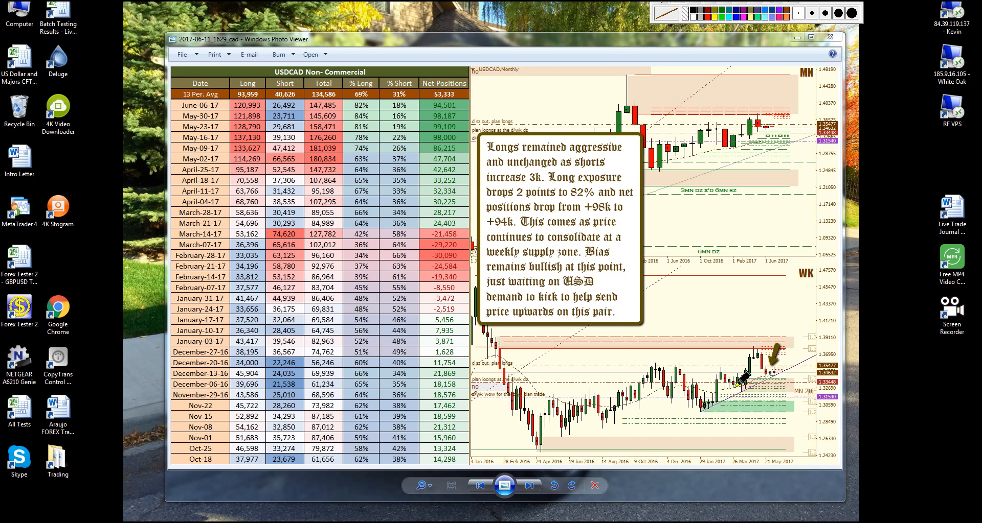
pyautogui.moveTo(801, 379)
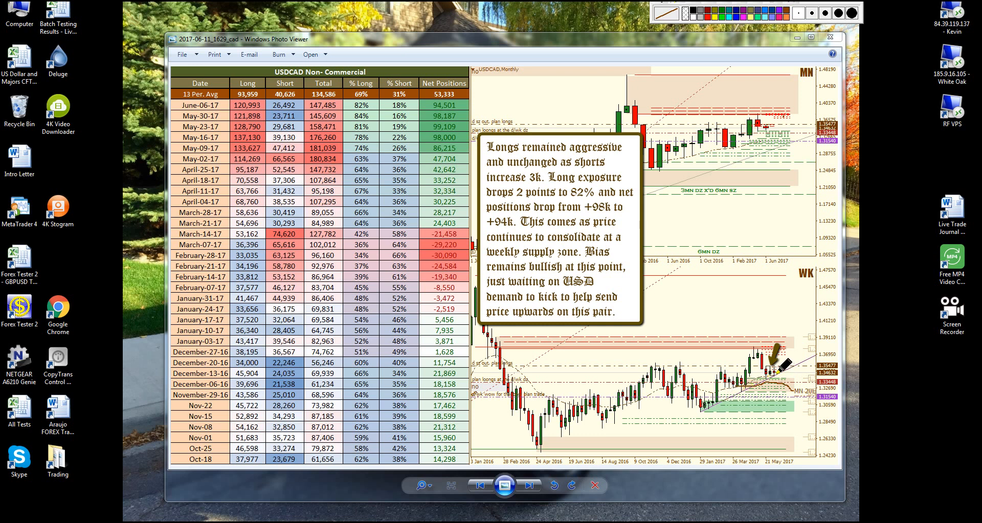
pyautogui.moveTo(779, 385)
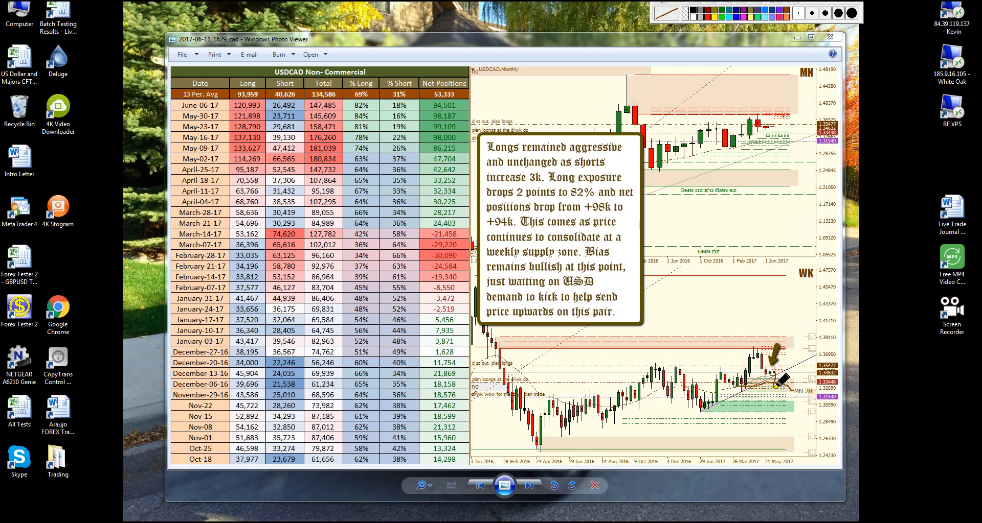
pyautogui.moveTo(782, 373)
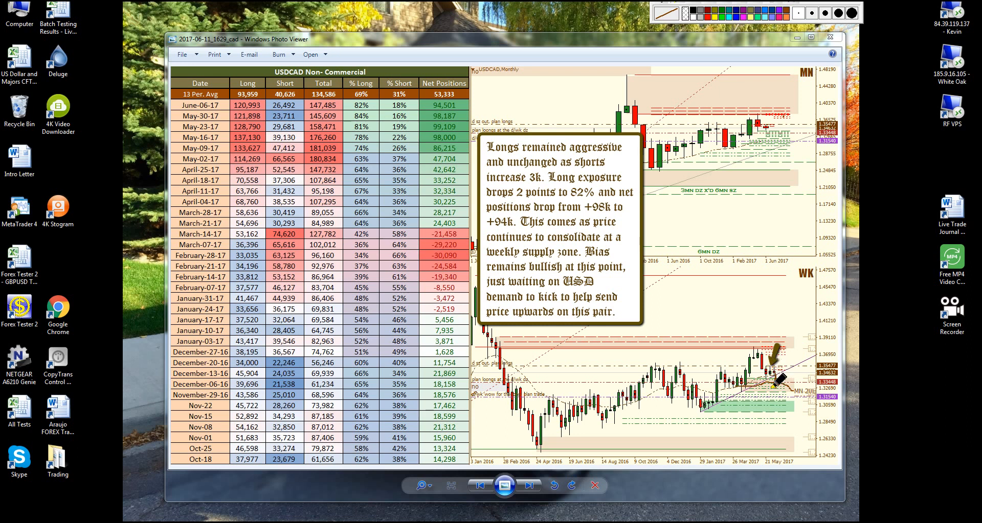
pyautogui.moveTo(786, 373)
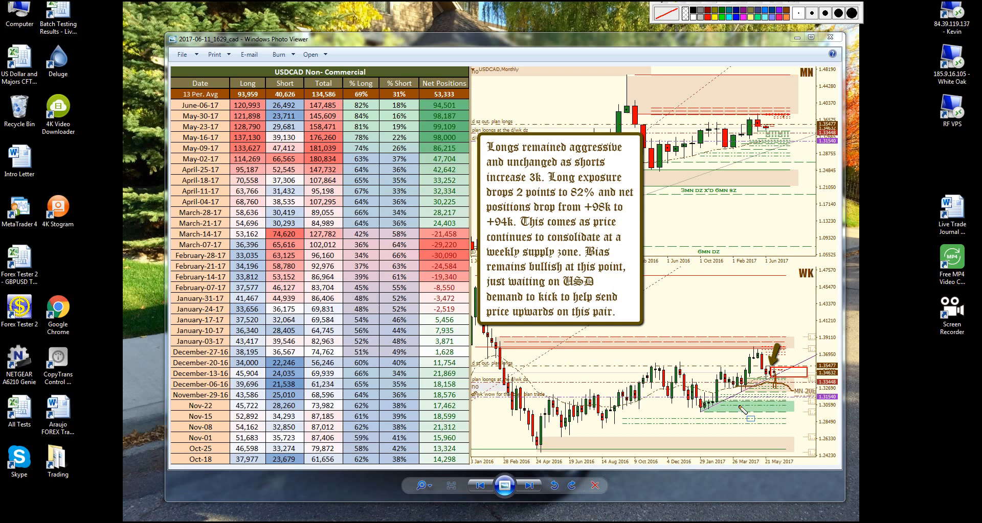
pyautogui.moveTo(752, 183)
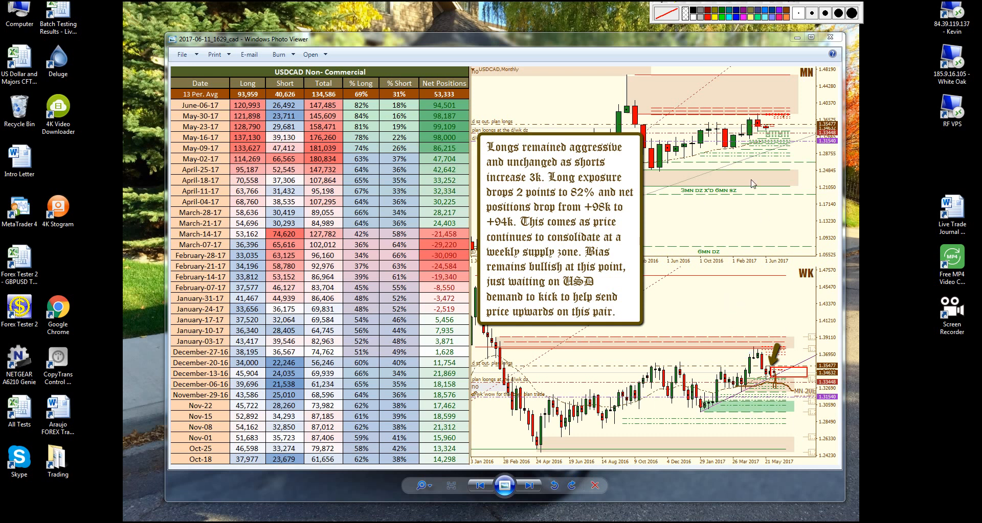
pyautogui.moveTo(744, 147)
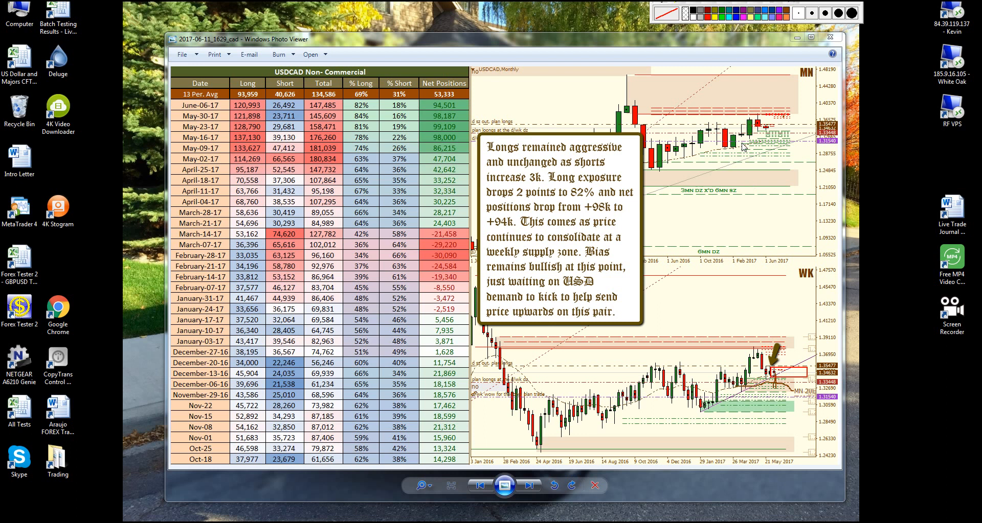
pyautogui.moveTo(760, 399)
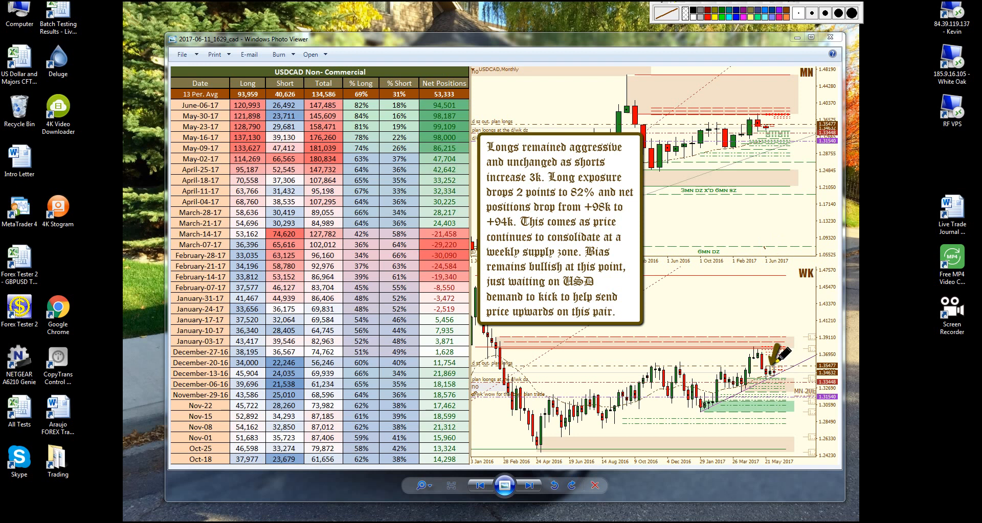
pyautogui.moveTo(494, 341)
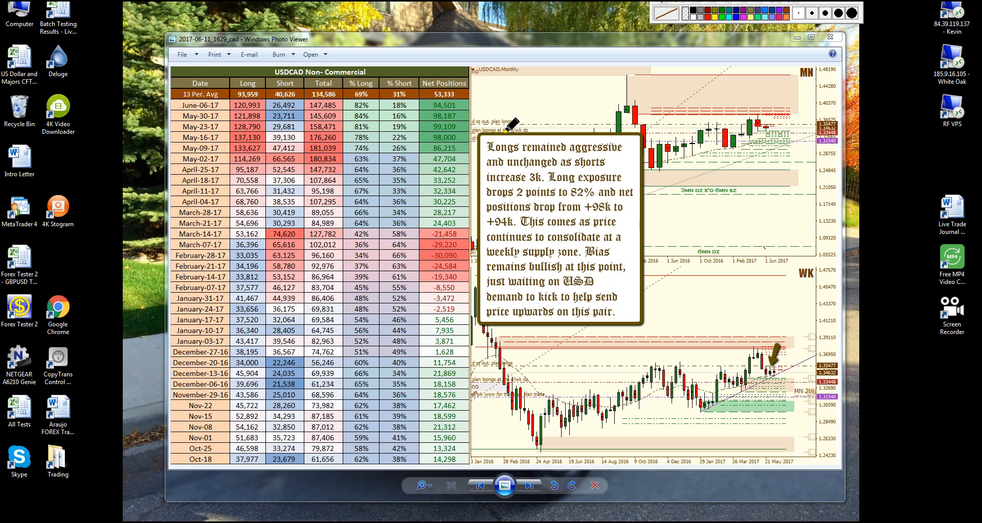
pyautogui.moveTo(679, 351)
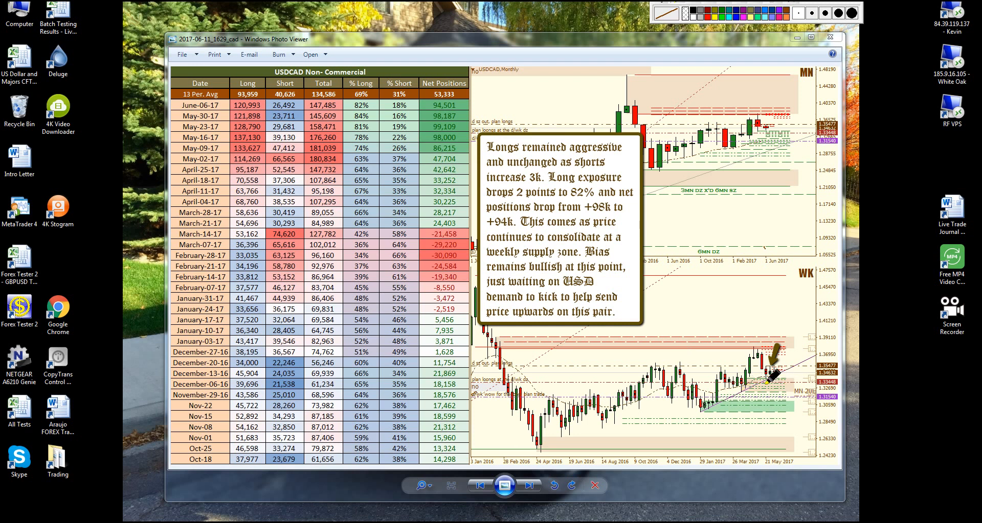
pyautogui.moveTo(351, 104)
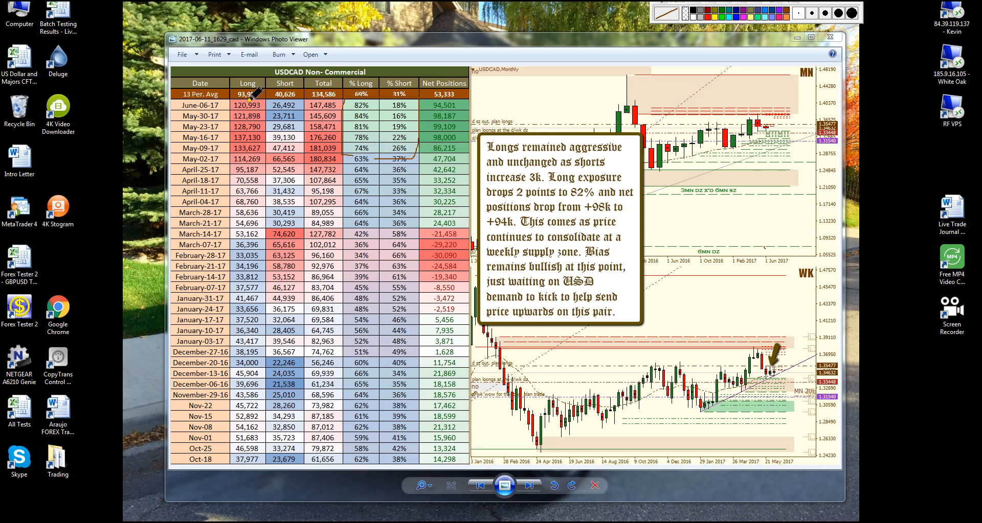
pyautogui.moveTo(237, 130)
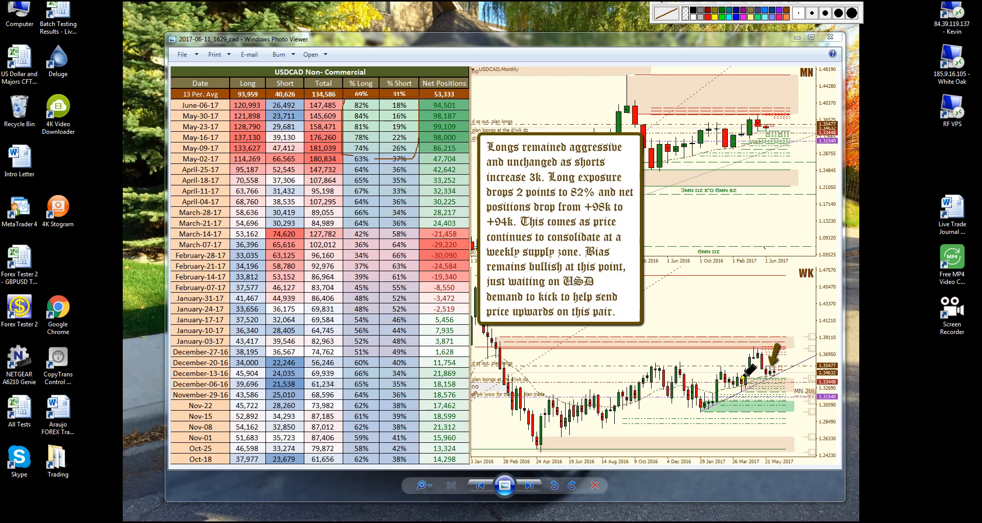
pyautogui.moveTo(767, 373)
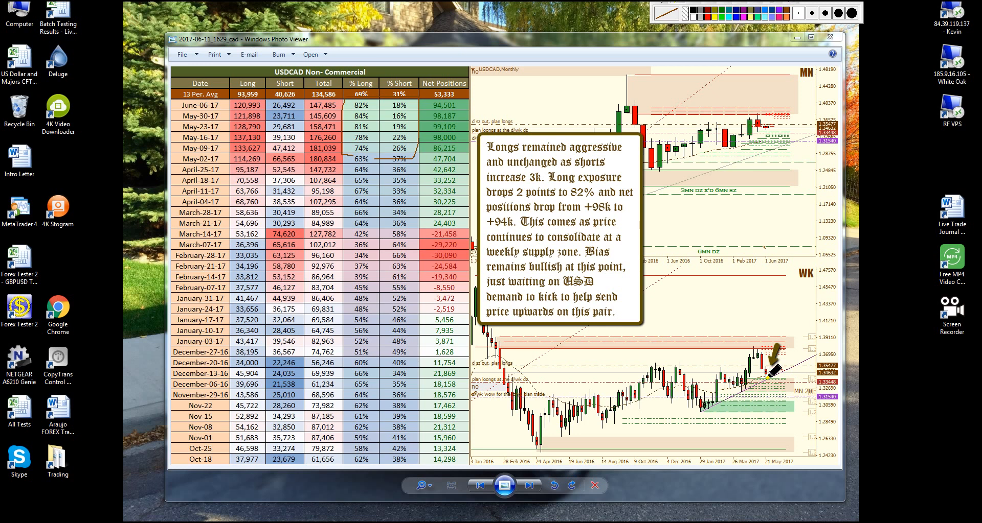
pyautogui.moveTo(804, 301)
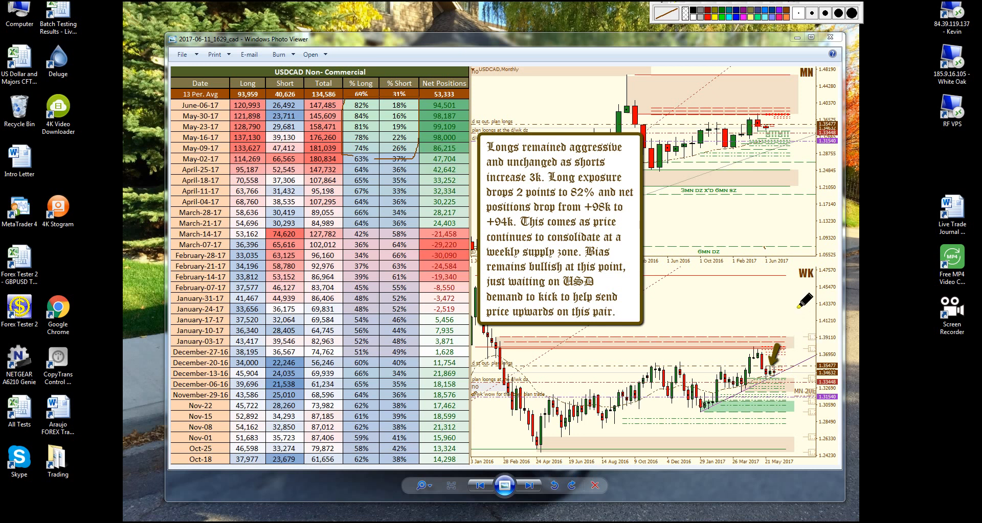
pyautogui.moveTo(711, 132)
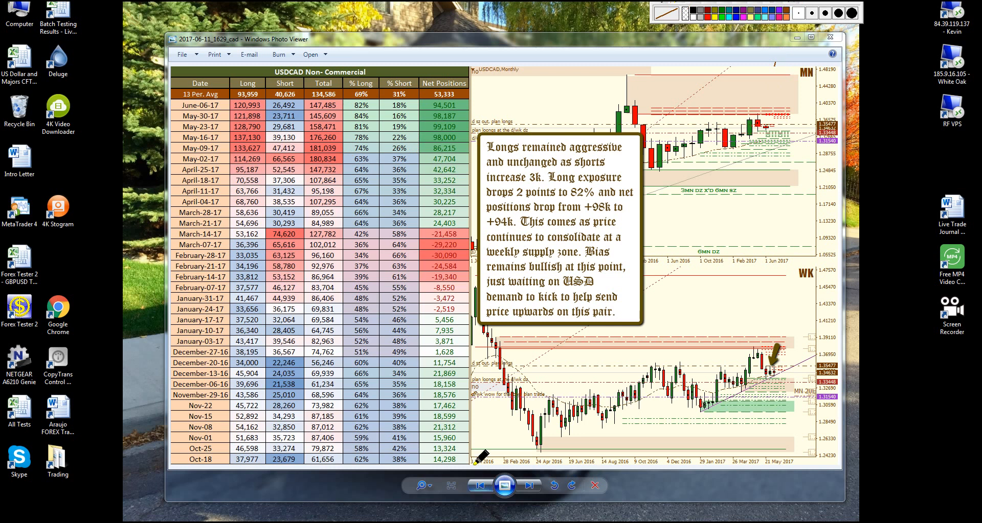
# - Advance from the USDCAD report to the USDCHF non-commercial COT image
pyautogui.click(528, 485)
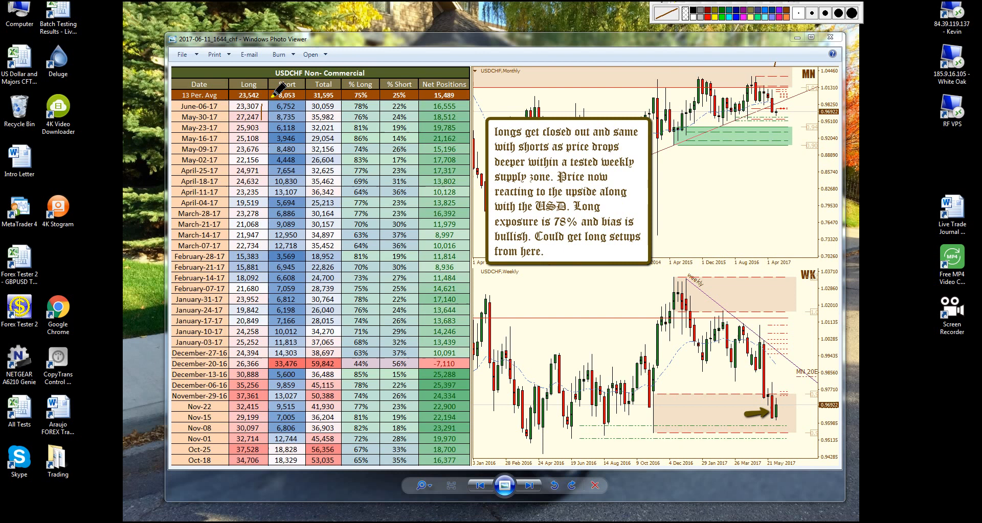
pyautogui.moveTo(312, 99)
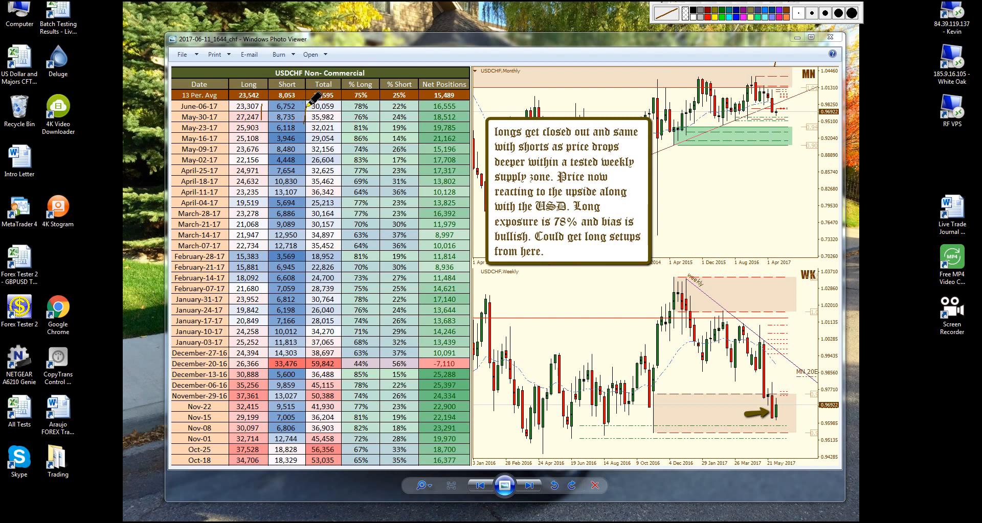
pyautogui.moveTo(376, 117)
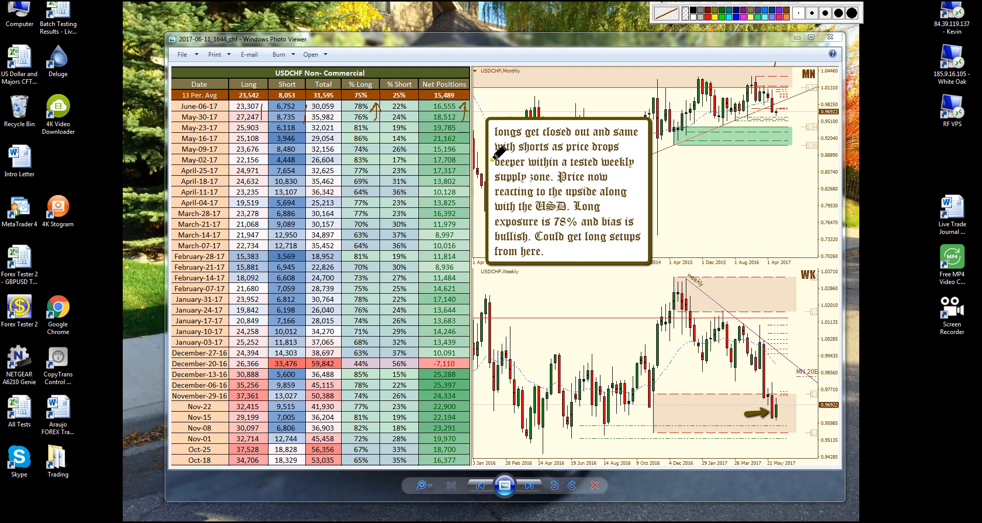
pyautogui.moveTo(660, 384)
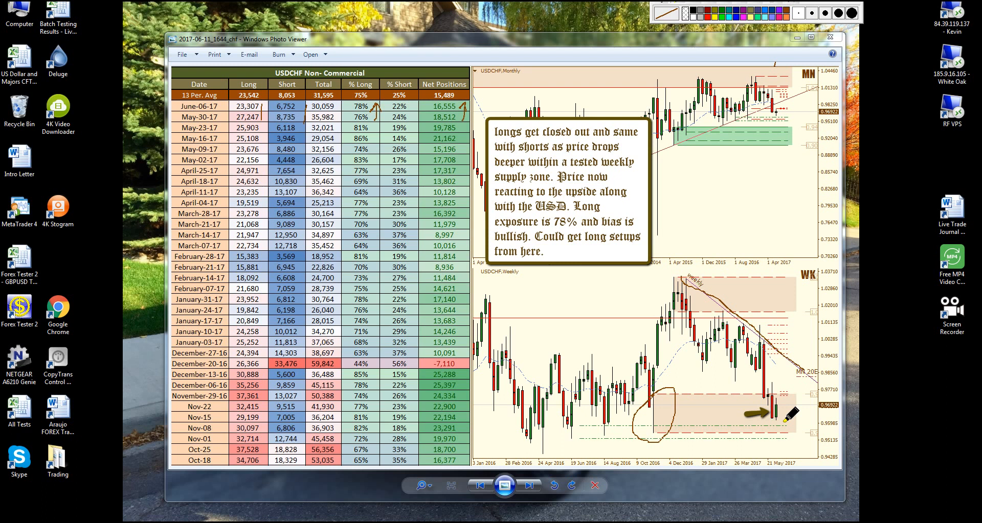
pyautogui.moveTo(786, 404)
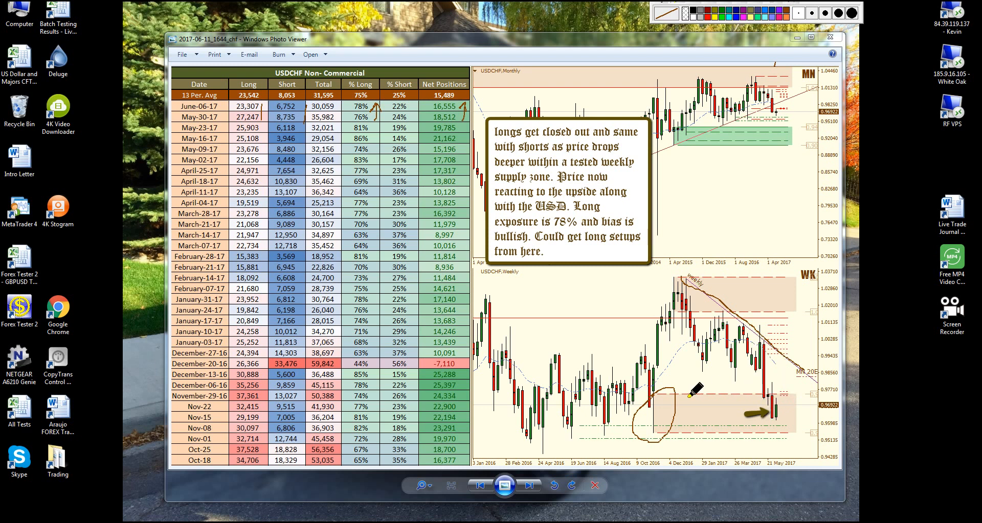
pyautogui.moveTo(659, 225)
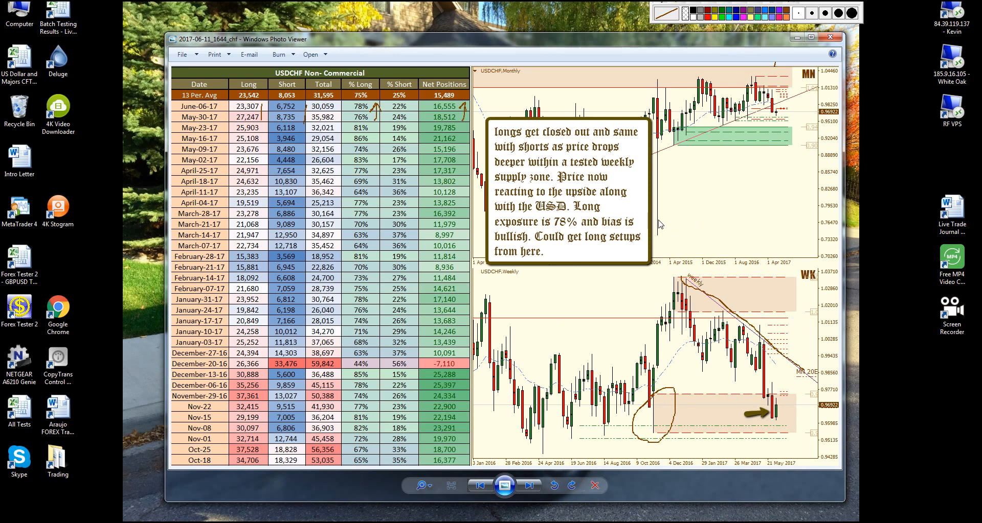
# - Advance from the USDCHF report to the EURUSD non-commercial COT image
pyautogui.click(528, 485)
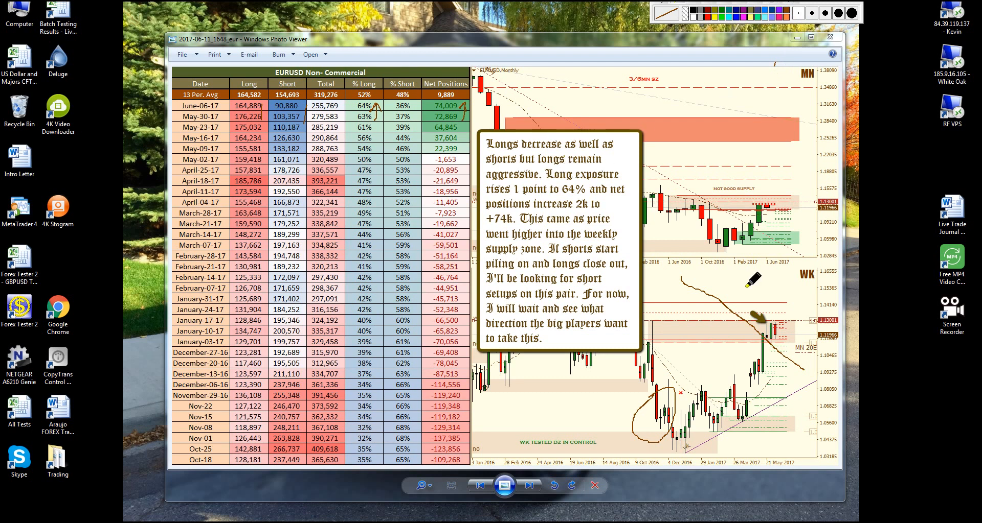
pyautogui.moveTo(241, 95)
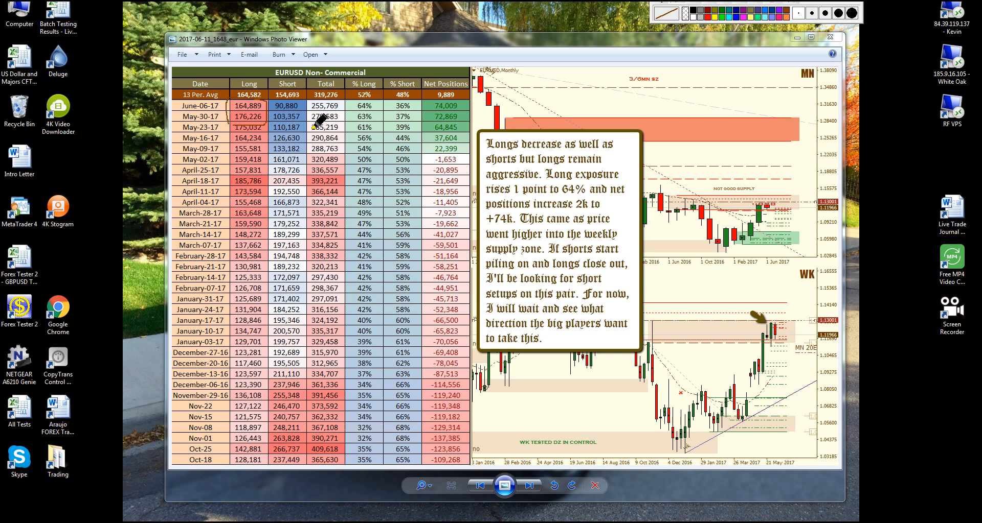
pyautogui.moveTo(282, 109)
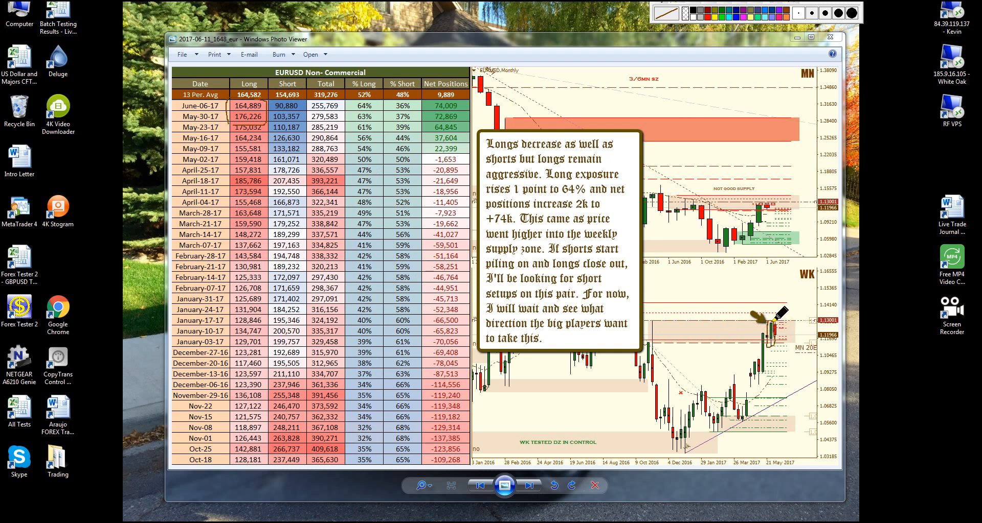
pyautogui.moveTo(717, 257)
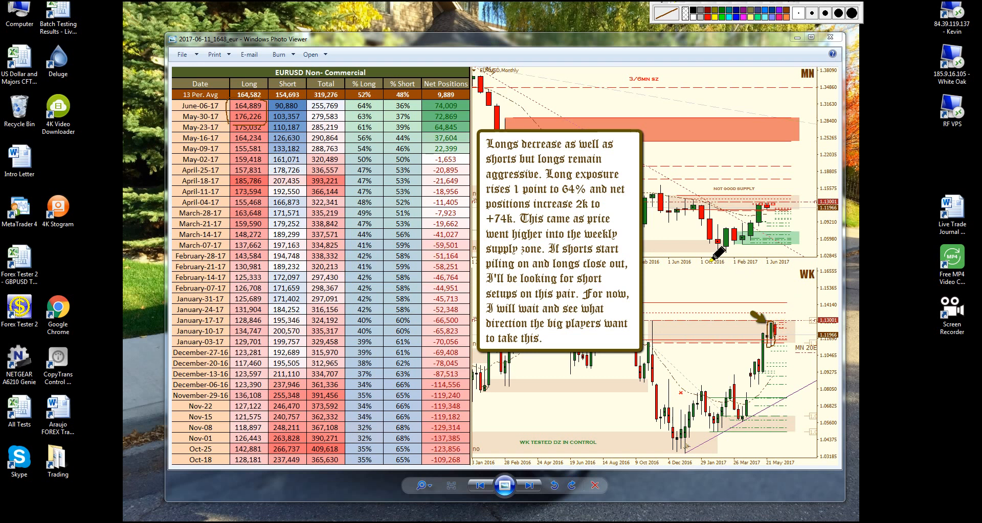
pyautogui.moveTo(297, 102)
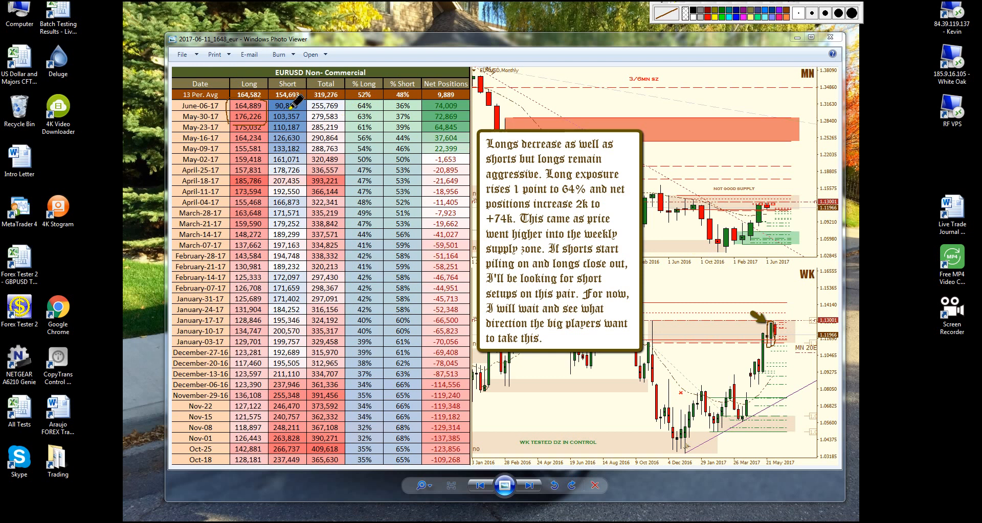
pyautogui.moveTo(383, 159)
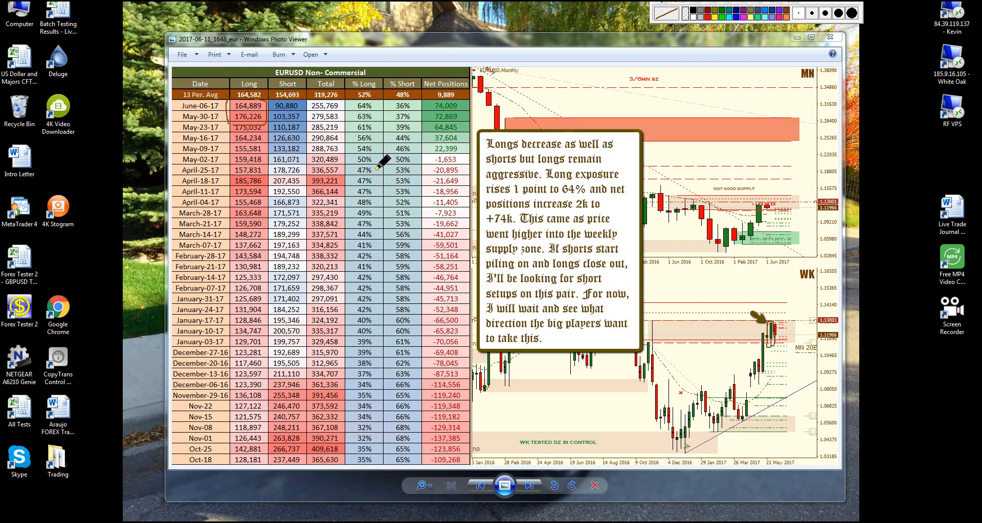
pyautogui.moveTo(354, 95)
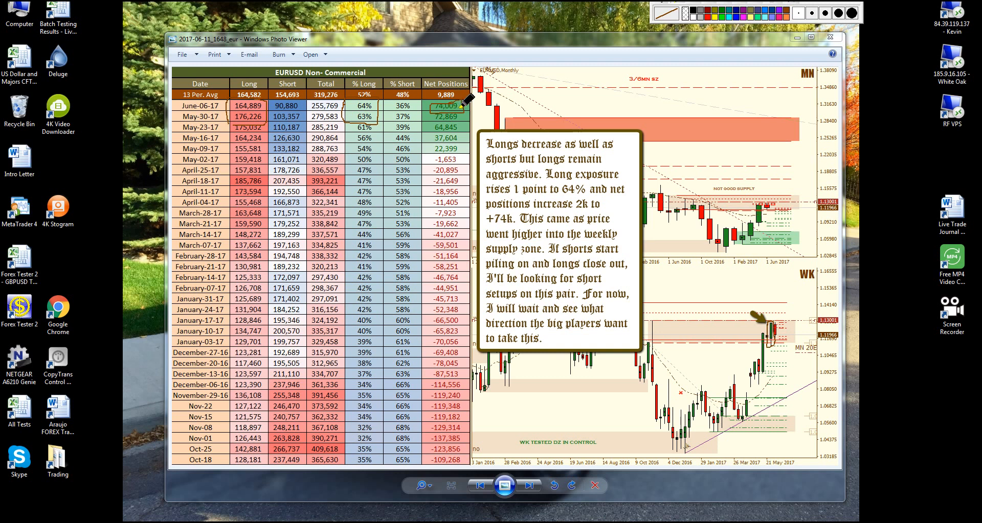
pyautogui.moveTo(688, 188)
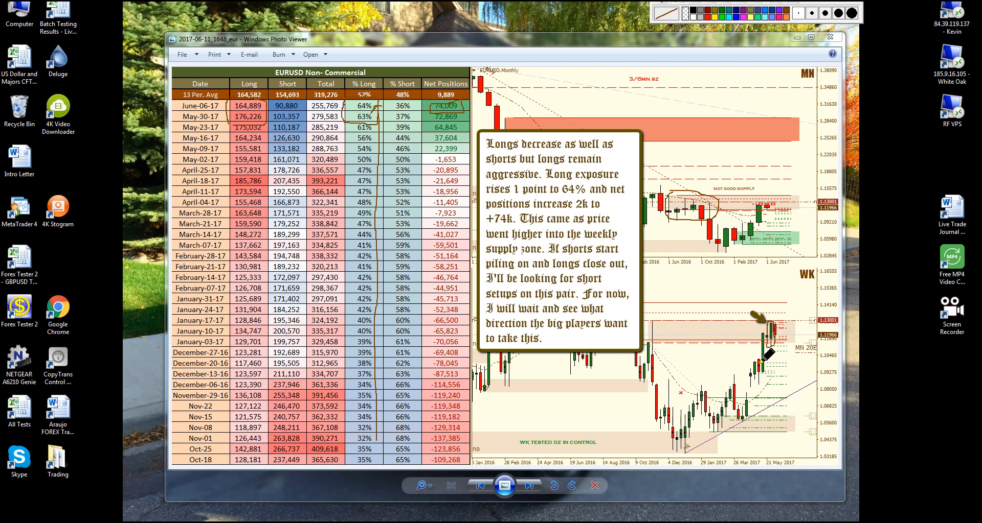
pyautogui.moveTo(803, 406)
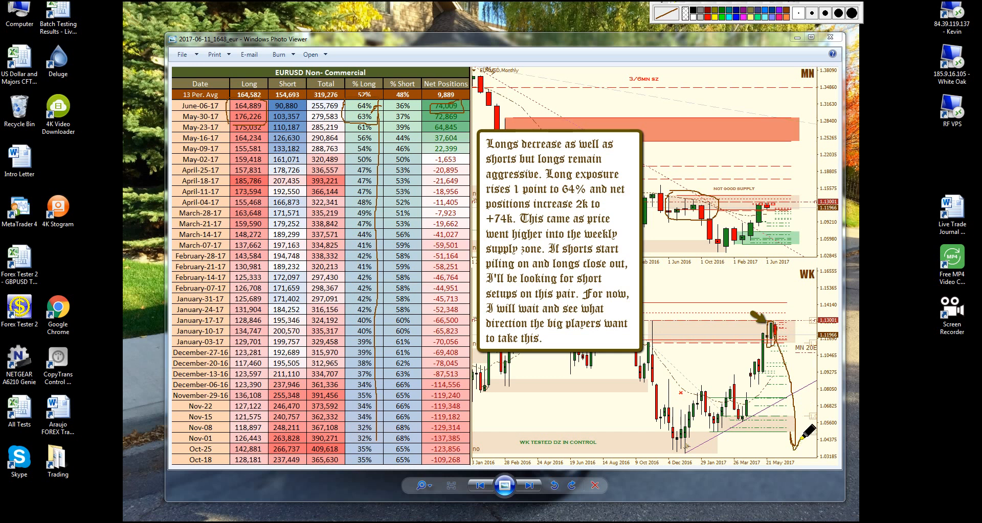
pyautogui.moveTo(426, 236)
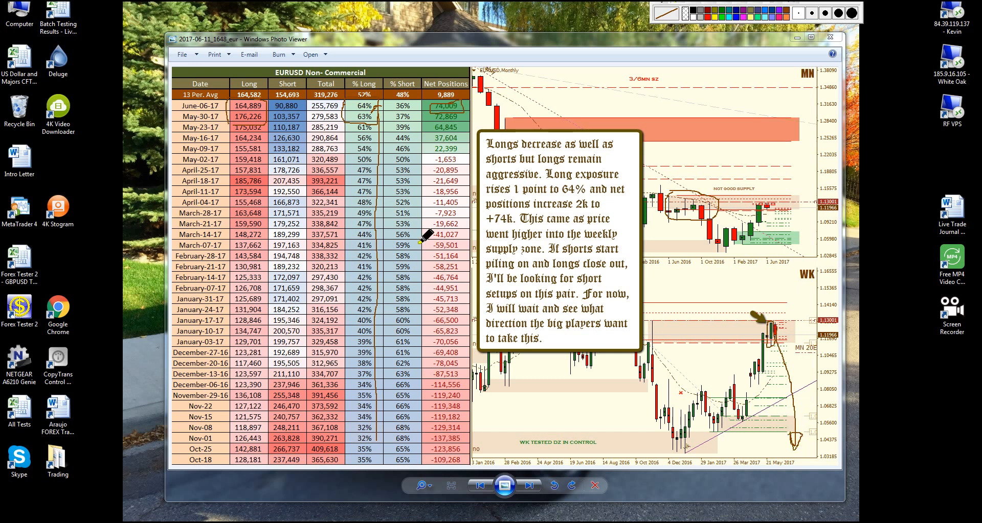
pyautogui.moveTo(225, 243)
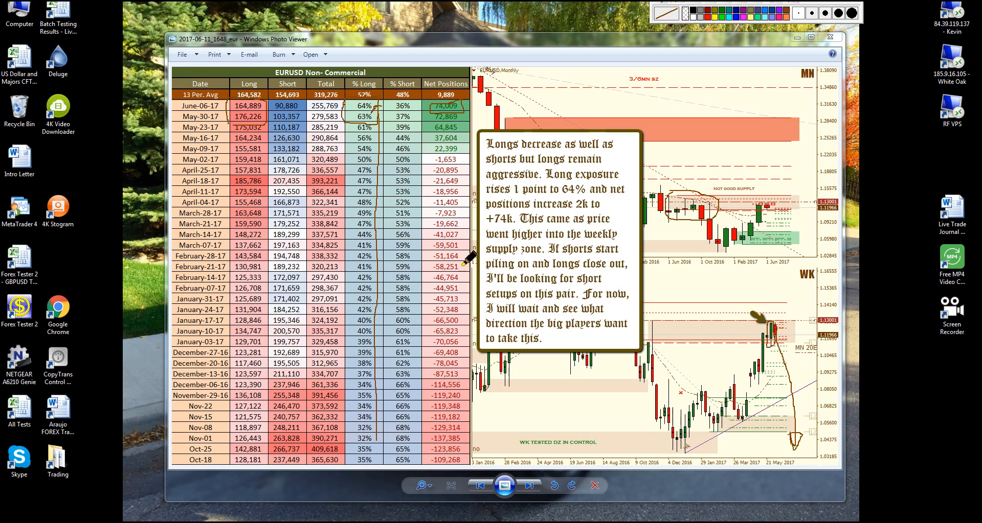
pyautogui.moveTo(225, 135)
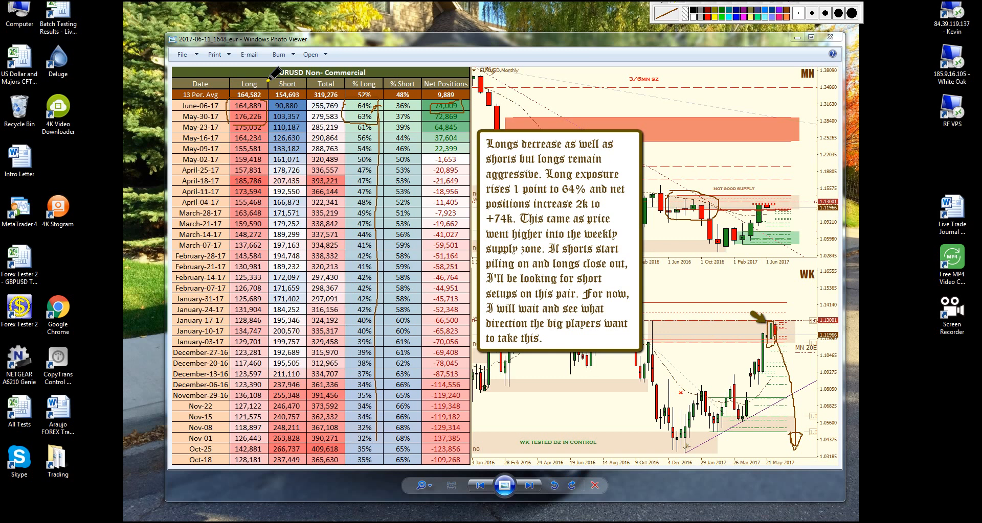
pyautogui.moveTo(591, 37)
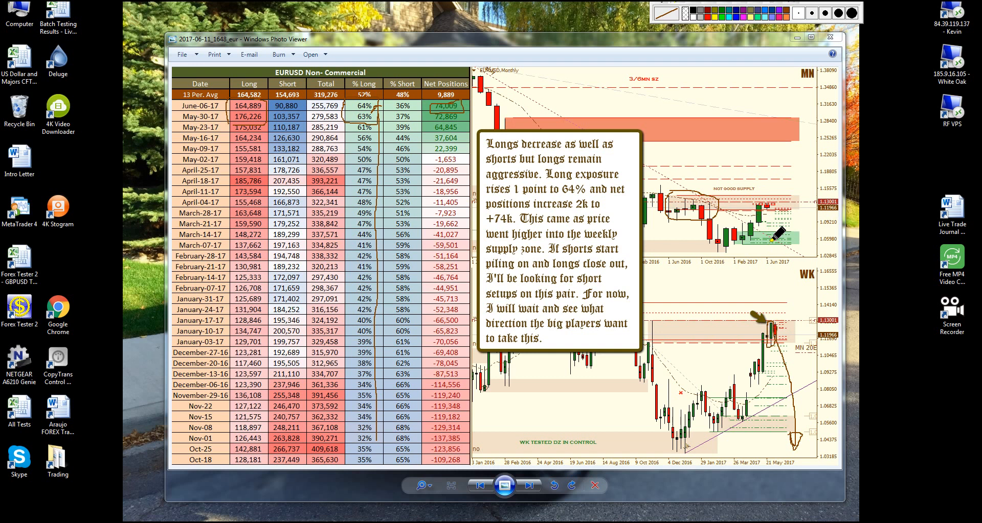
pyautogui.moveTo(791, 103)
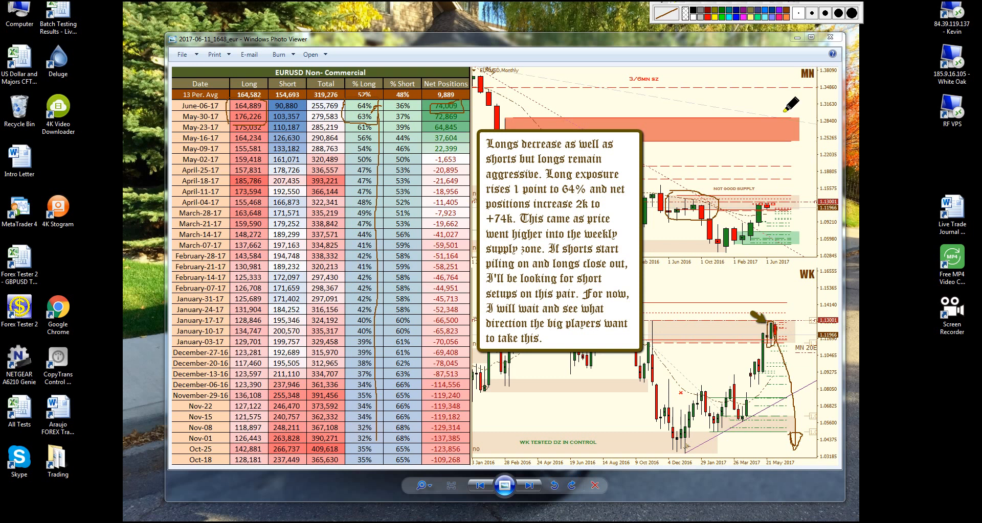
pyautogui.moveTo(713, 222)
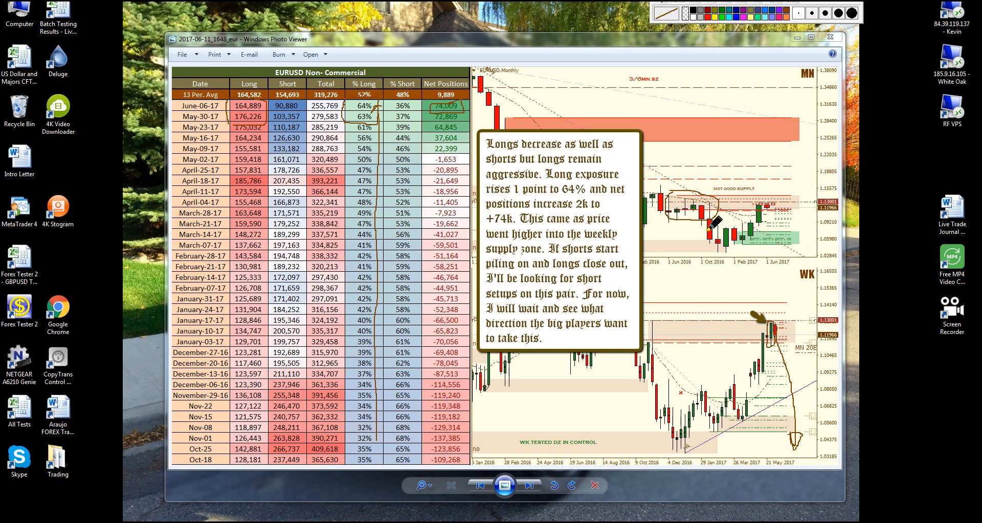
pyautogui.moveTo(695, 191)
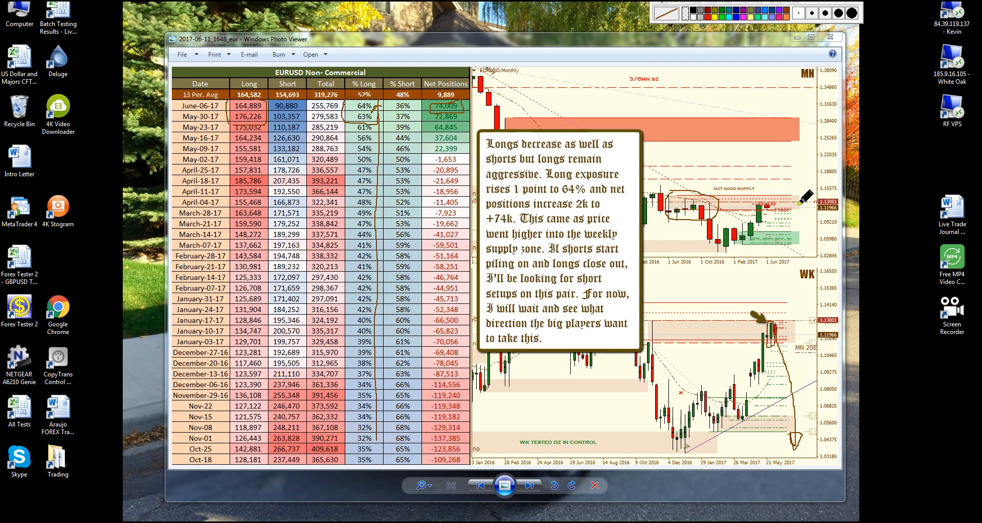
pyautogui.moveTo(726, 347)
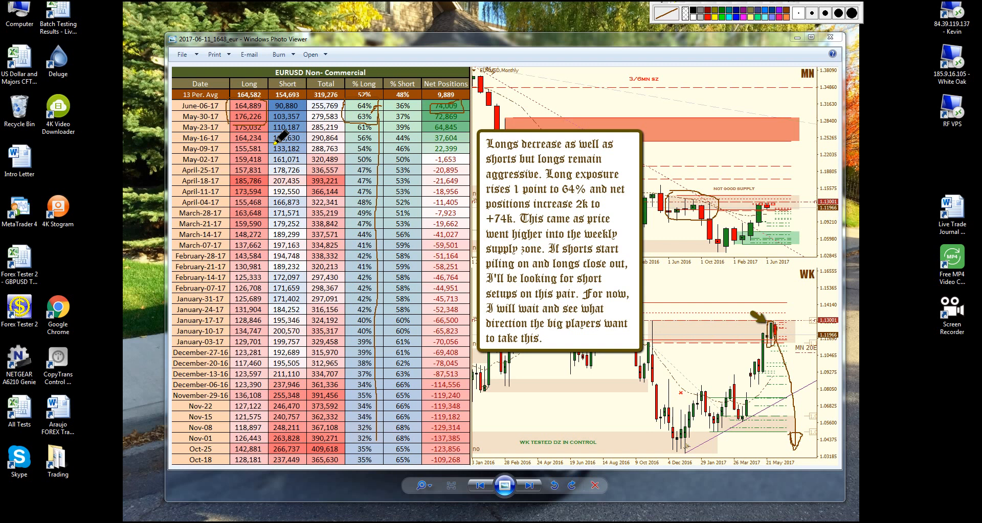
pyautogui.moveTo(403, 420)
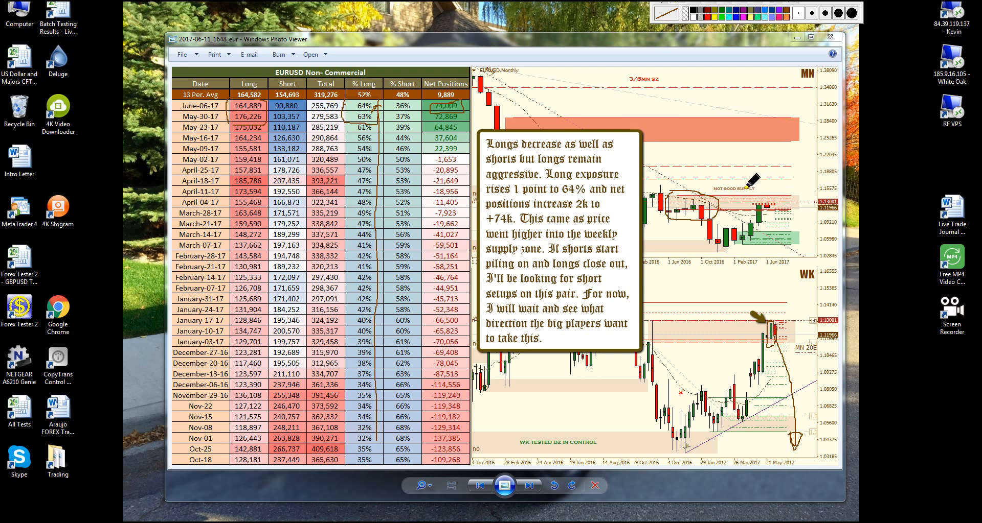
pyautogui.moveTo(773, 216)
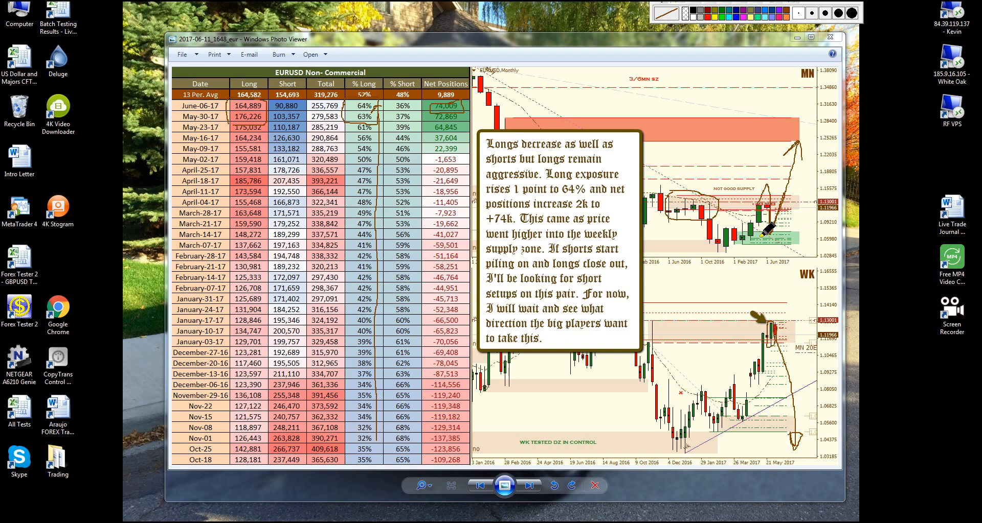
pyautogui.moveTo(519, 112)
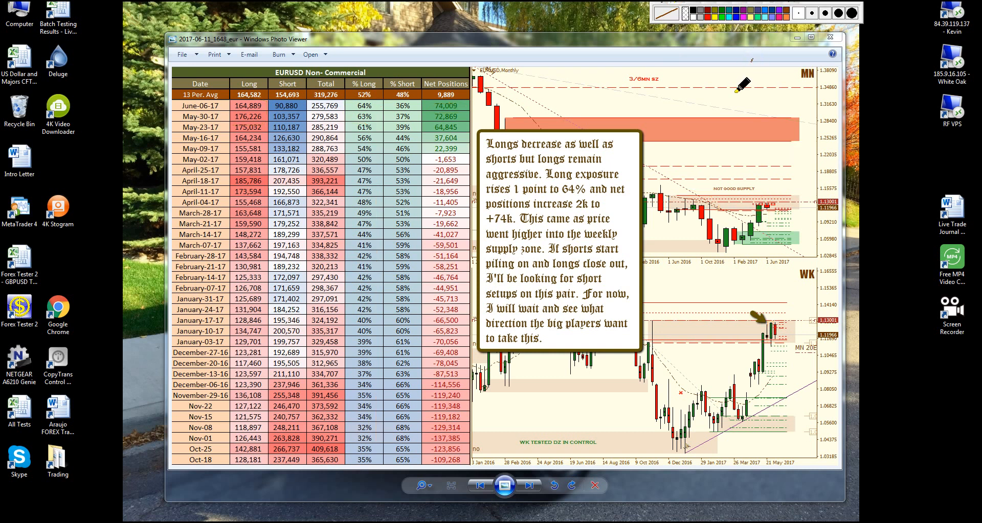
# - Show the GBPUSD non-commercial COT image with its table and charts
pyautogui.click(480, 486)
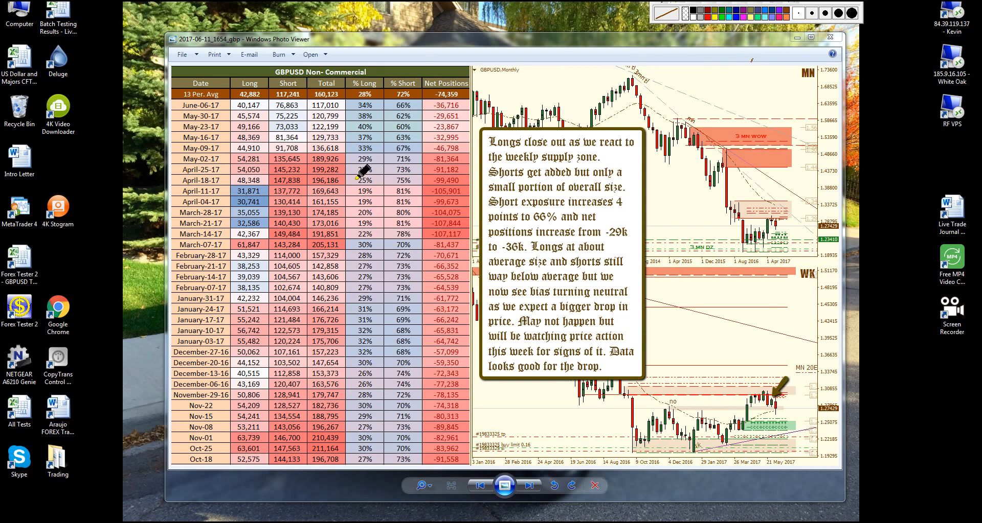
pyautogui.moveTo(633, 376)
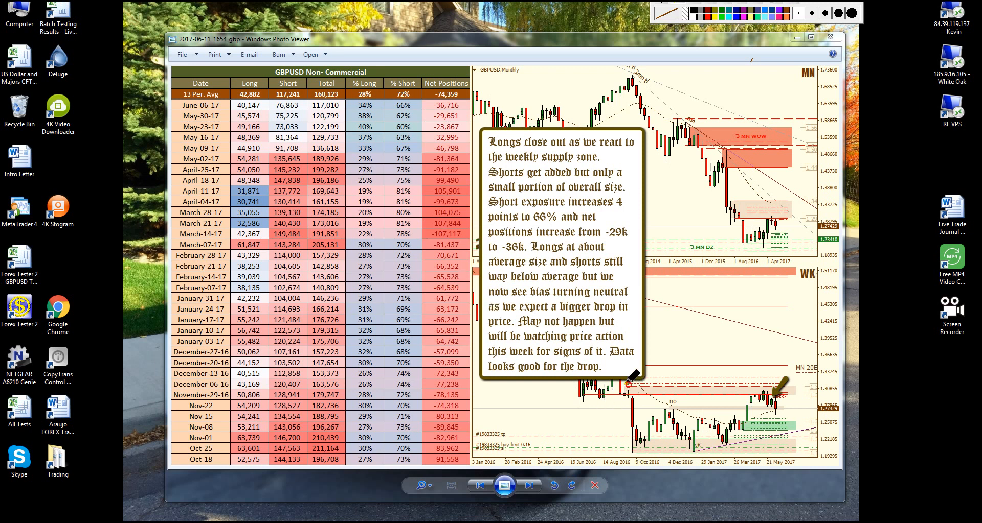
pyautogui.moveTo(755, 184)
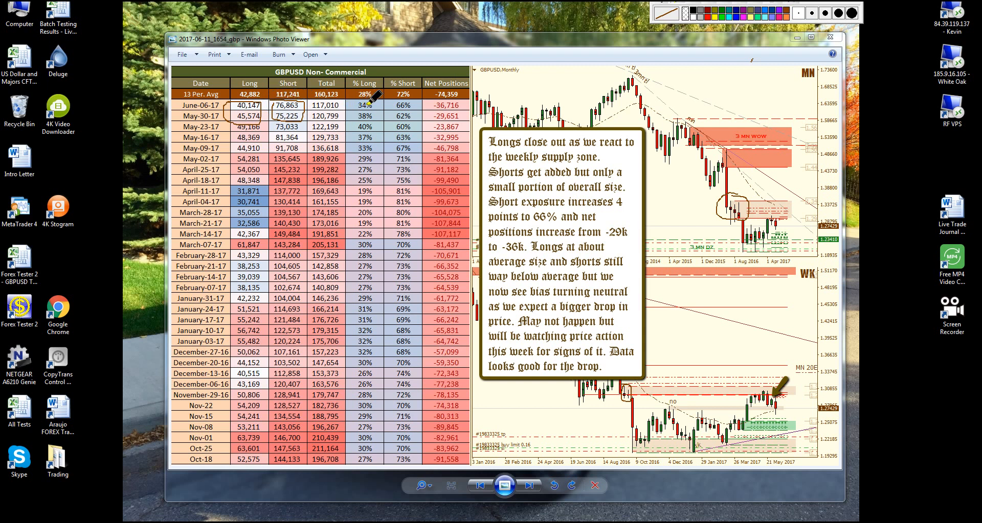
pyautogui.moveTo(423, 110)
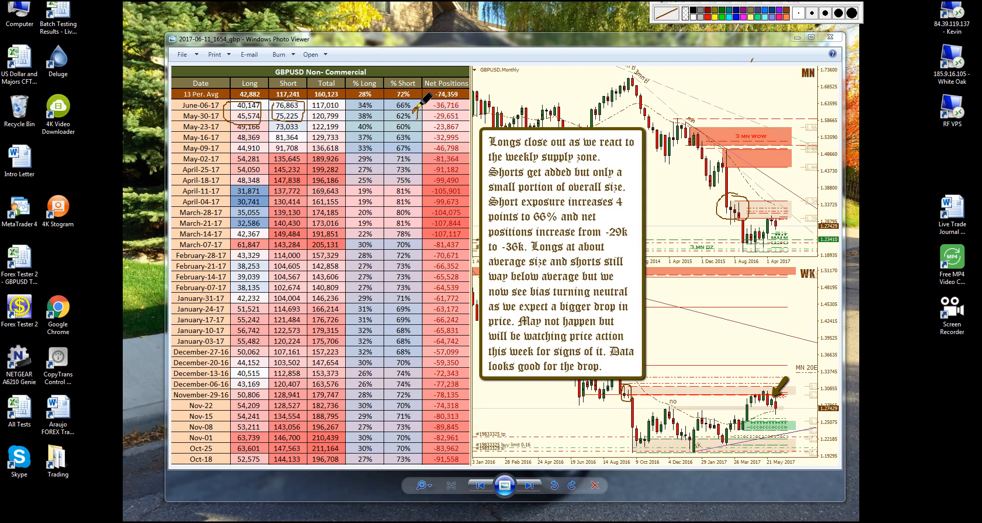
pyautogui.moveTo(421, 155)
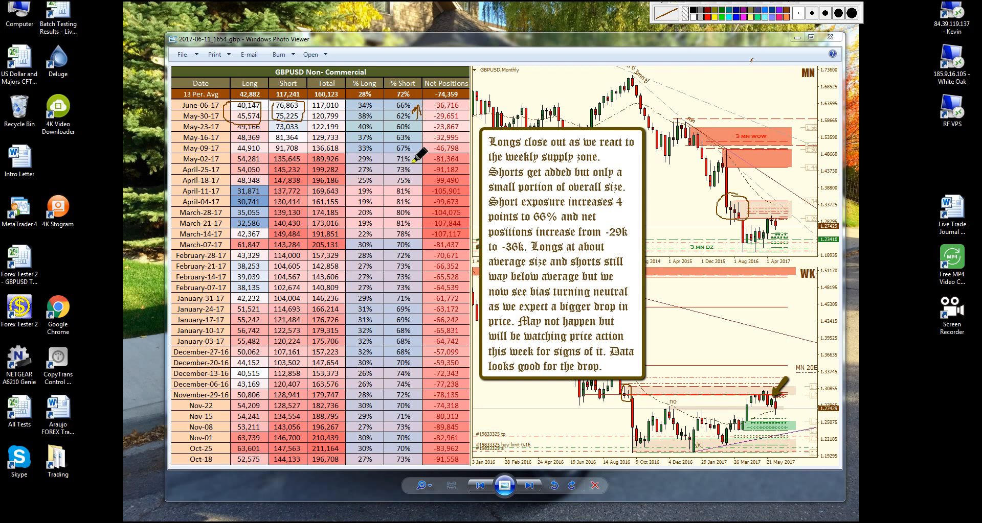
pyautogui.moveTo(438, 158)
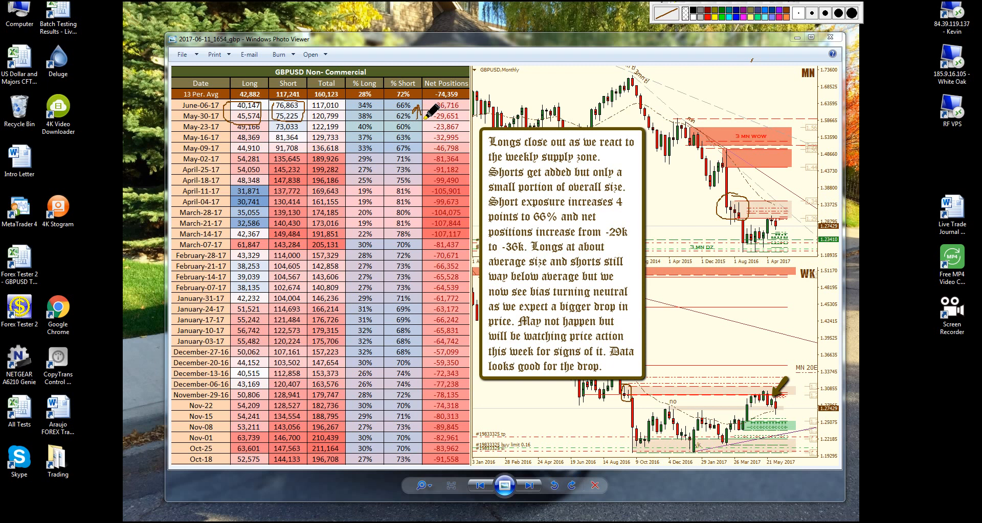
pyautogui.moveTo(429, 104)
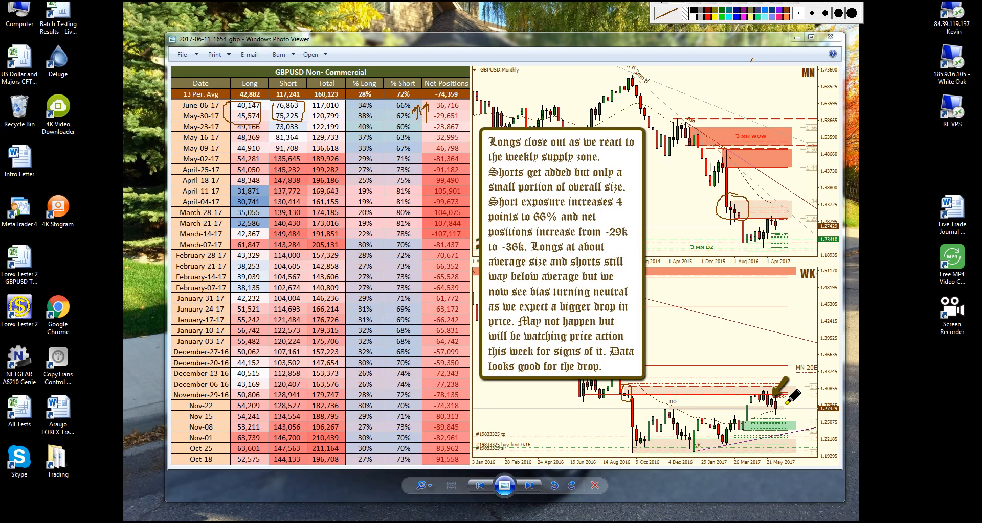
pyautogui.moveTo(729, 272)
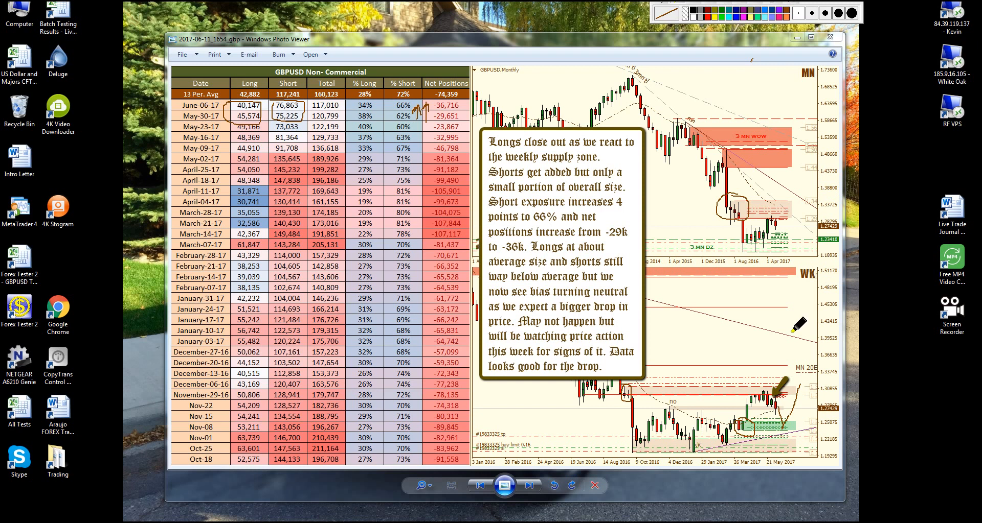
pyautogui.moveTo(768, 404)
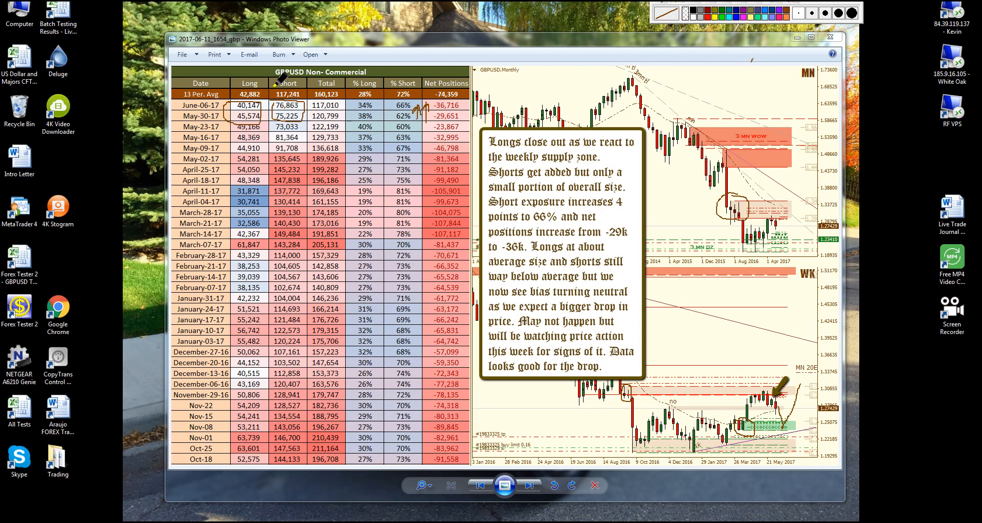
pyautogui.moveTo(776, 382)
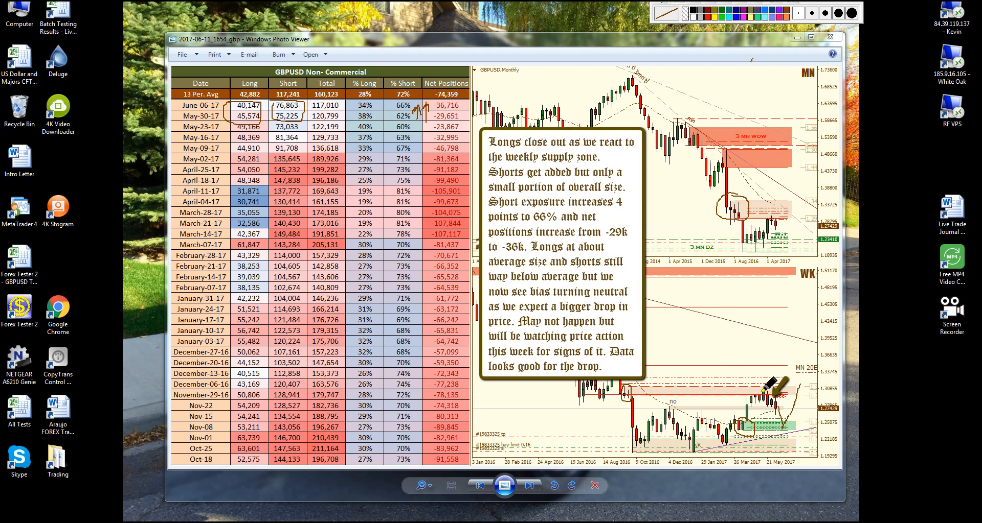
pyautogui.moveTo(295, 119)
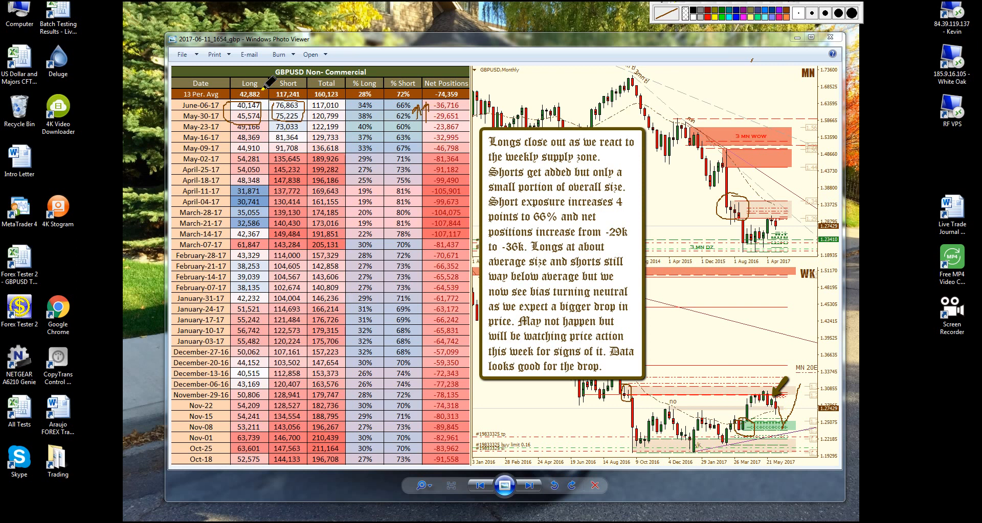
pyautogui.moveTo(781, 401)
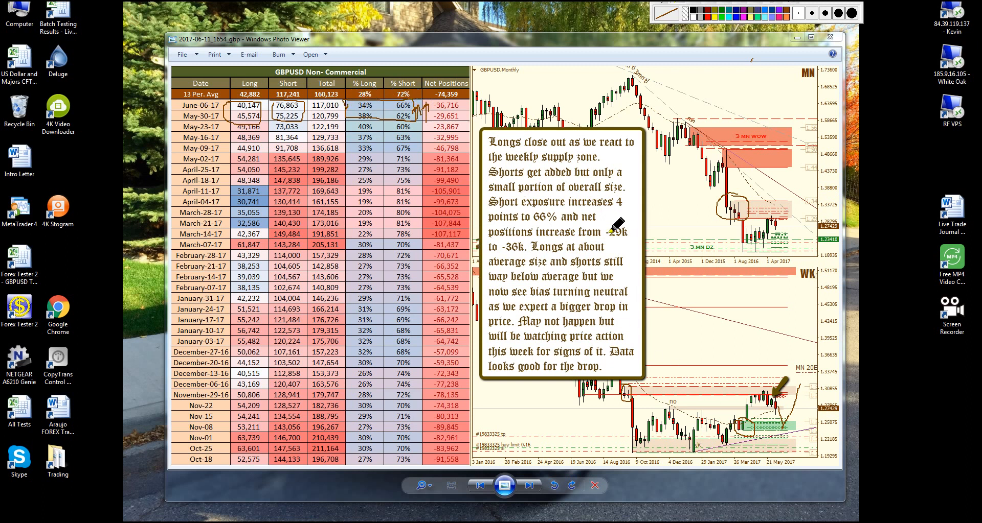
pyautogui.moveTo(776, 406)
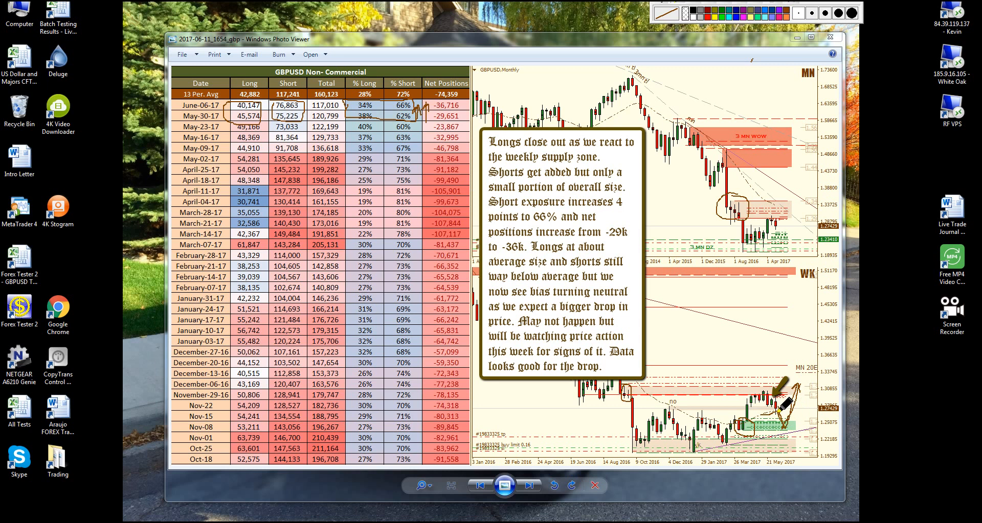
pyautogui.moveTo(787, 424)
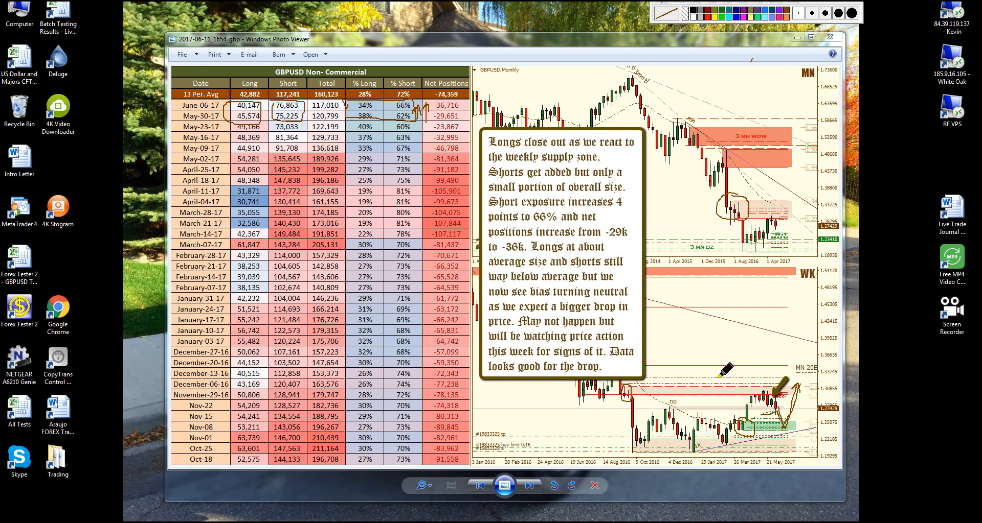
pyautogui.moveTo(717, 260)
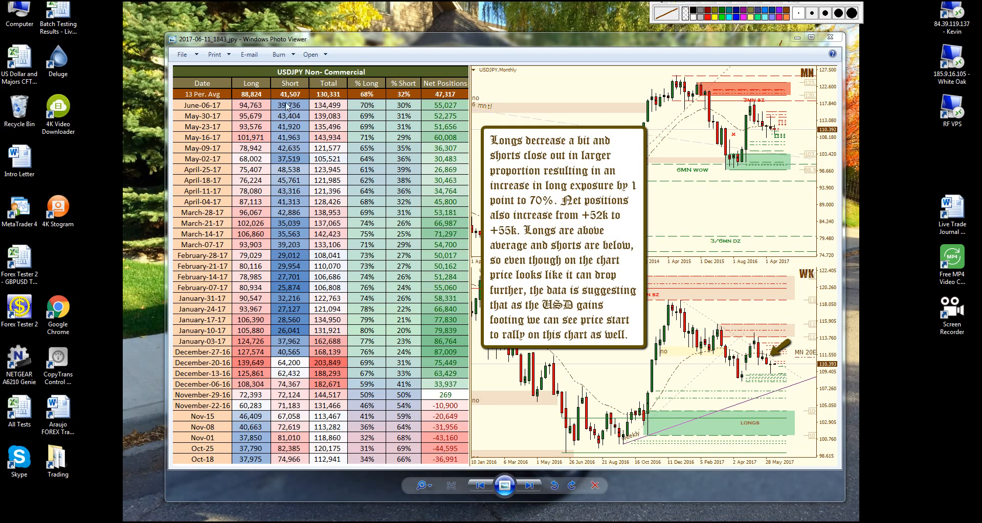
pyautogui.moveTo(266, 136)
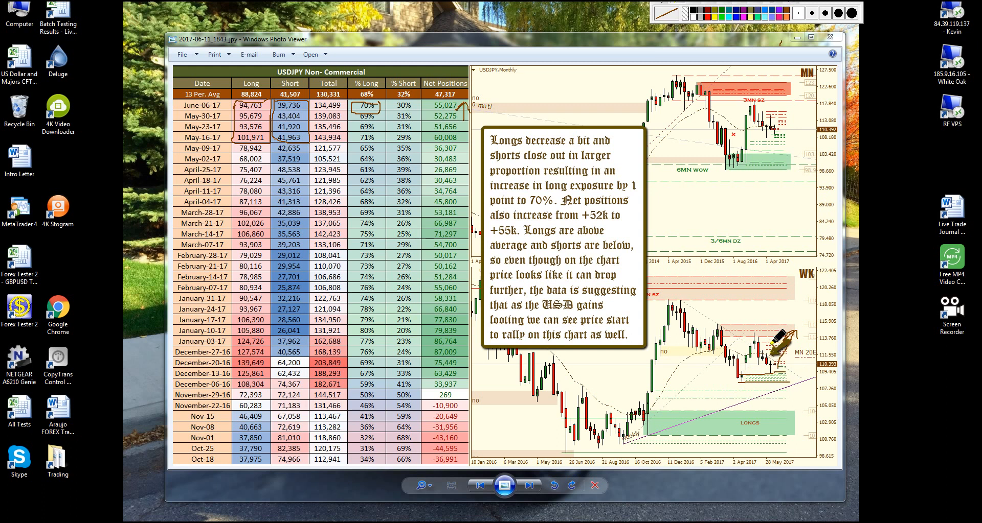
pyautogui.moveTo(273, 56)
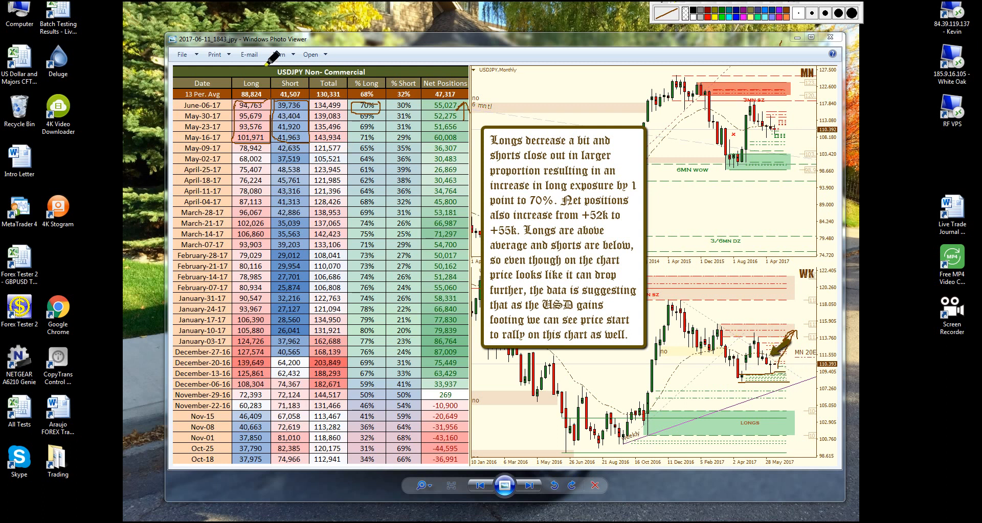
pyautogui.moveTo(770, 378)
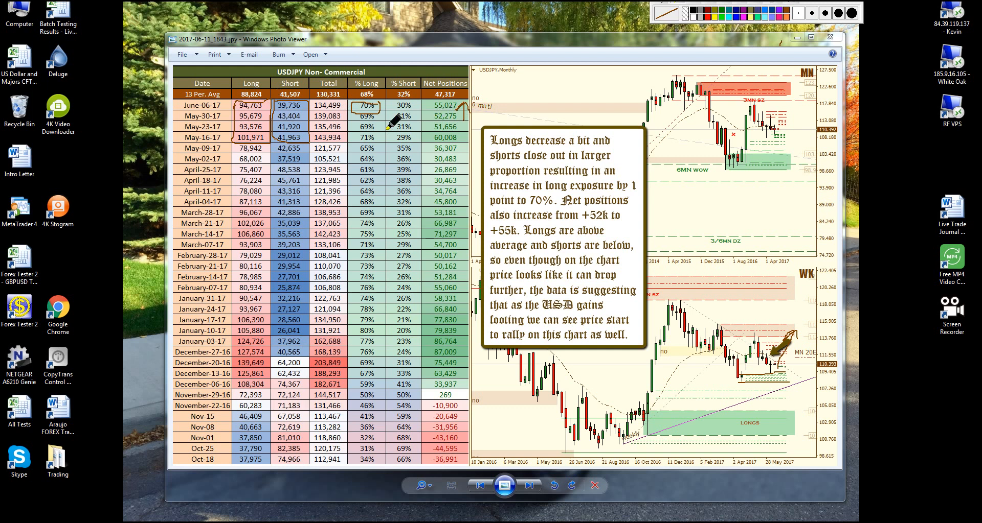
pyautogui.moveTo(376, 169)
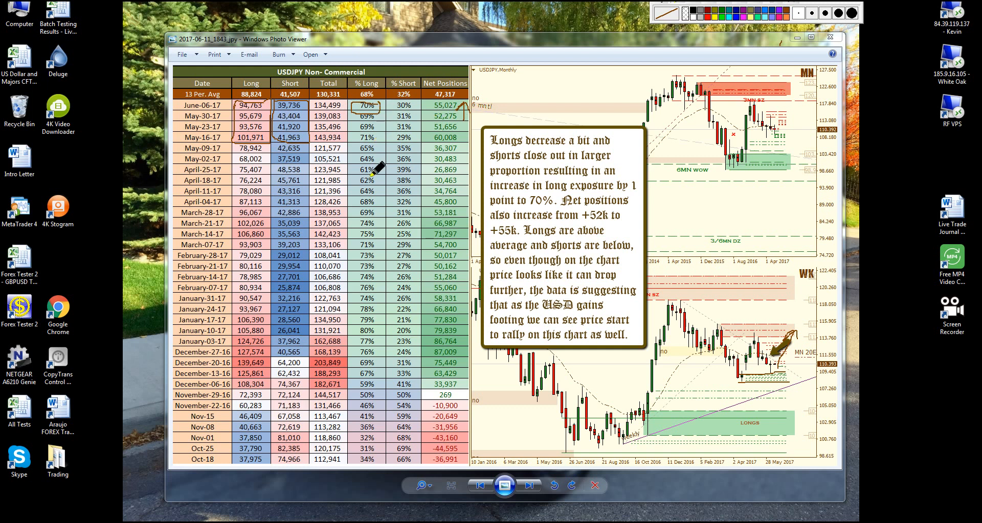
pyautogui.moveTo(388, 71)
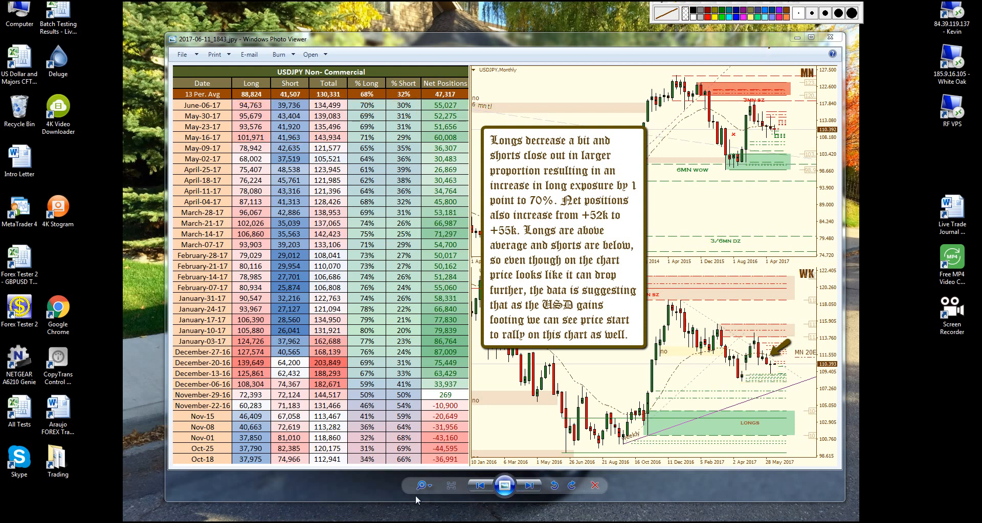
# - Show the NZDUSD non-commercial COT report image
pyautogui.click(479, 486)
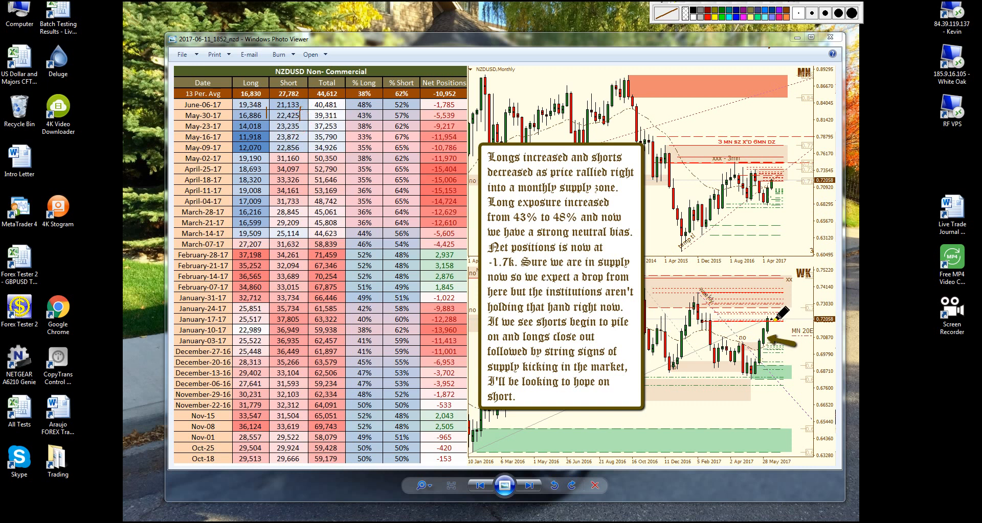
pyautogui.moveTo(357, 103)
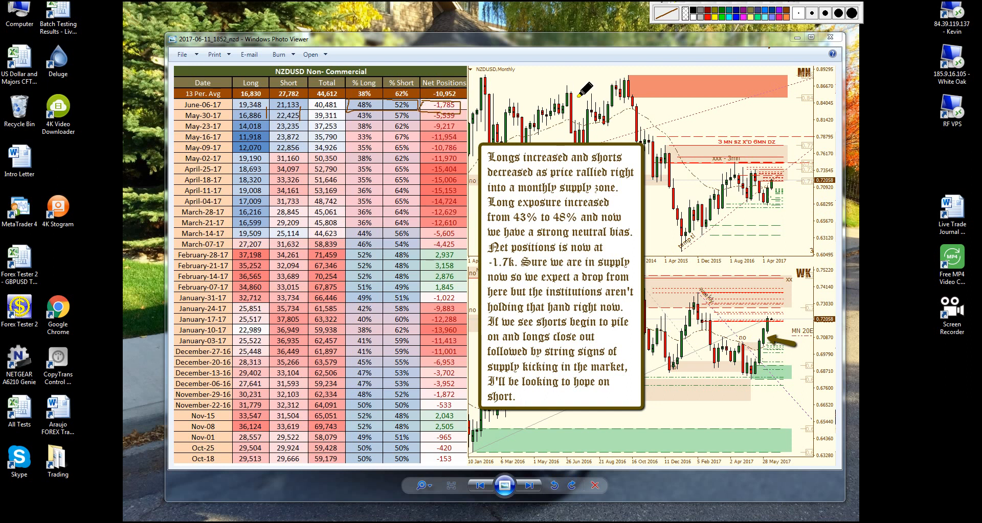
pyautogui.moveTo(717, 49)
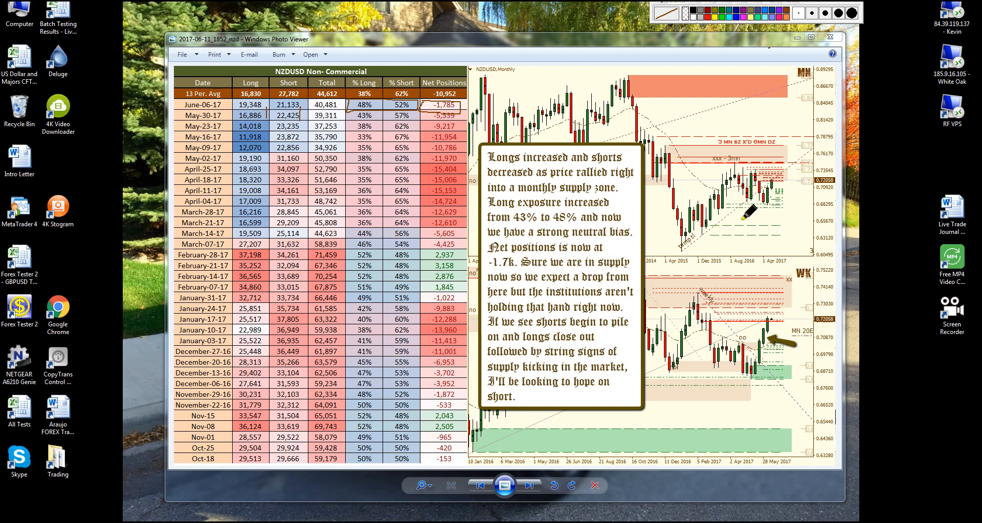
pyautogui.moveTo(784, 176)
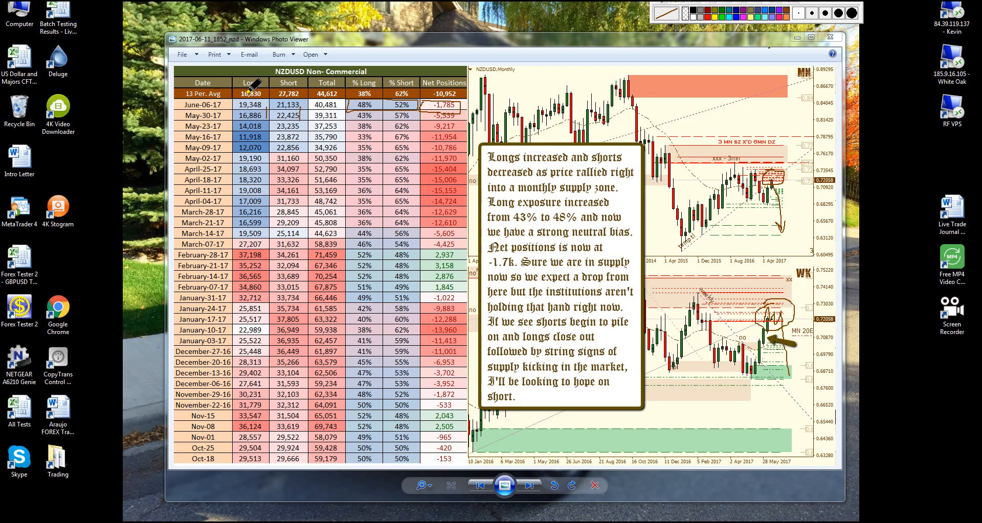
pyautogui.moveTo(249, 105)
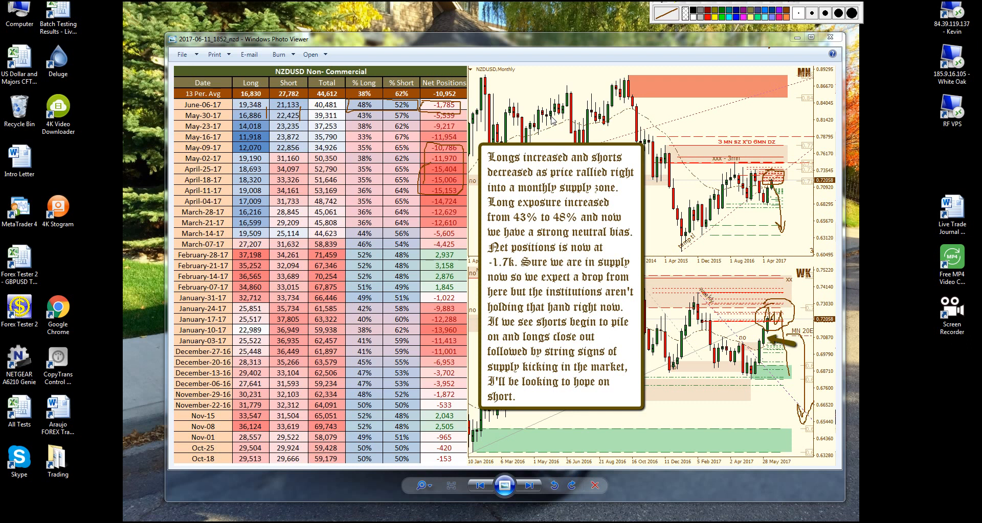
pyautogui.moveTo(795, 11)
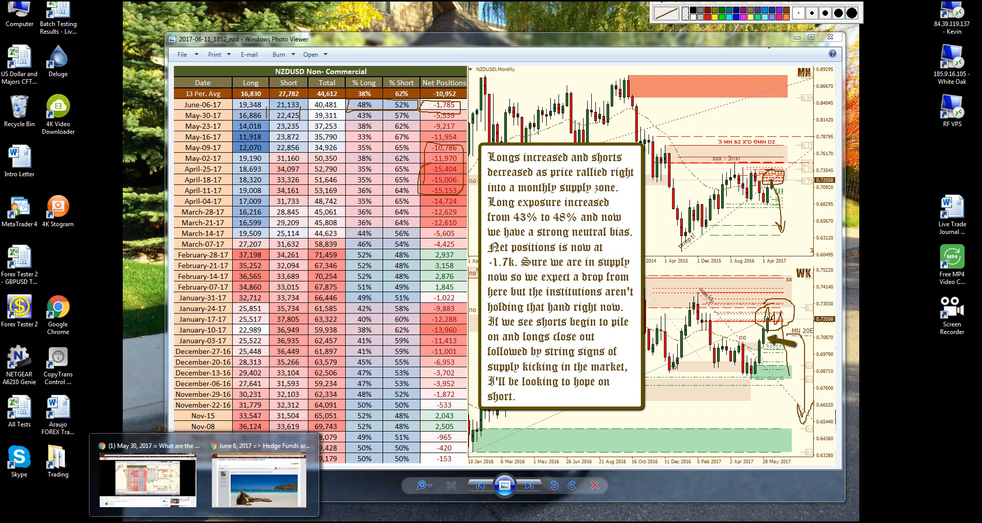
# - Switch to the June 6, 2017 Aussie hedge funds forum post and scroll back to its top
pyautogui.click(254, 479)
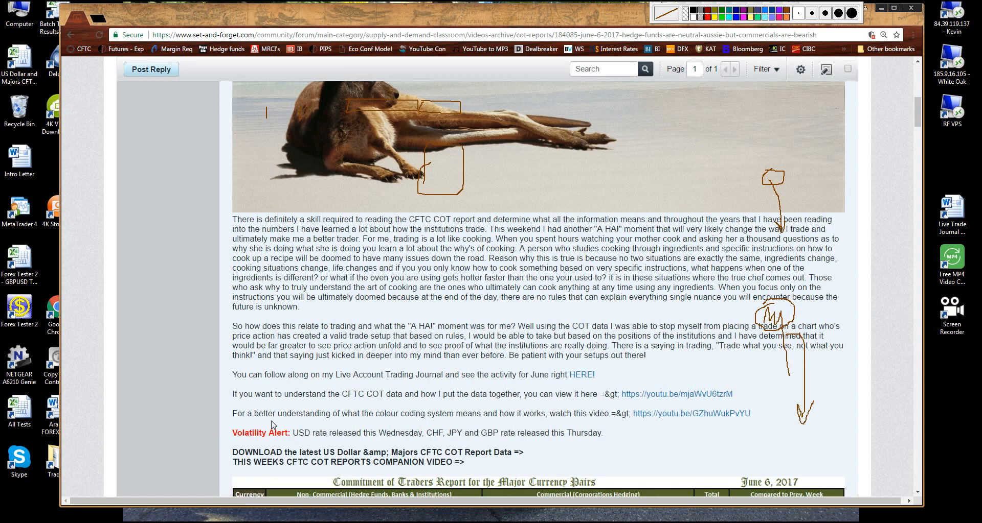
pyautogui.scroll(-3)
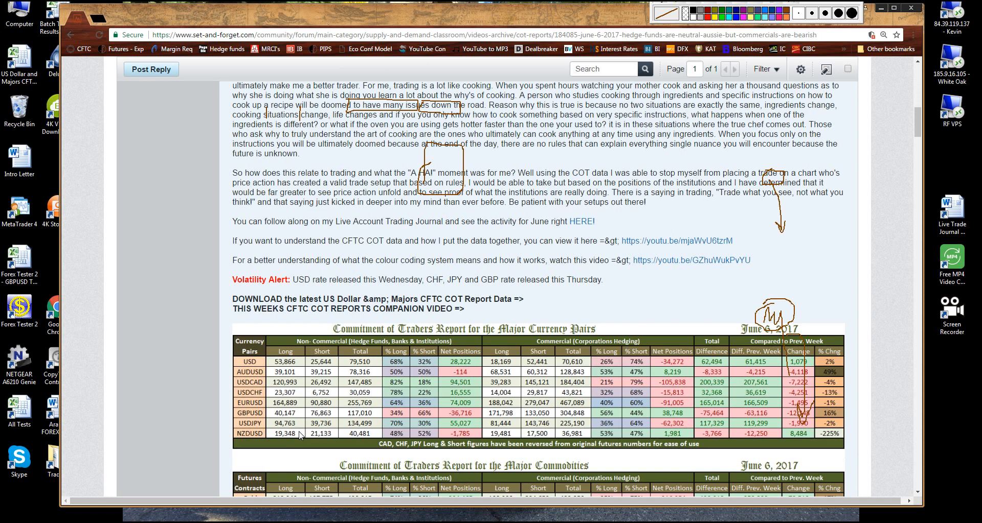
pyautogui.moveTo(485, 224)
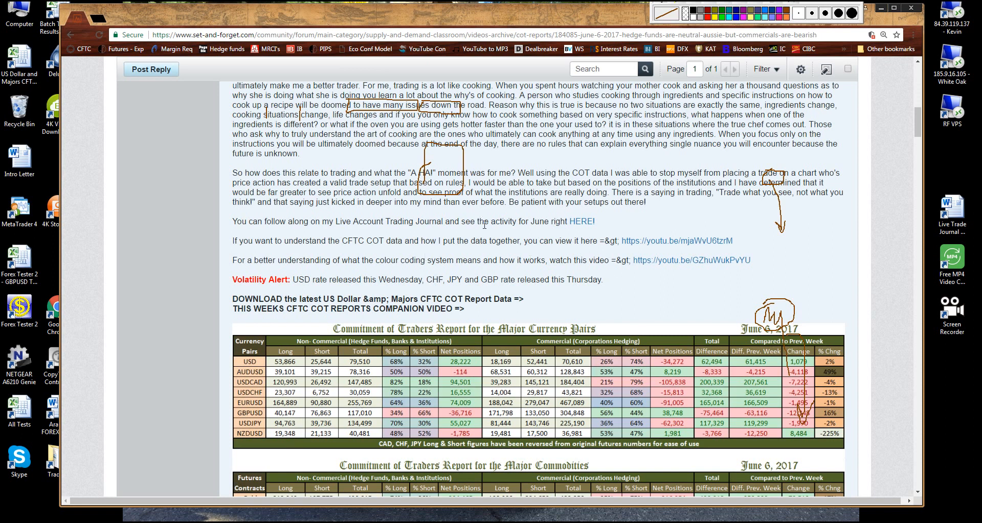
pyautogui.moveTo(485, 237)
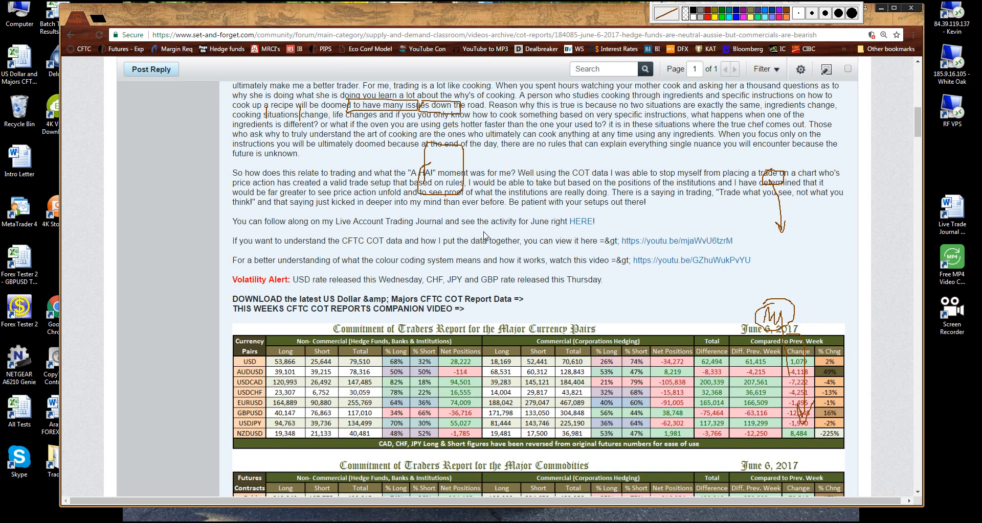
pyautogui.scroll(3)
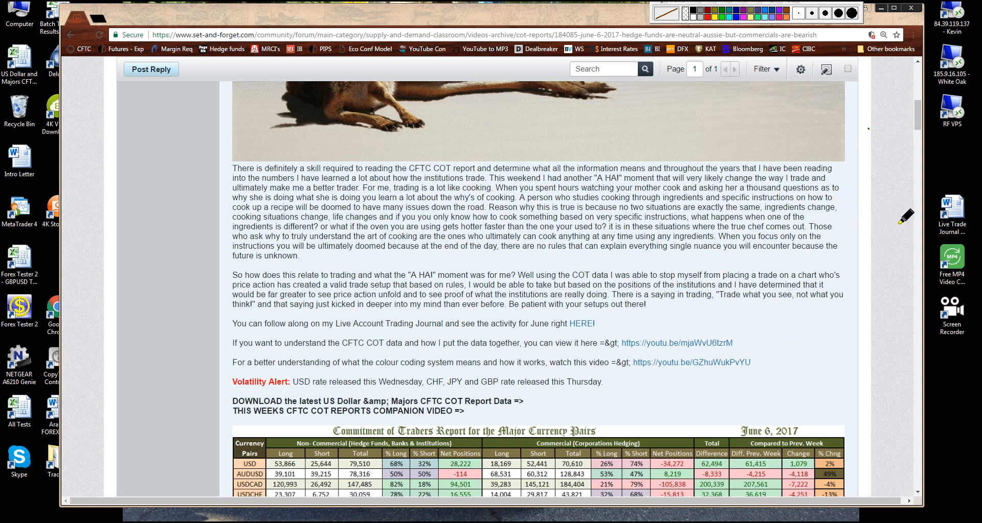
pyautogui.moveTo(260, 155)
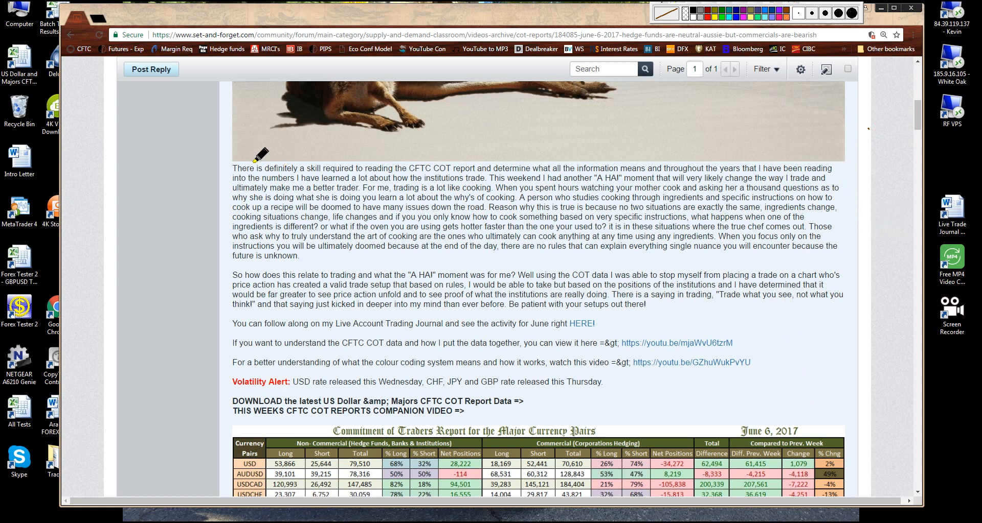
pyautogui.moveTo(354, 116)
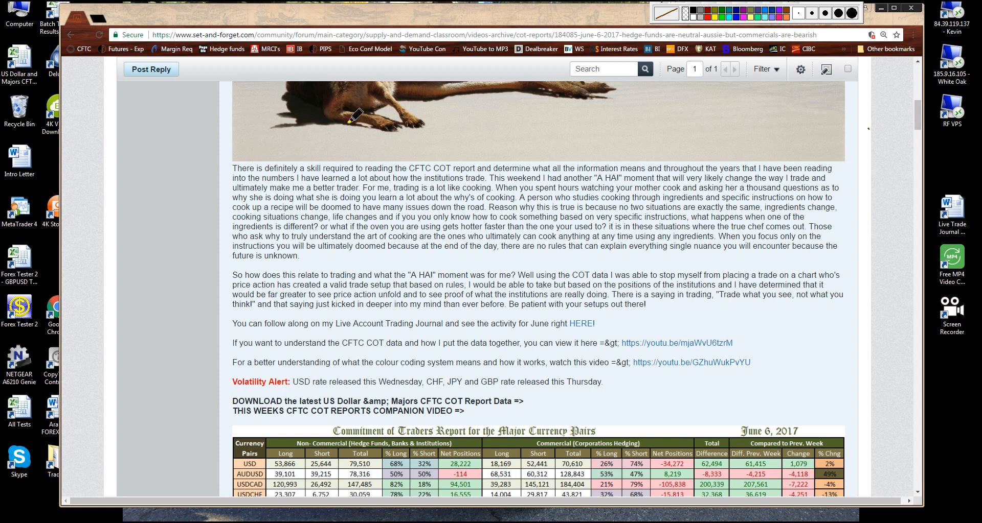
pyautogui.moveTo(889, 25)
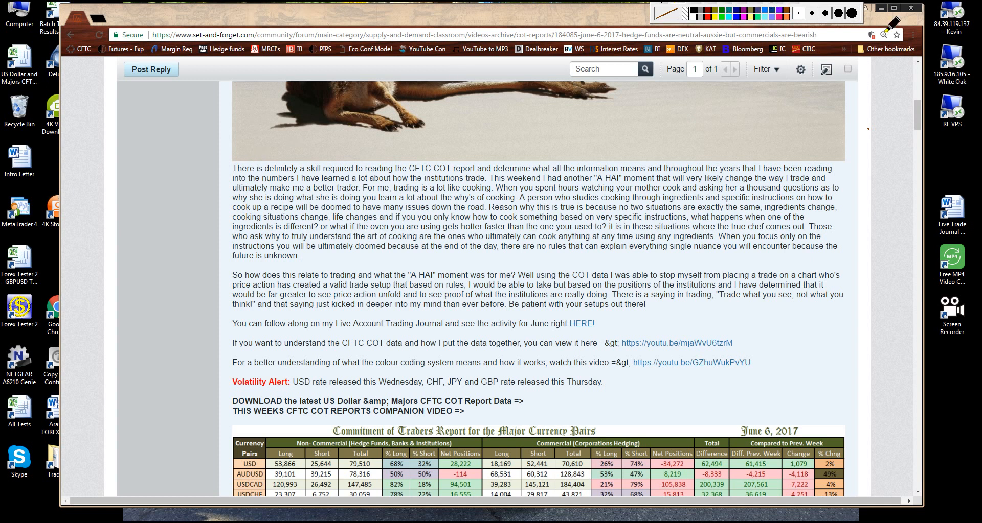
pyautogui.moveTo(868, 103)
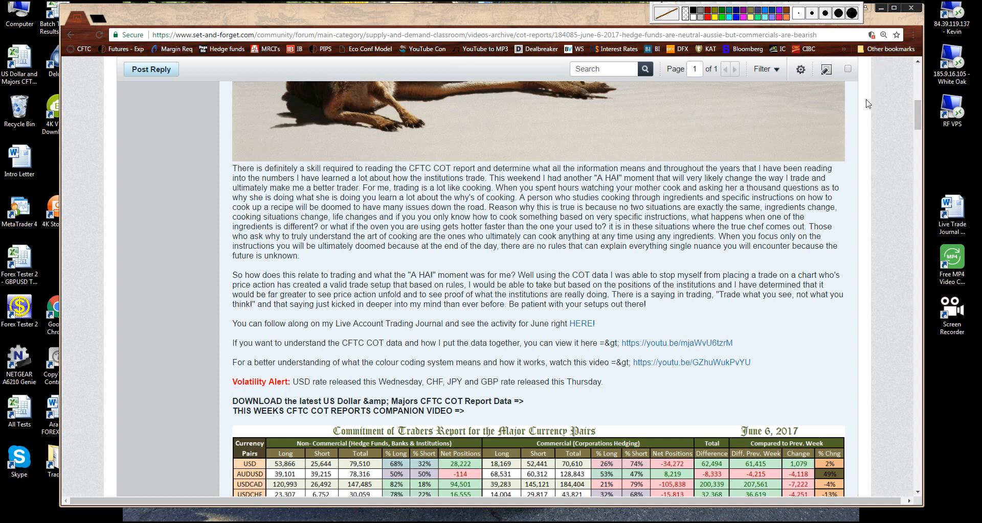
pyautogui.scroll(3)
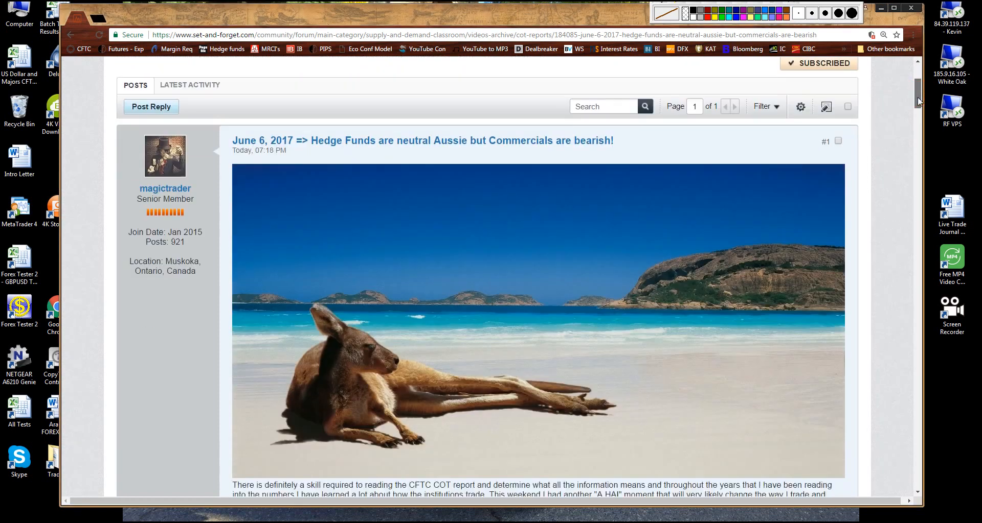
pyautogui.scroll(-3)
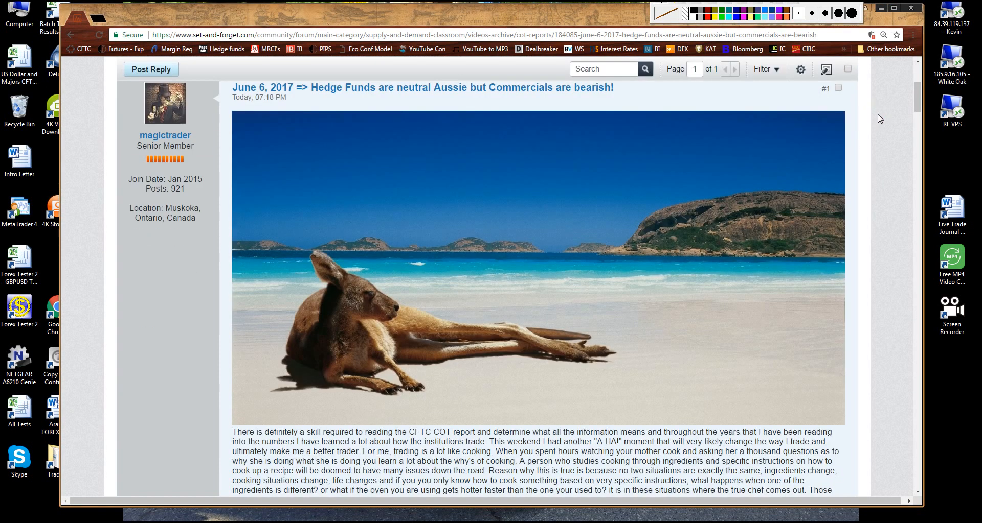
pyautogui.scroll(-3)
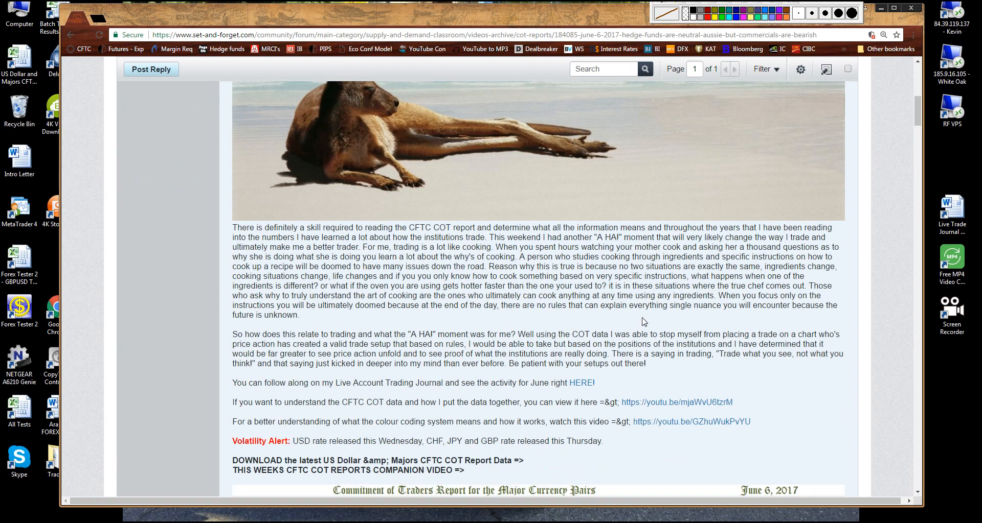
pyautogui.moveTo(349, 387)
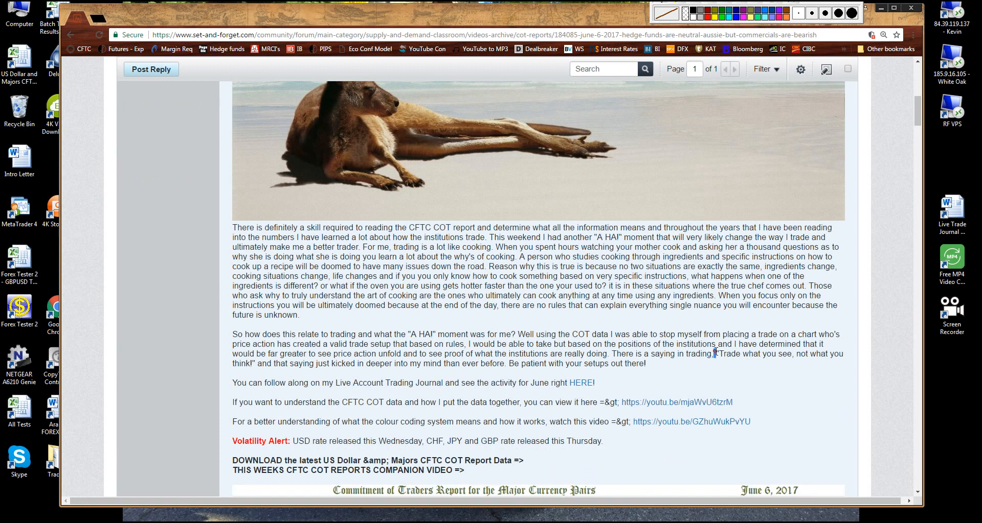
pyautogui.moveTo(717, 354); pyautogui.dragTo(263, 364)
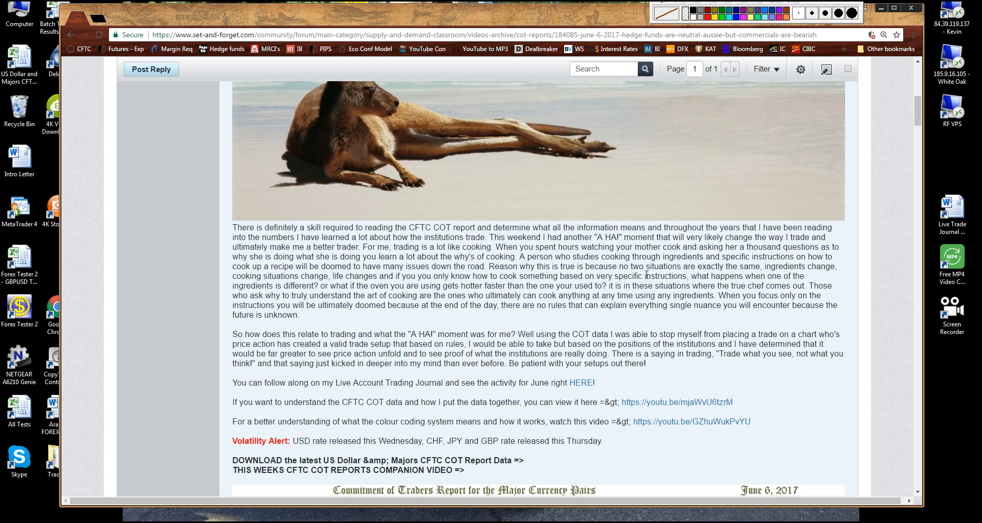
pyautogui.scroll(3)
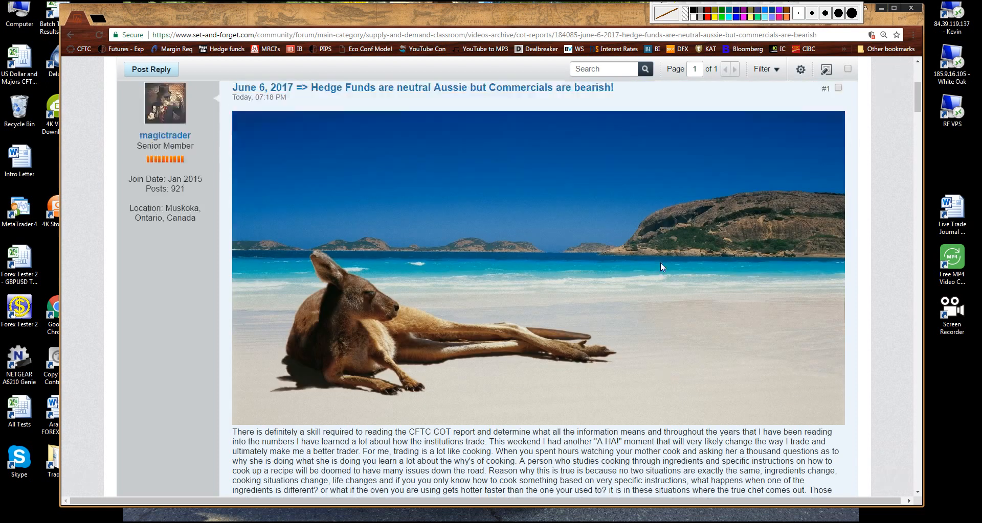